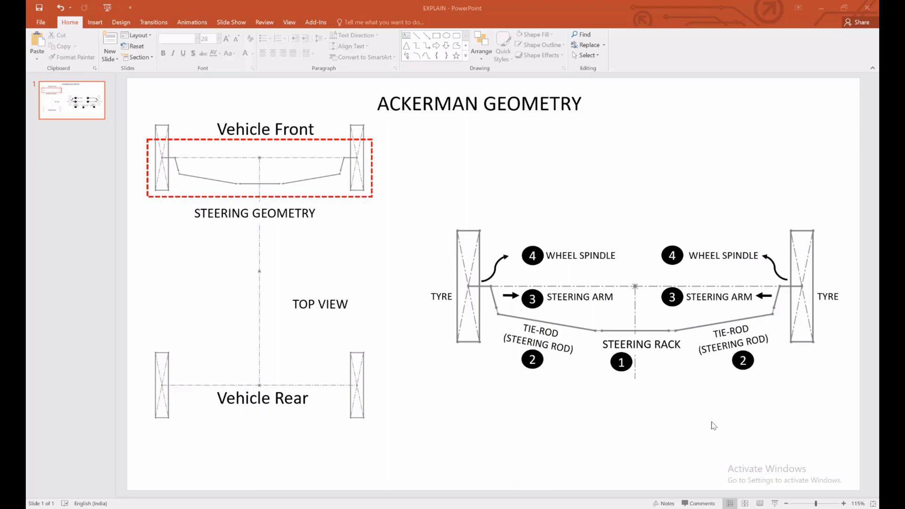
pyautogui.moveTo(708, 472)
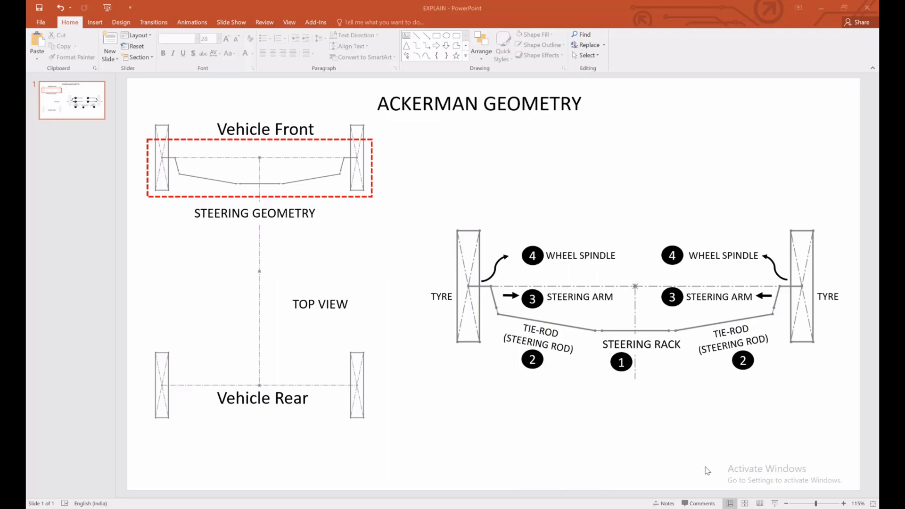
pyautogui.moveTo(454, 287)
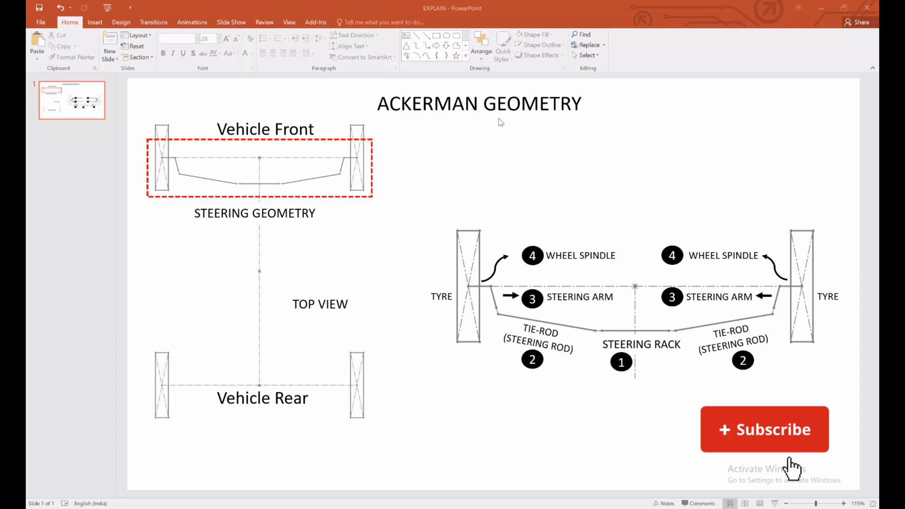
# - Start Sketch2 on the Top Plane over the Sketch1 construction layout
pyautogui.click(764, 429)
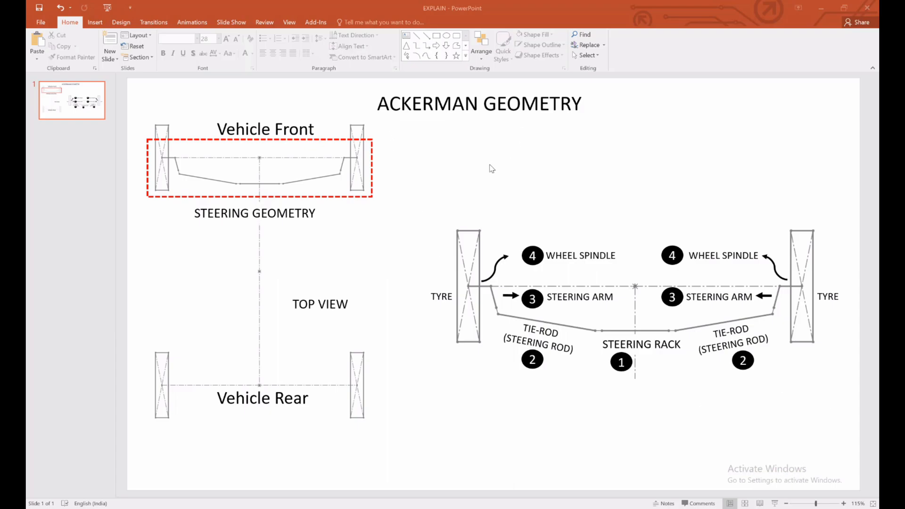
pyautogui.moveTo(469, 190)
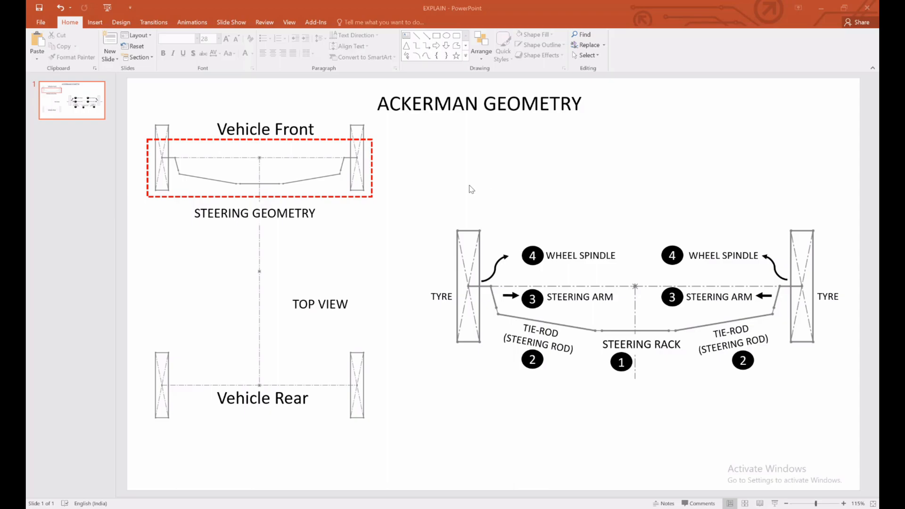
pyautogui.moveTo(477, 196)
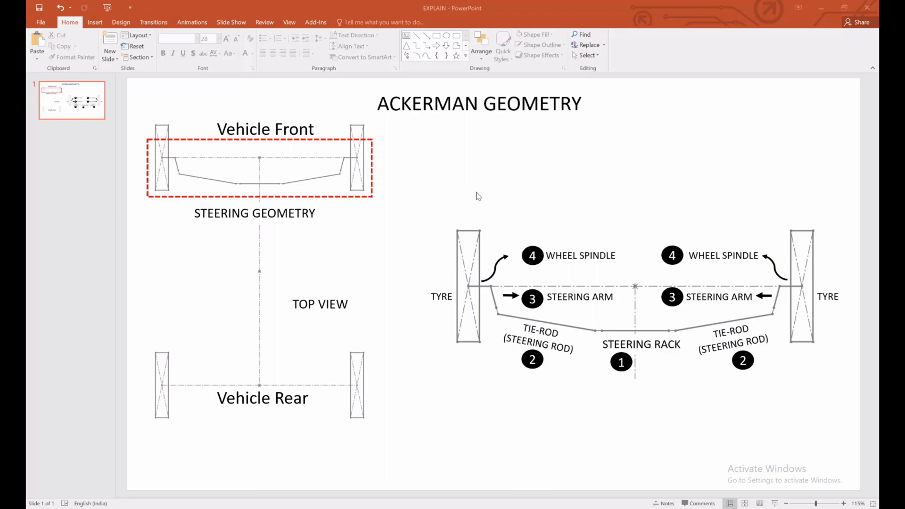
pyautogui.moveTo(437, 180)
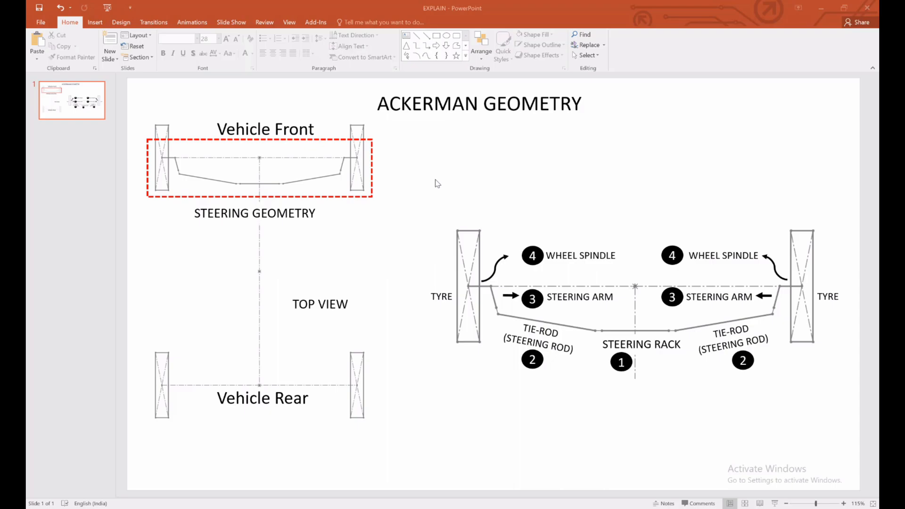
pyautogui.moveTo(340, 157)
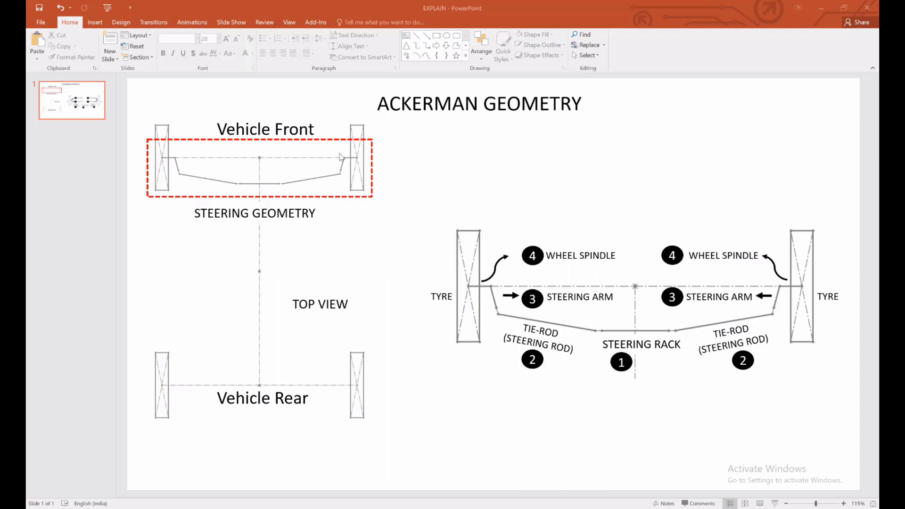
pyautogui.moveTo(259, 153)
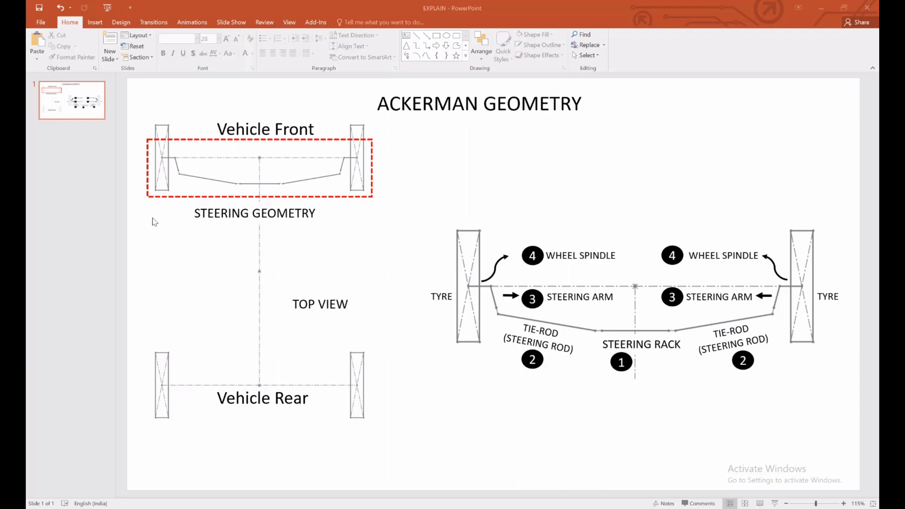
pyautogui.moveTo(365, 151)
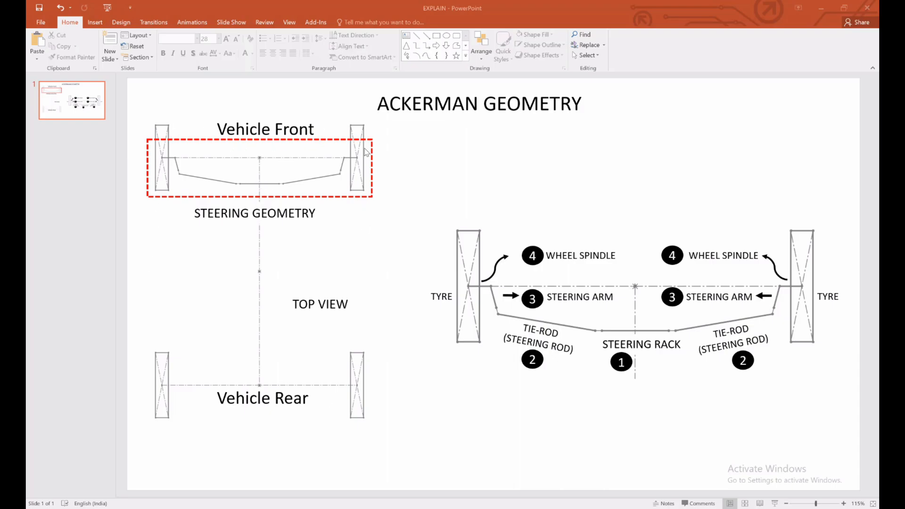
pyautogui.moveTo(260, 170)
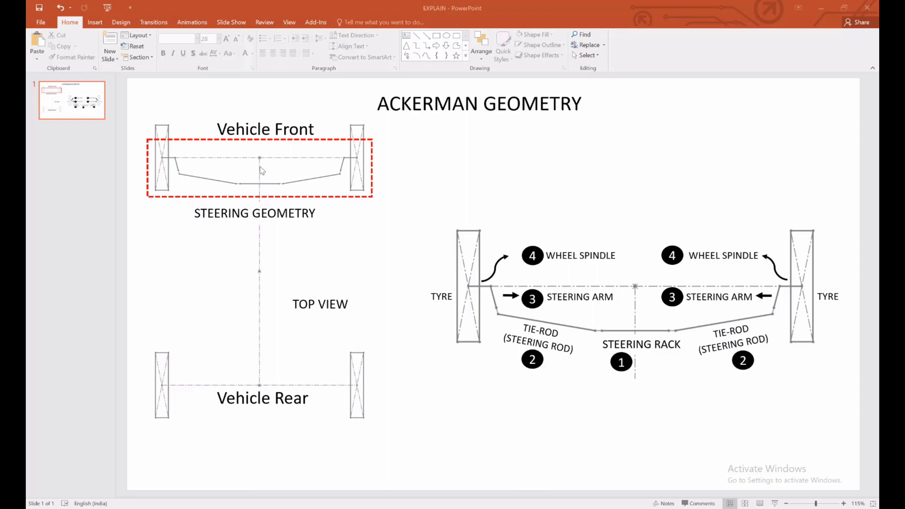
pyautogui.moveTo(227, 166)
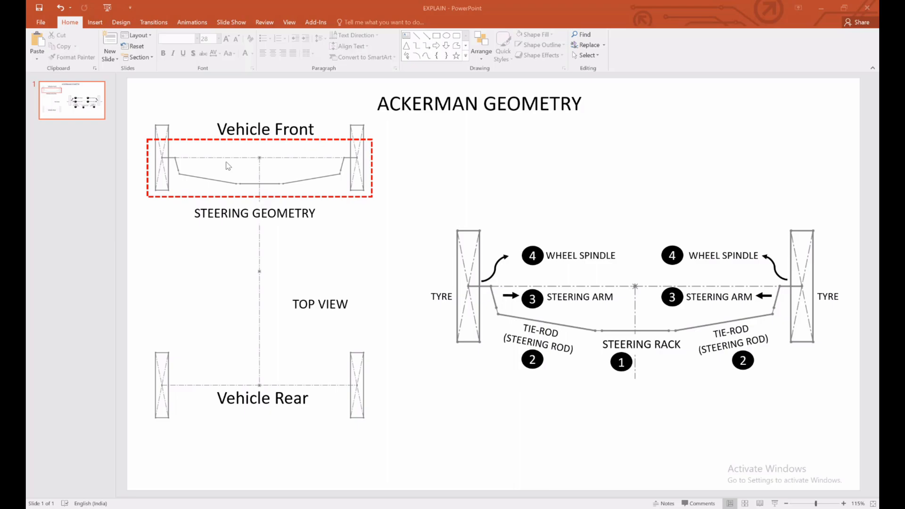
pyautogui.moveTo(213, 187)
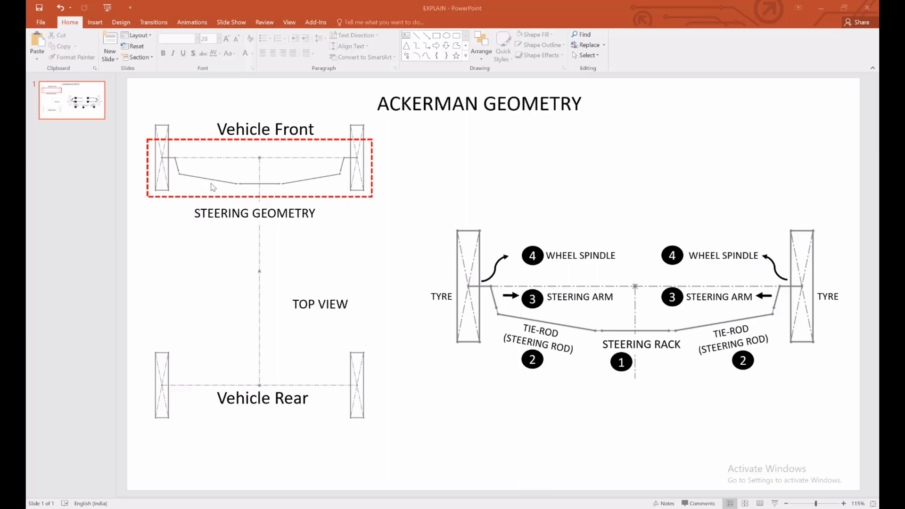
pyautogui.moveTo(212, 226)
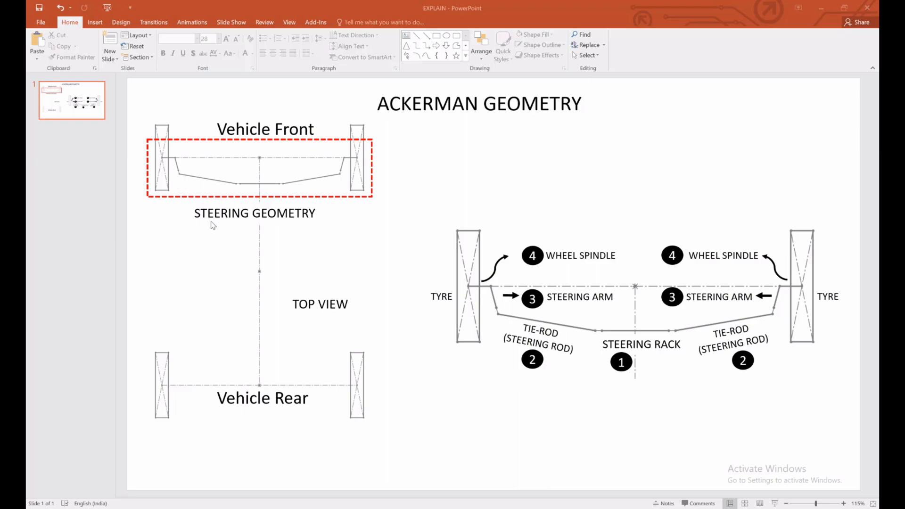
pyautogui.moveTo(245, 184)
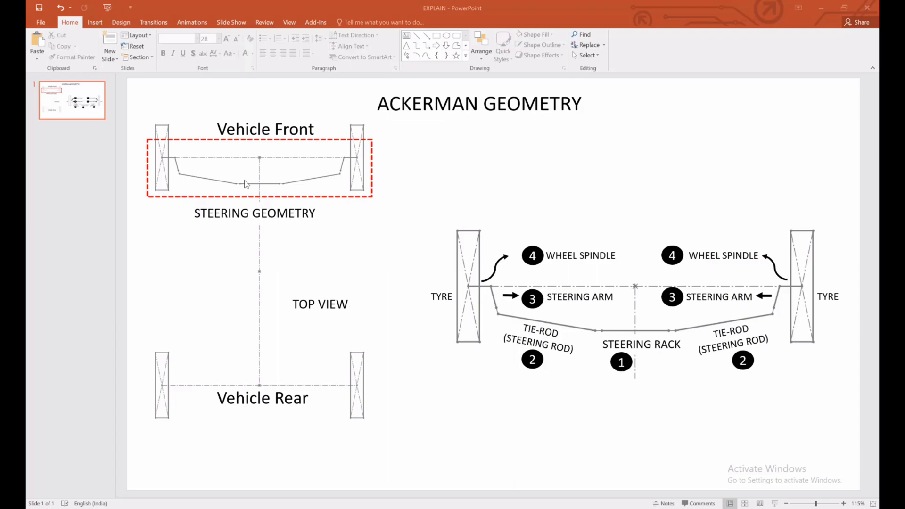
pyautogui.moveTo(354, 168)
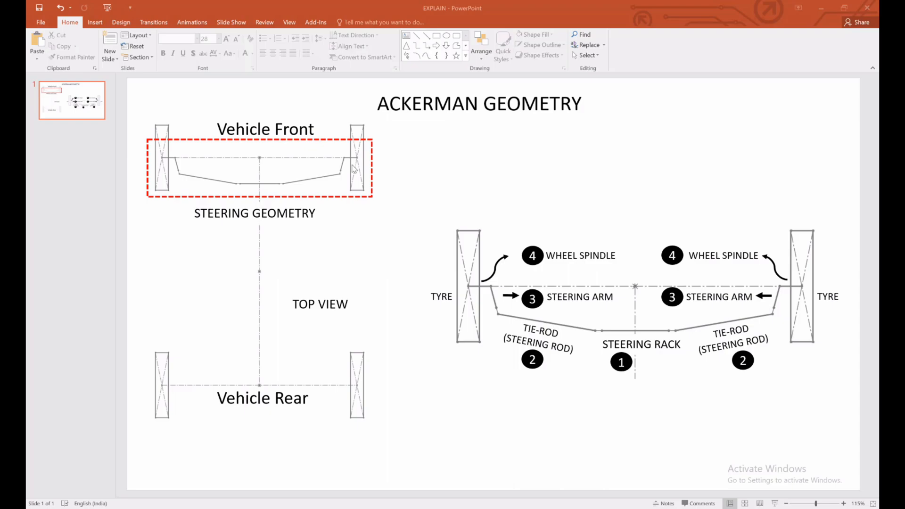
pyautogui.moveTo(387, 190)
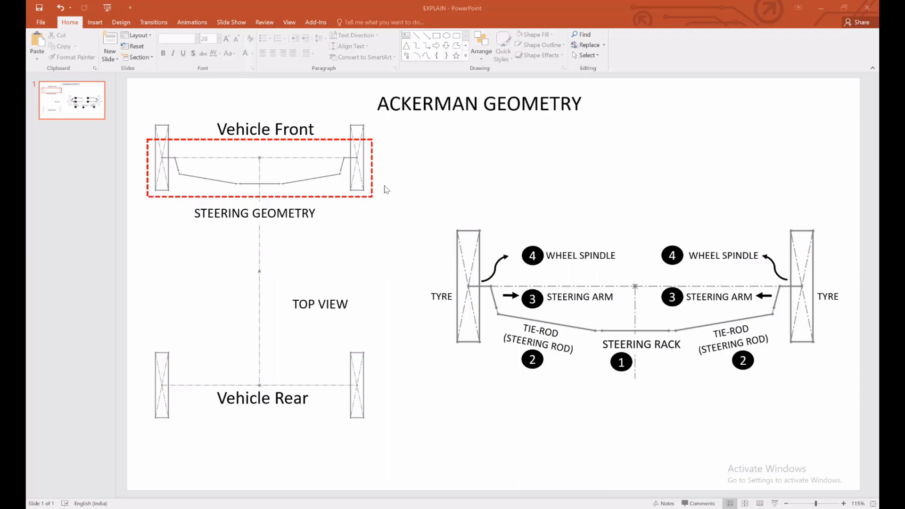
pyautogui.moveTo(166, 161)
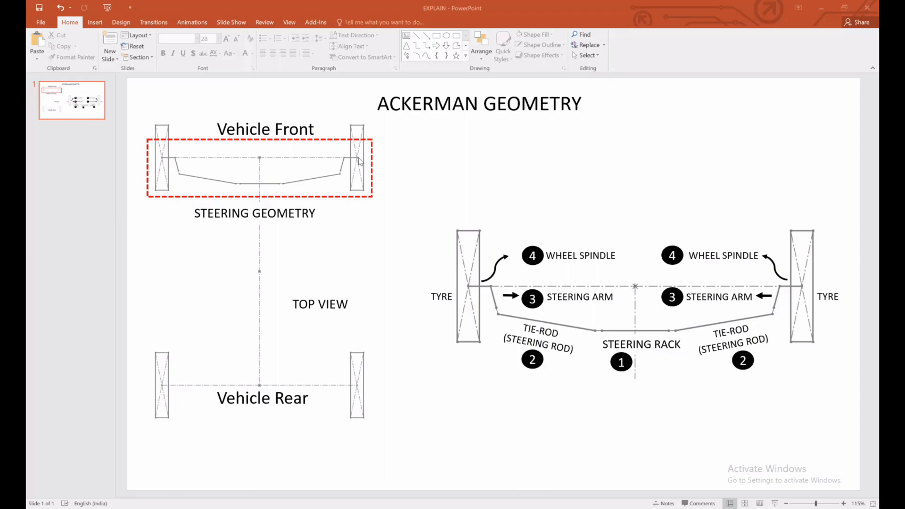
pyautogui.moveTo(264, 177)
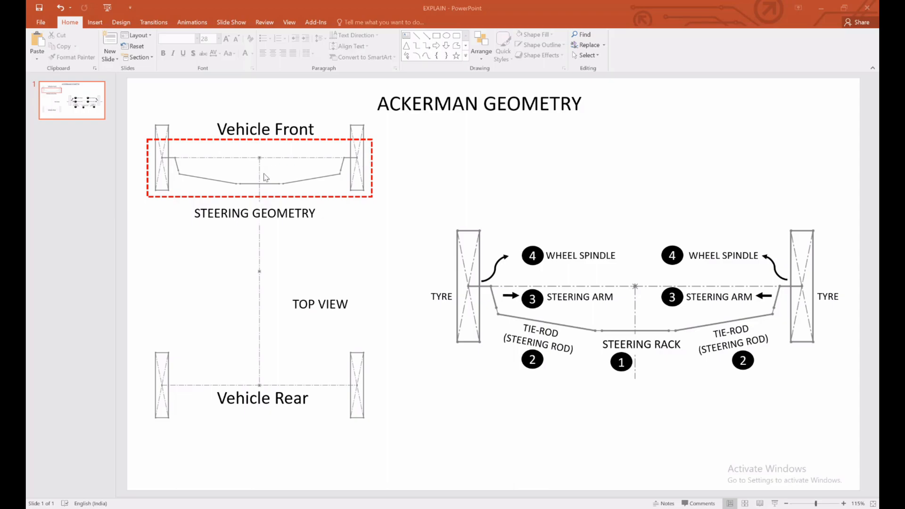
pyautogui.moveTo(324, 174)
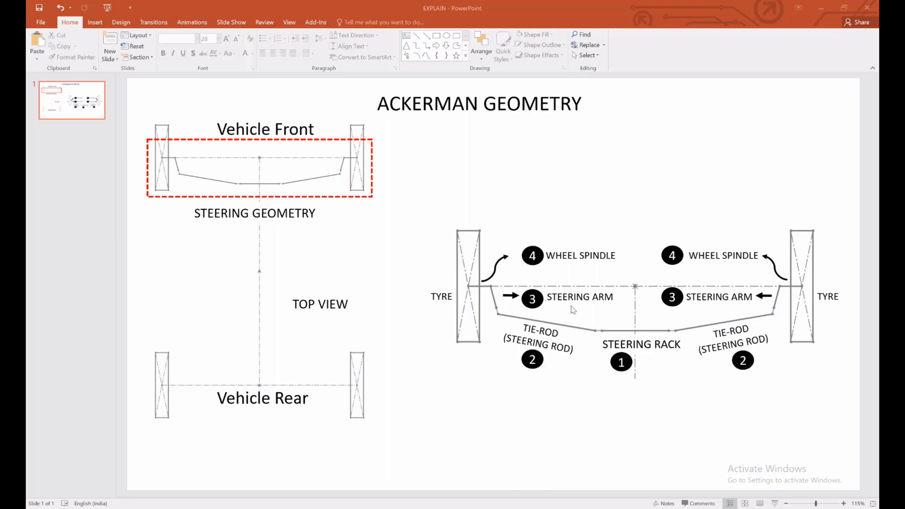
pyautogui.moveTo(683, 299)
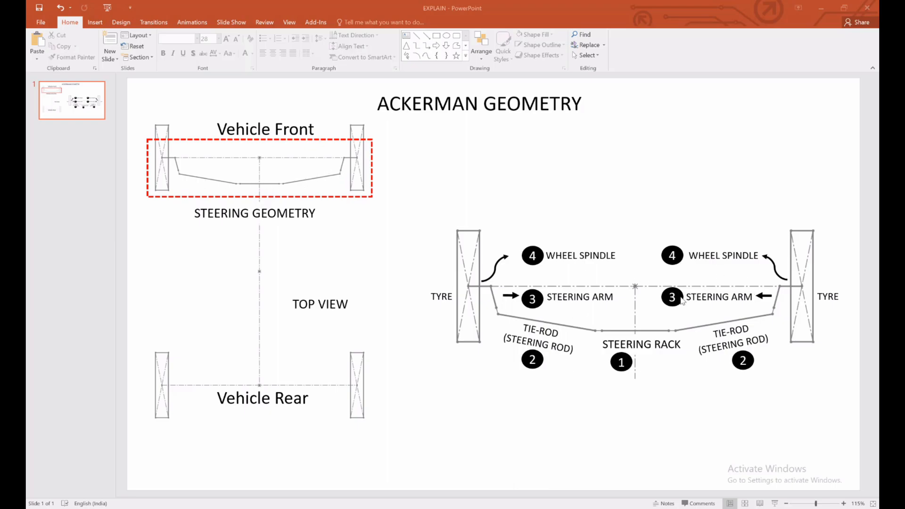
pyautogui.moveTo(624, 297)
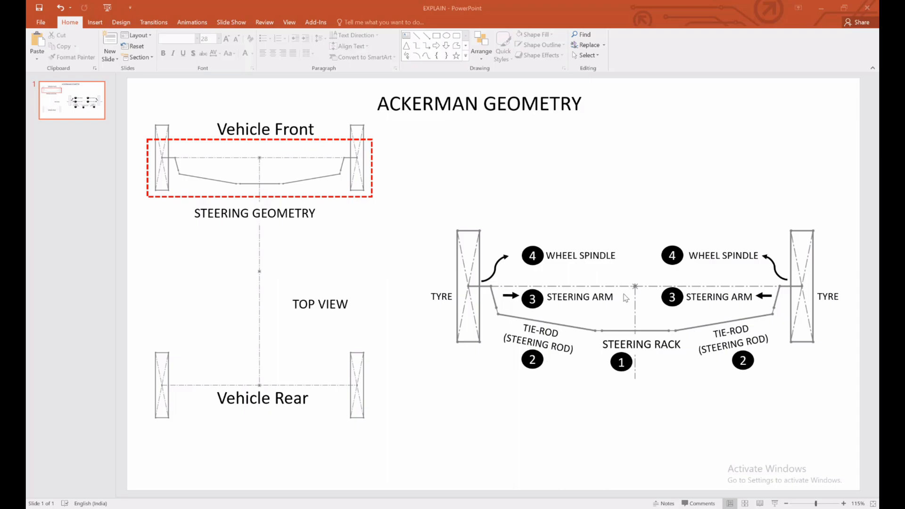
pyautogui.moveTo(623, 221)
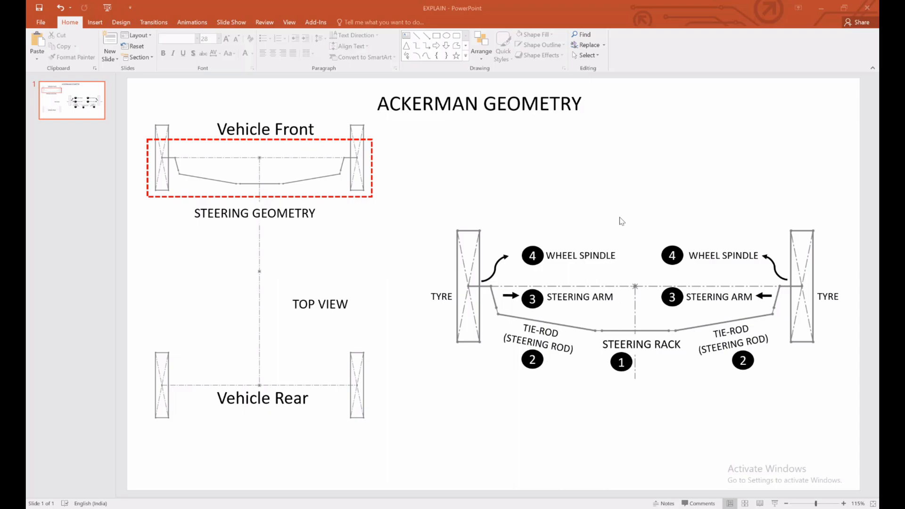
pyautogui.moveTo(590, 480)
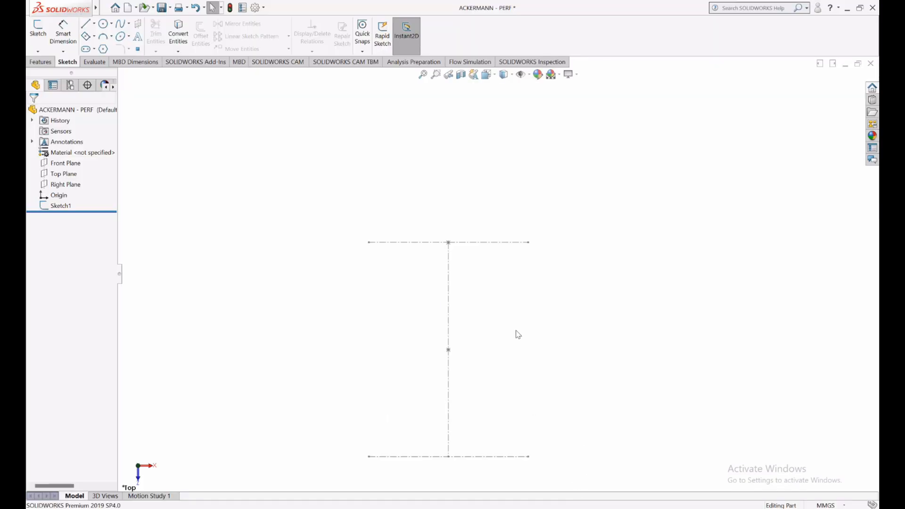
pyautogui.moveTo(474, 287)
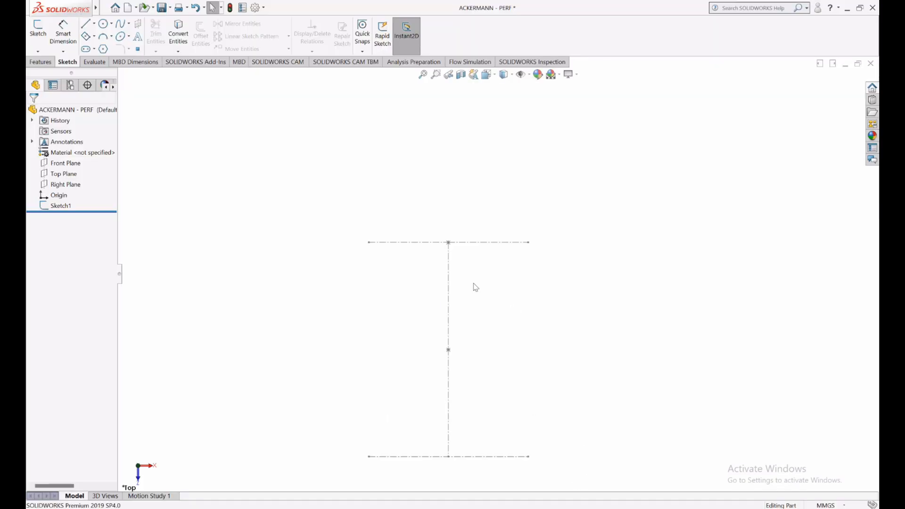
pyautogui.moveTo(433, 228)
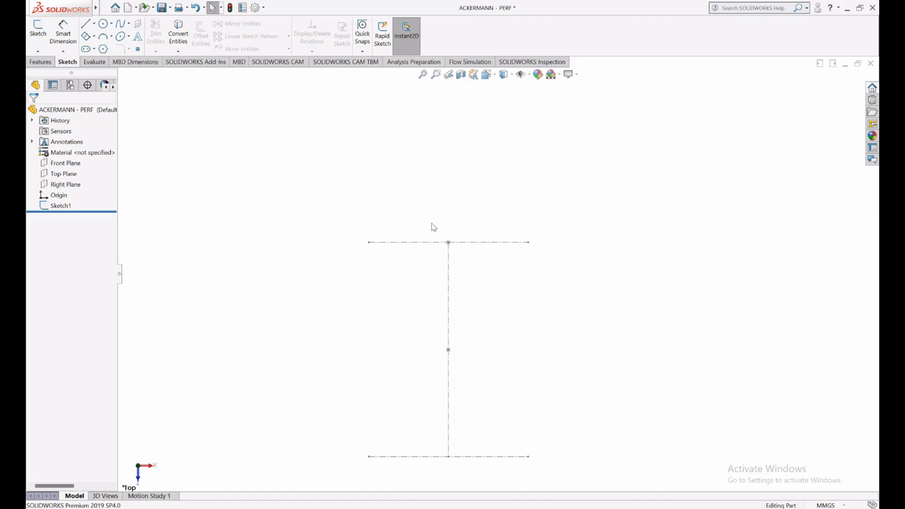
pyautogui.moveTo(474, 460)
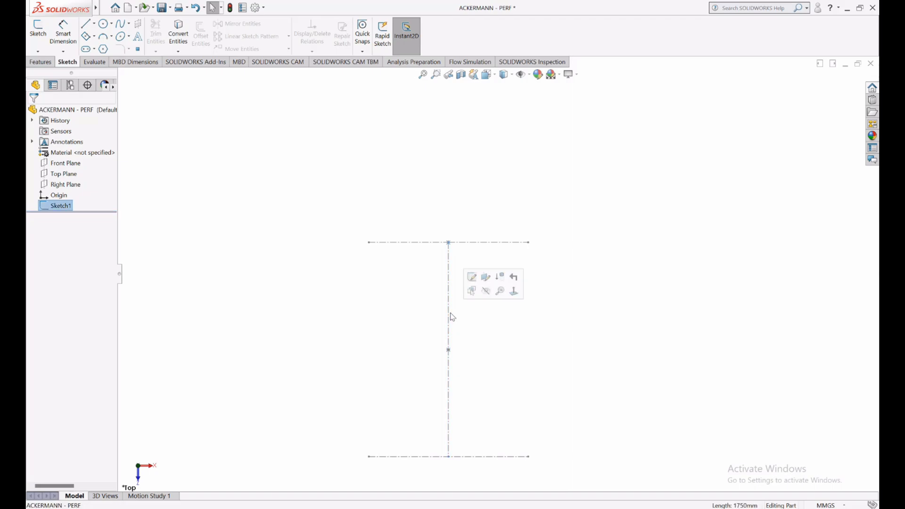
pyautogui.click(240, 282)
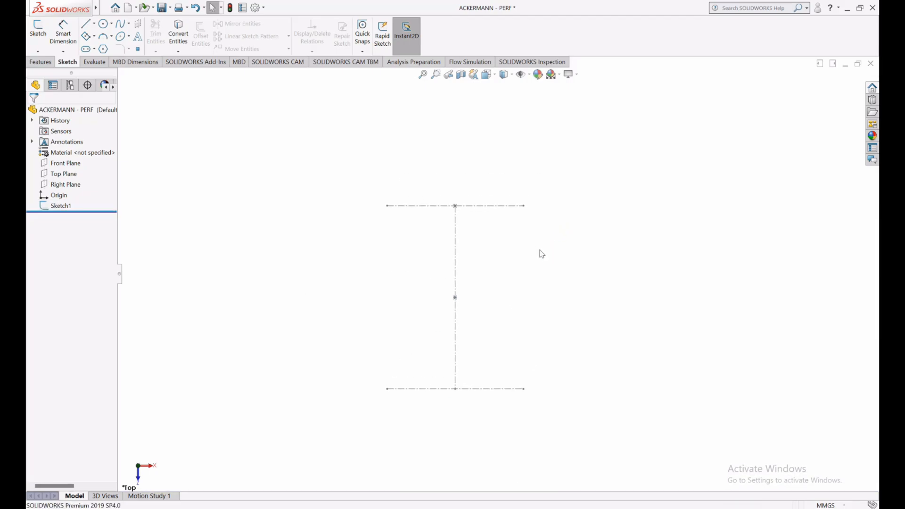
pyautogui.moveTo(635, 266)
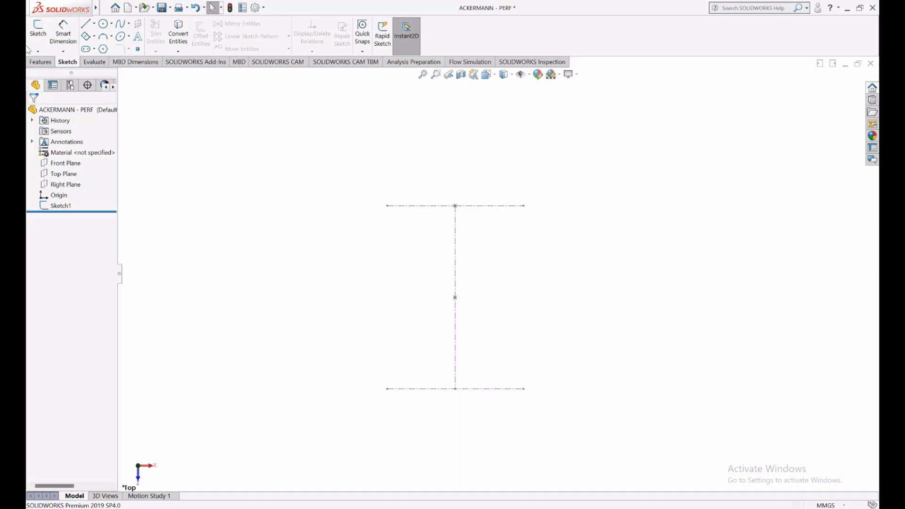
pyautogui.click(36, 29)
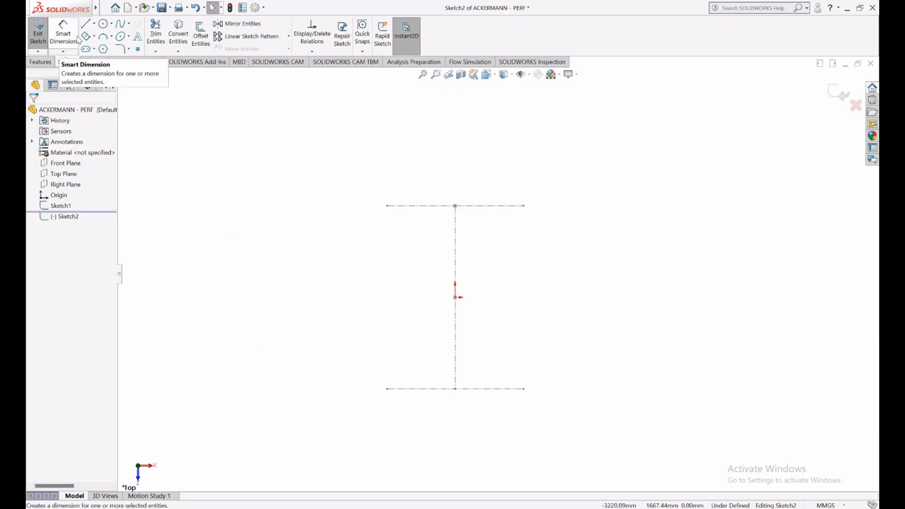
# - Draw the left linkage chain from the top construction line down to the centerline
pyautogui.click(86, 23)
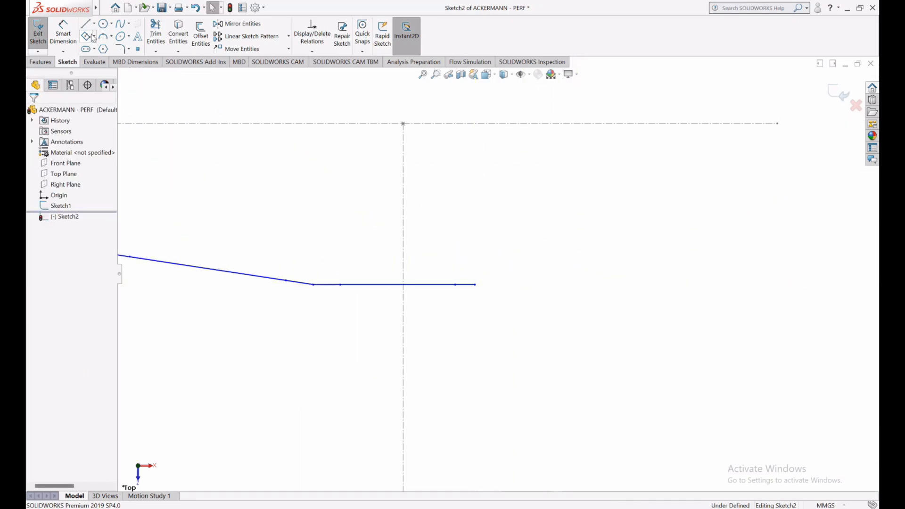
pyautogui.click(85, 23)
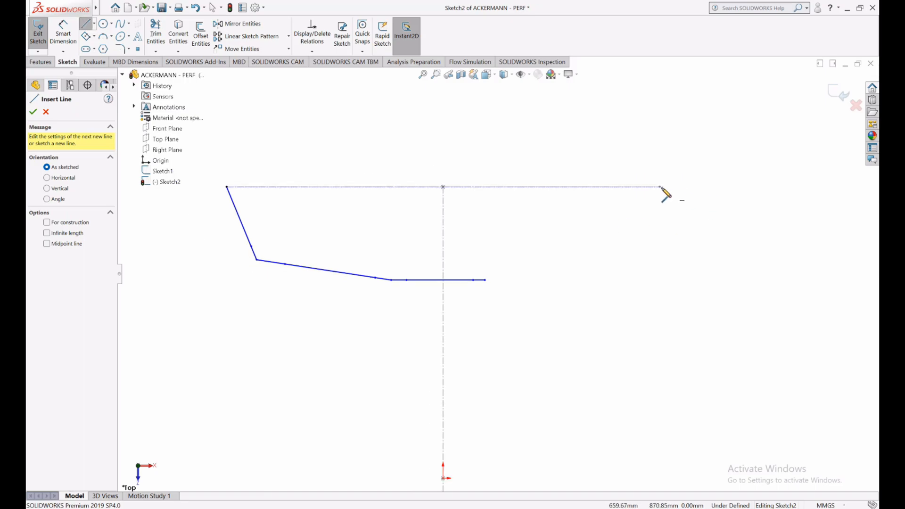
# - Begin the right linkage chain dropping from the top line's right end
pyautogui.click(655, 257)
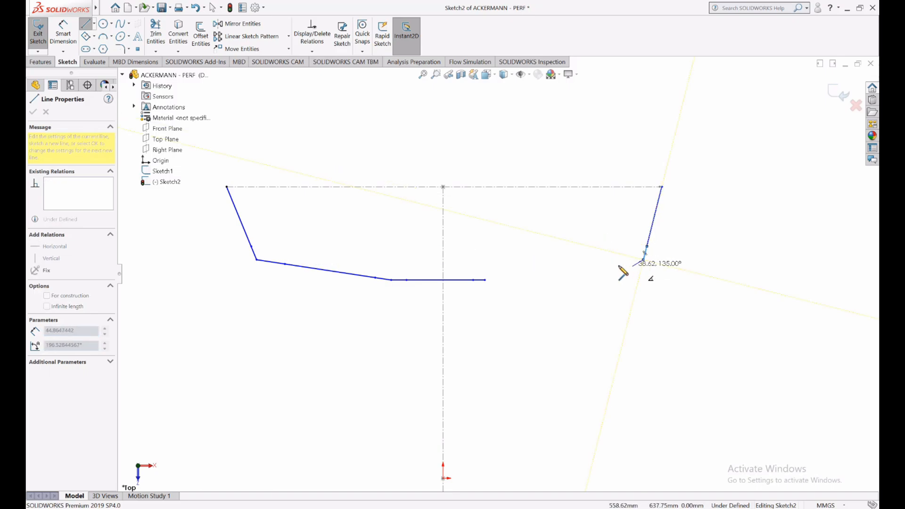
pyautogui.moveTo(626, 283)
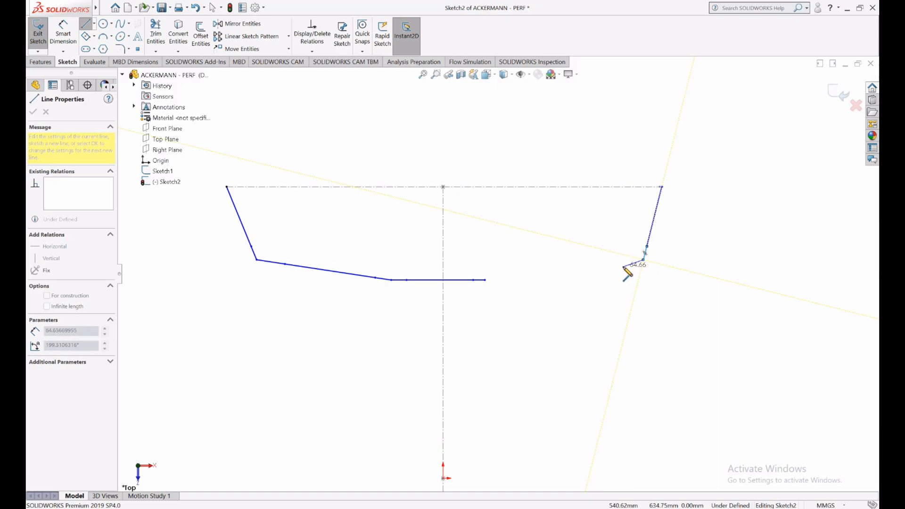
pyautogui.moveTo(557, 277)
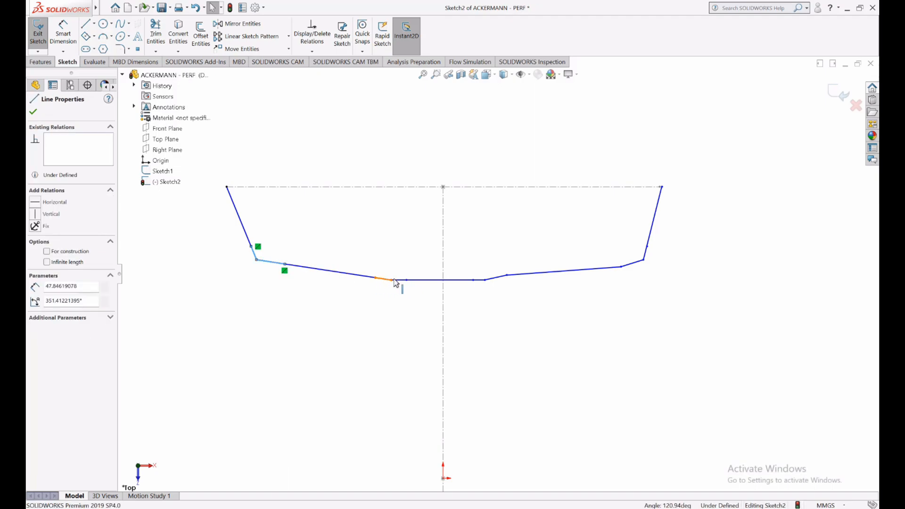
# - Make the short linkage joint segments construction geometry
pyautogui.click(480, 281)
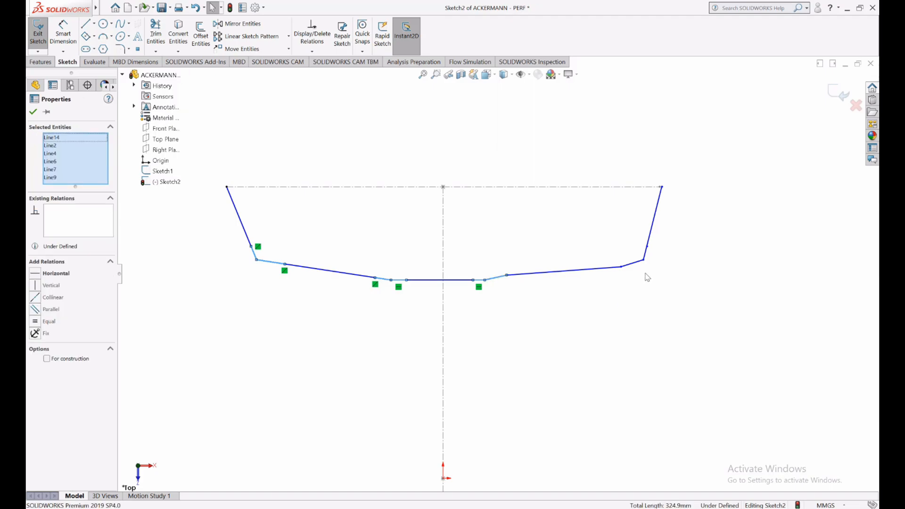
pyautogui.click(645, 257)
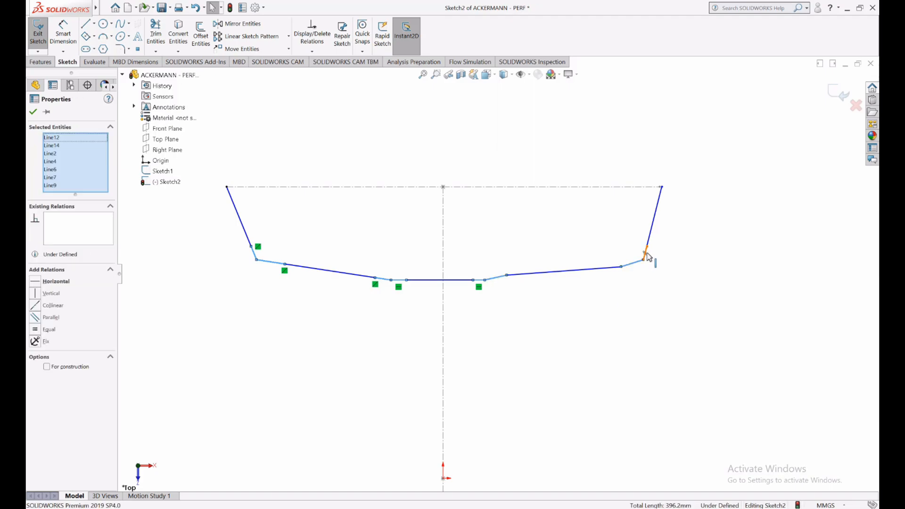
pyautogui.click(644, 257)
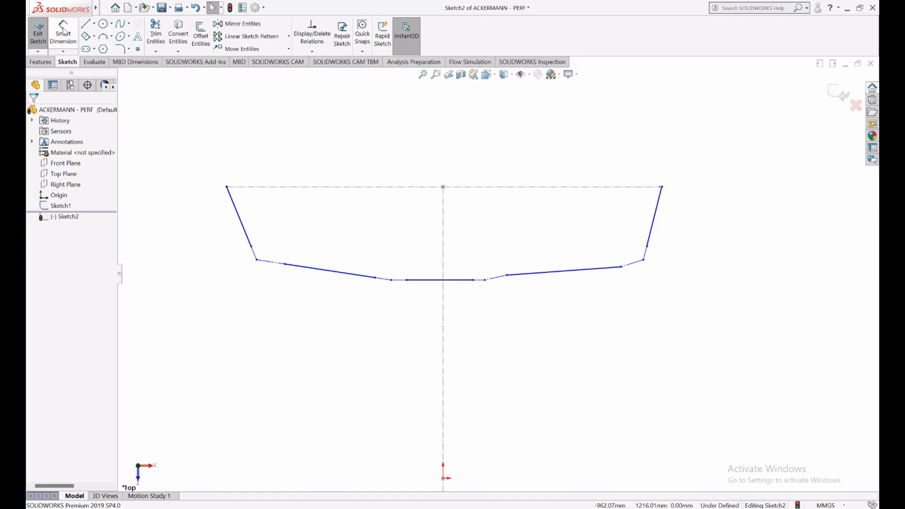
pyautogui.moveTo(500, 279)
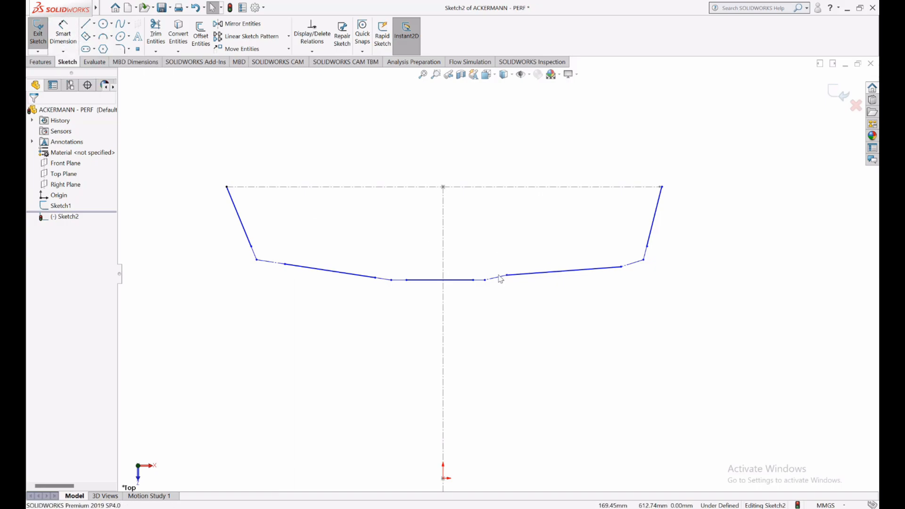
# - Add a Collinear relation to the right-side arm segments
pyautogui.click(554, 270)
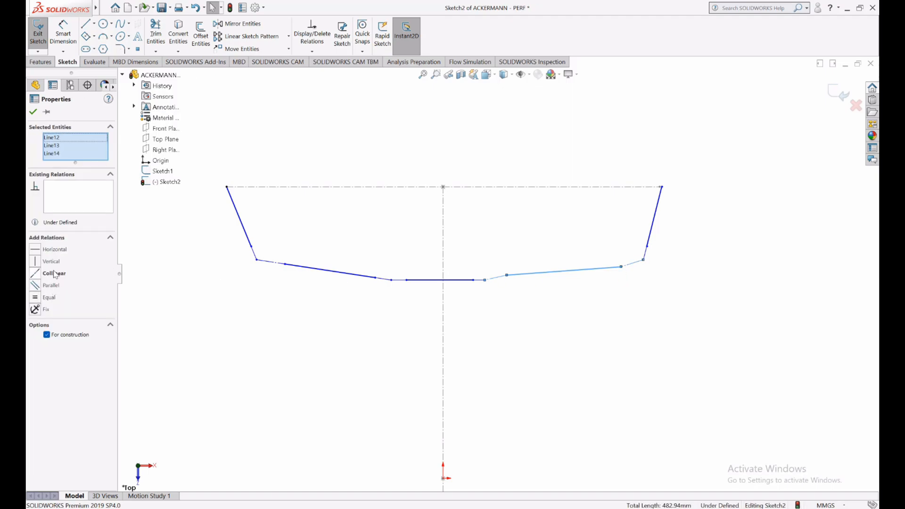
pyautogui.click(33, 112)
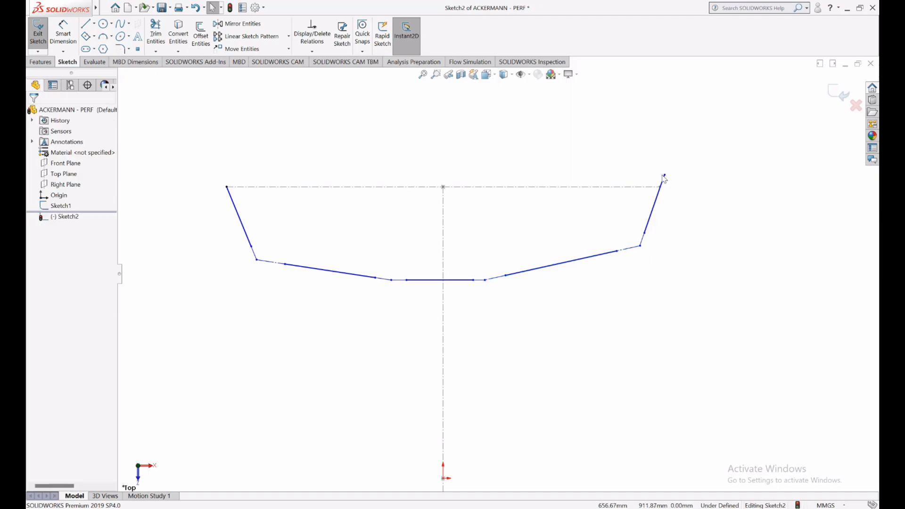
pyautogui.click(661, 188)
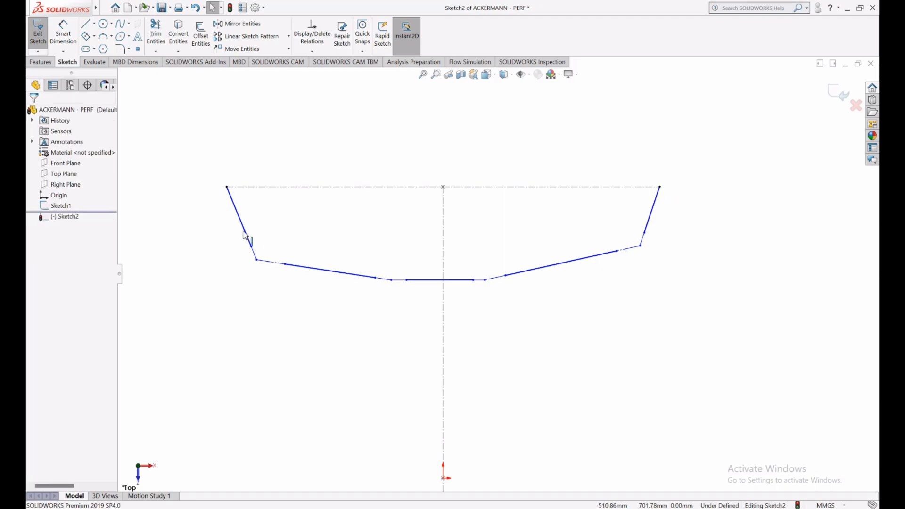
# - Dimension the upper left arm 100 and the segment below it 30
pyautogui.click(239, 217)
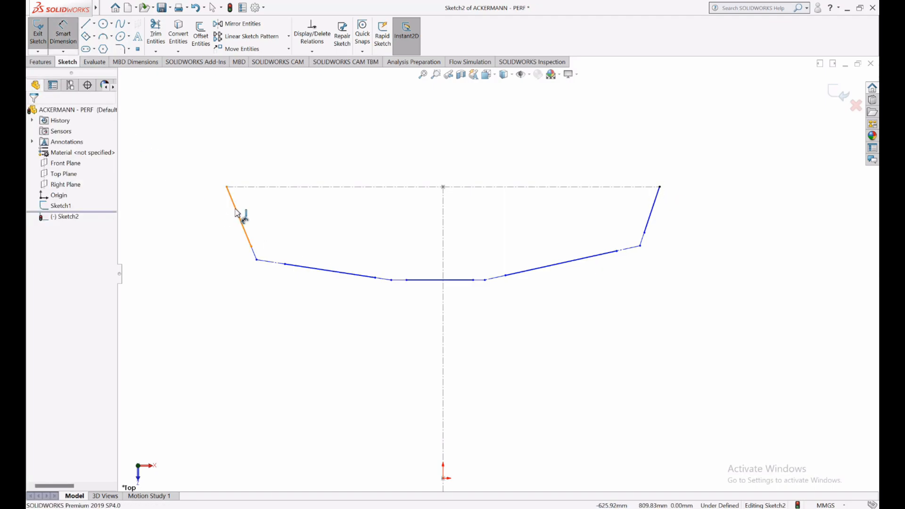
pyautogui.click(239, 217)
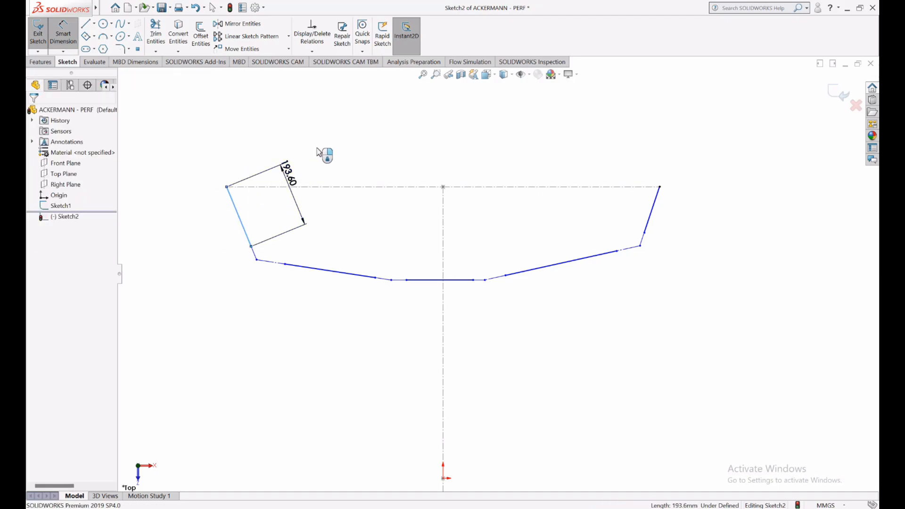
pyautogui.click(289, 174)
pyautogui.write('100')
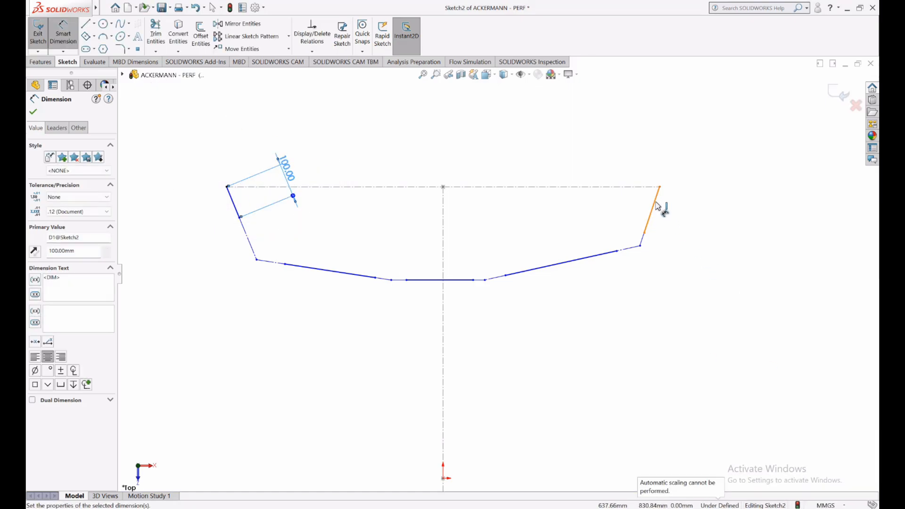
pyautogui.click(242, 228)
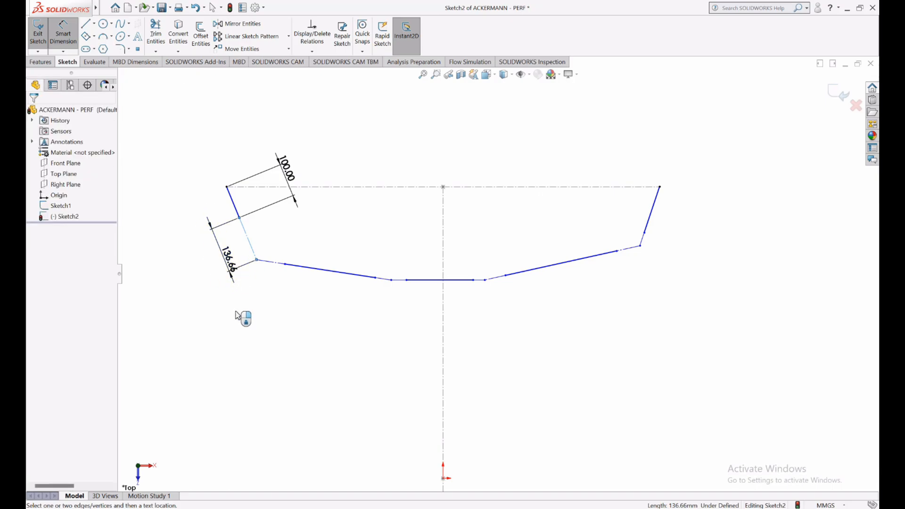
pyautogui.click(229, 248)
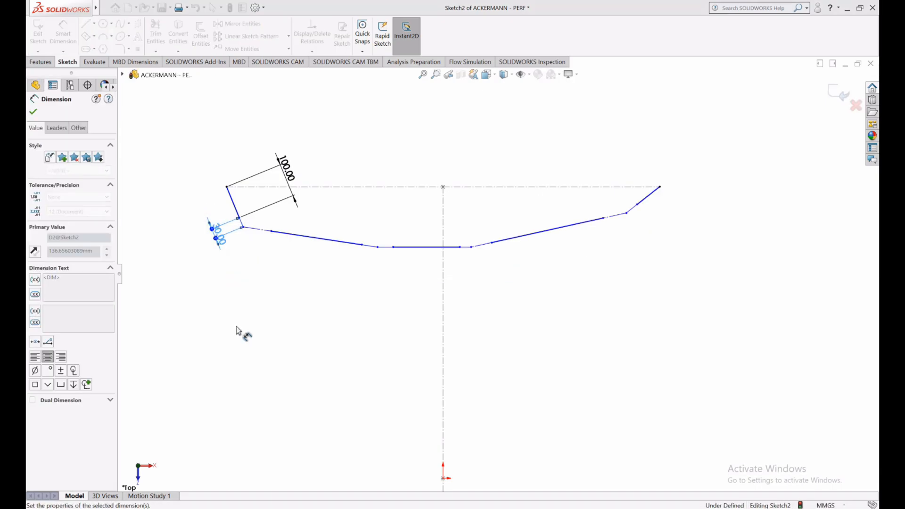
pyautogui.click(33, 112)
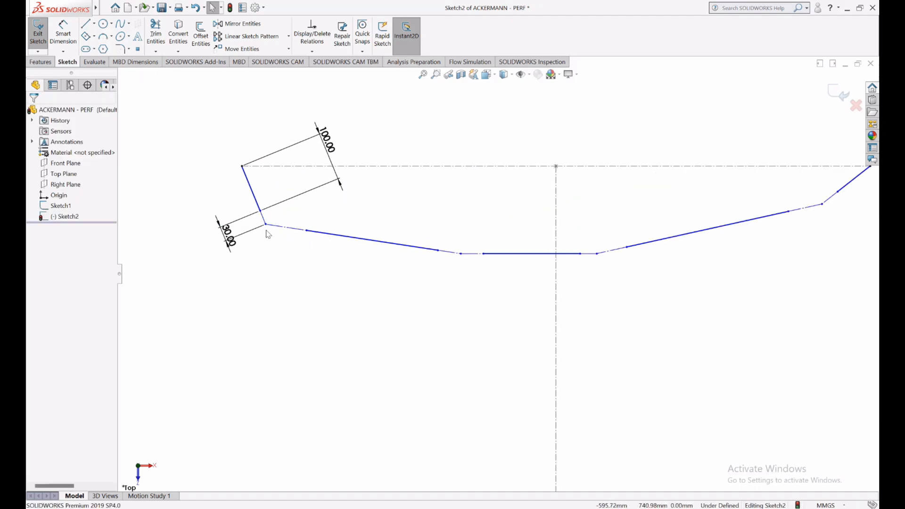
# - Make all remaining short joint segments of the linkage construction geometry
pyautogui.click(266, 217)
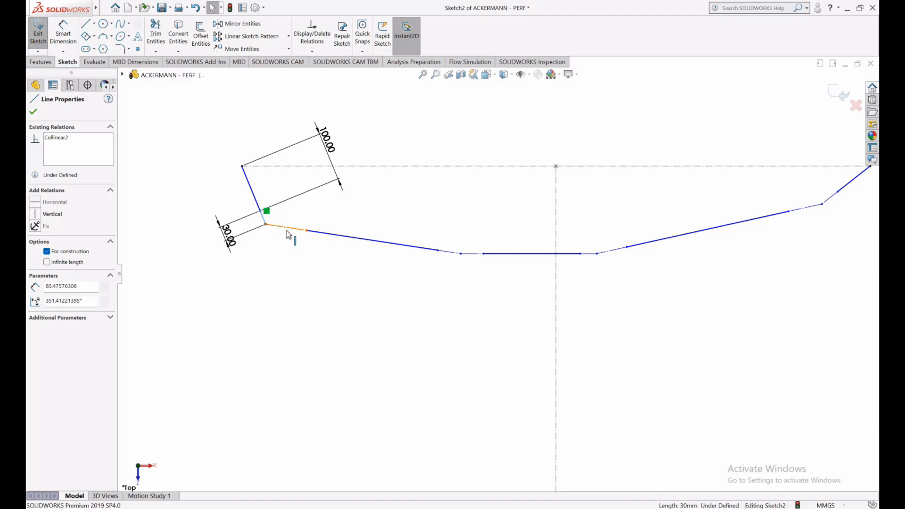
pyautogui.click(468, 253)
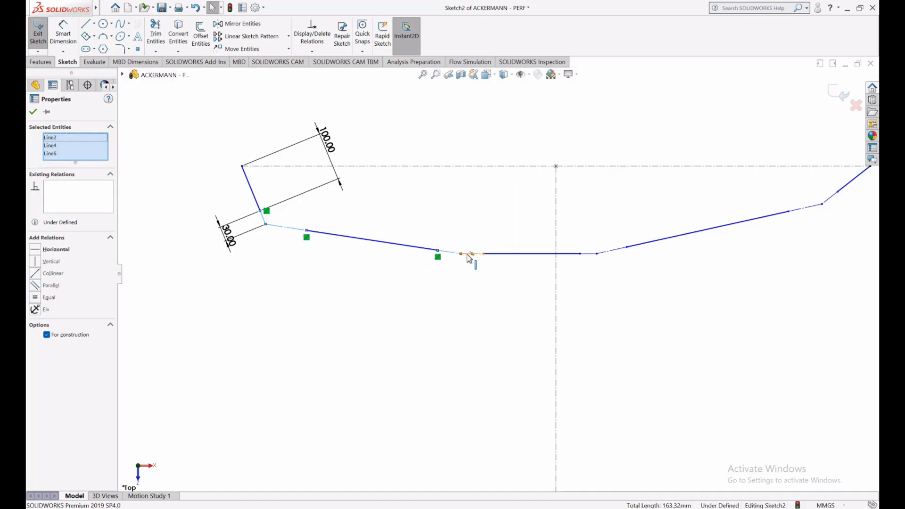
pyautogui.click(589, 254)
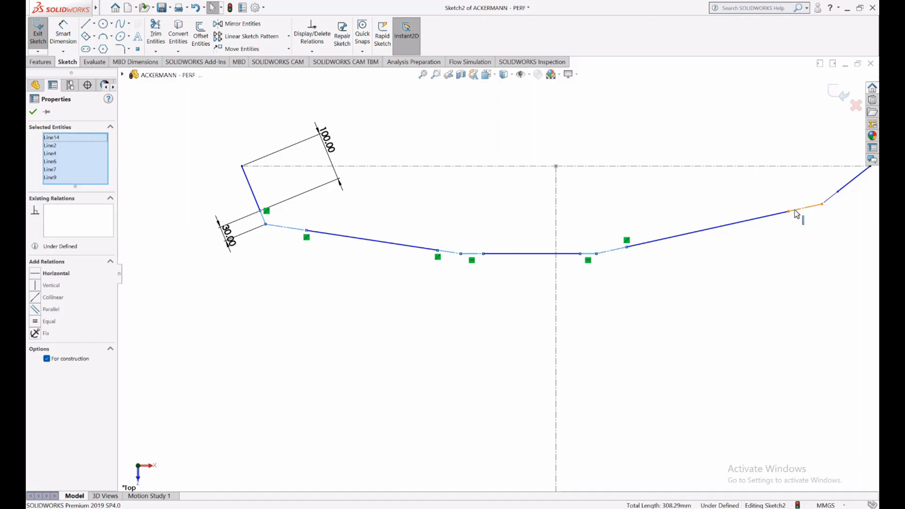
pyautogui.click(796, 207)
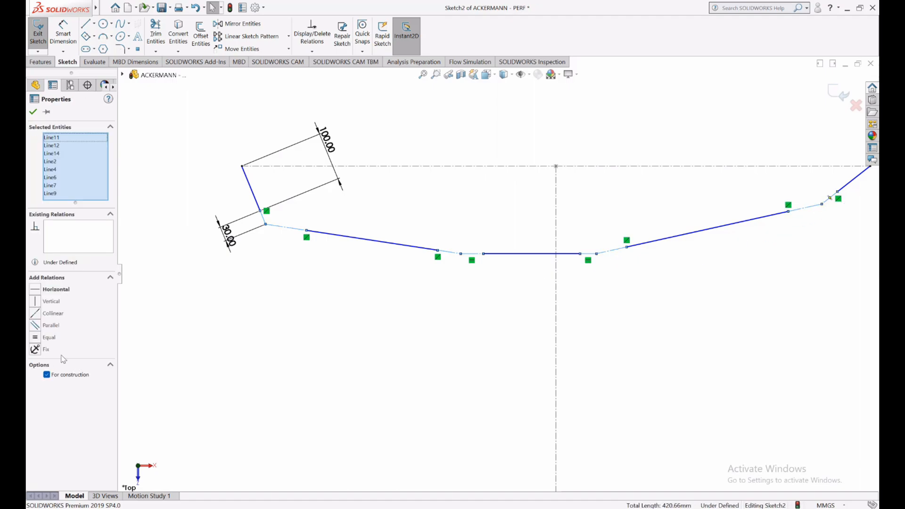
pyautogui.click(33, 111)
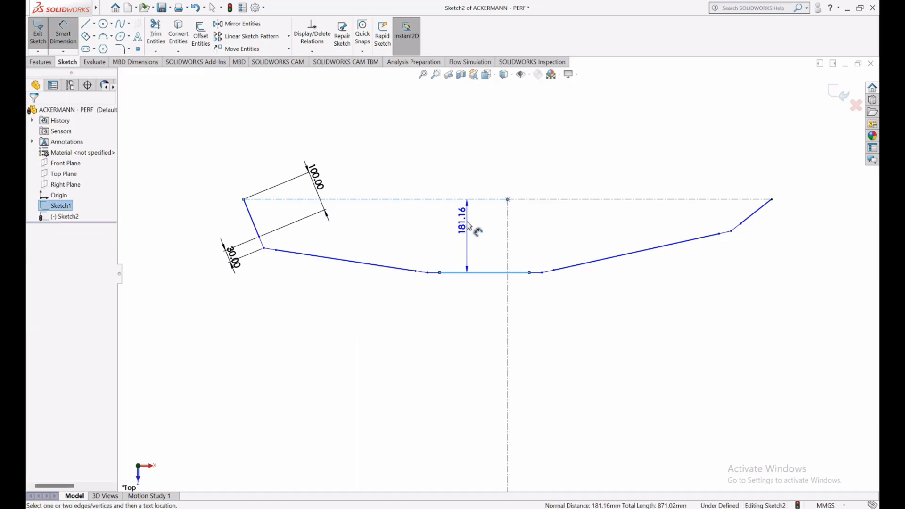
# - Set the centre segment 200 below the top line and 250 wide
pyautogui.click(467, 226)
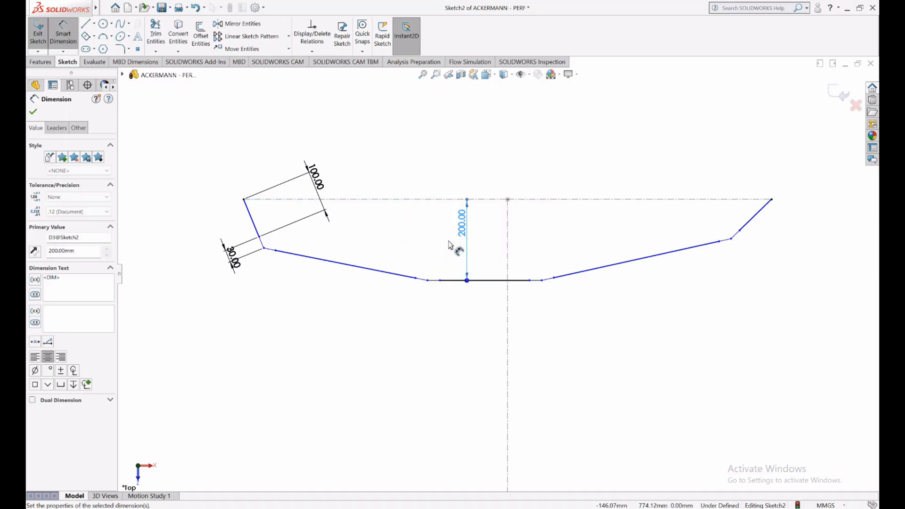
pyautogui.click(468, 280)
pyautogui.write('250')
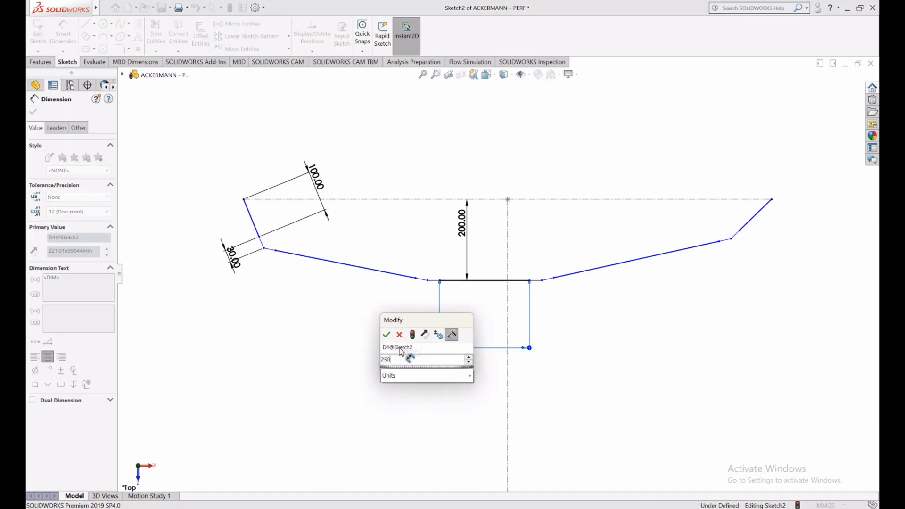
pyautogui.click(387, 334)
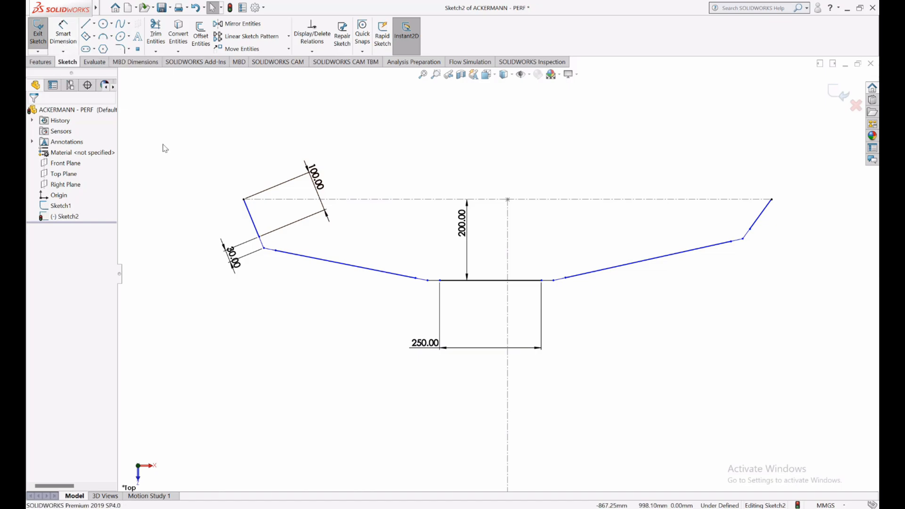
pyautogui.moveTo(151, 110)
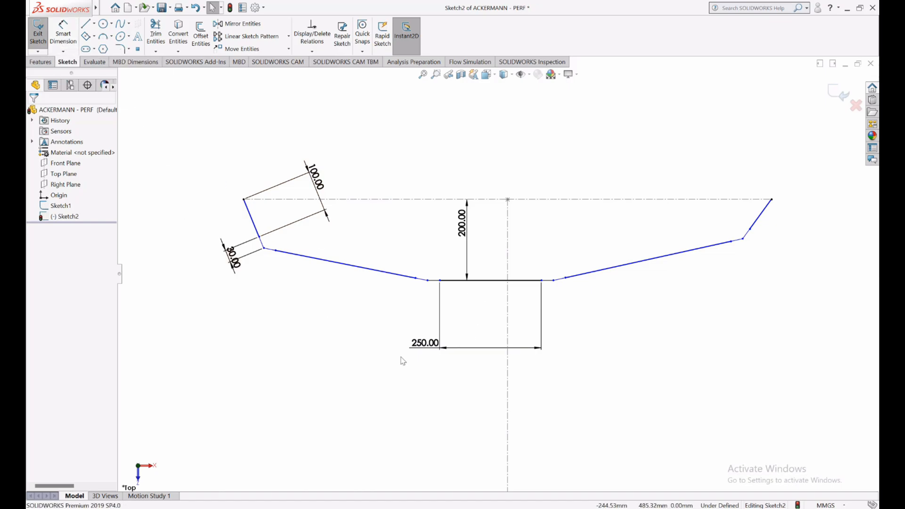
pyautogui.moveTo(397, 296)
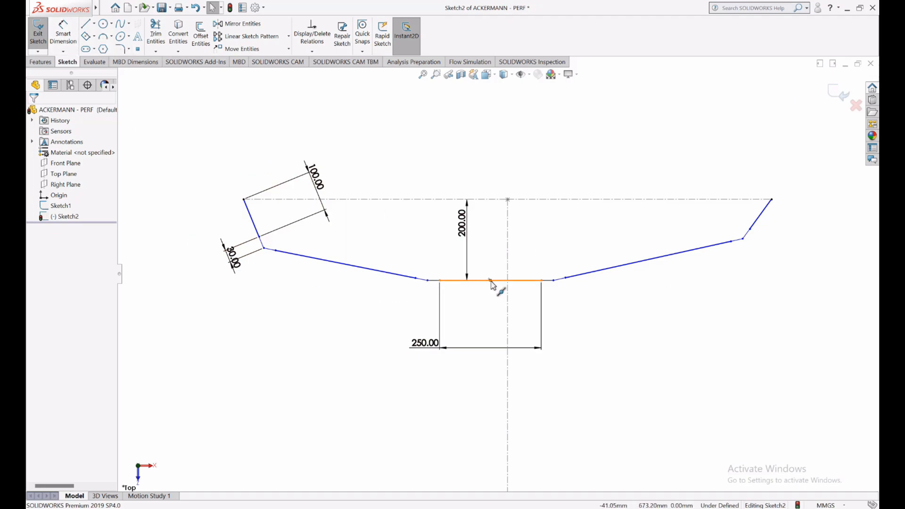
# - Centre the 250 segment on the vertical centerline with a Midpoint relation
pyautogui.click(491, 283)
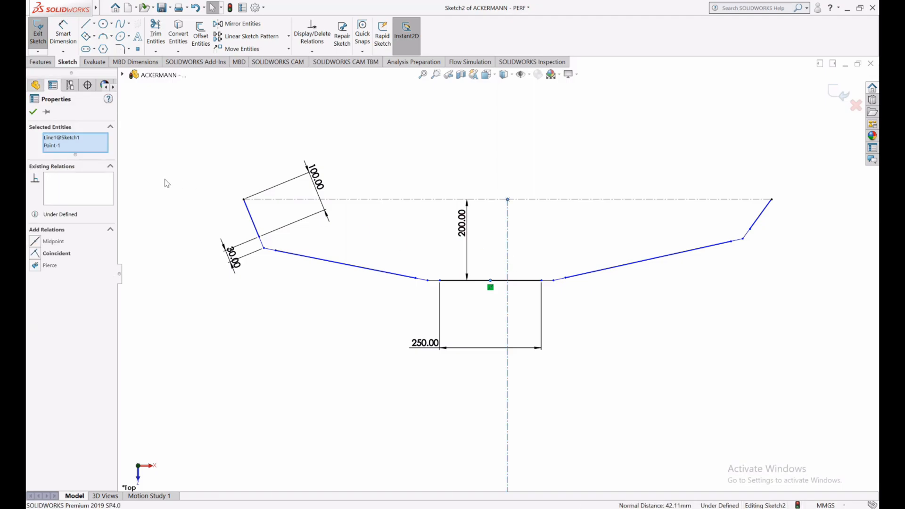
pyautogui.click(33, 112)
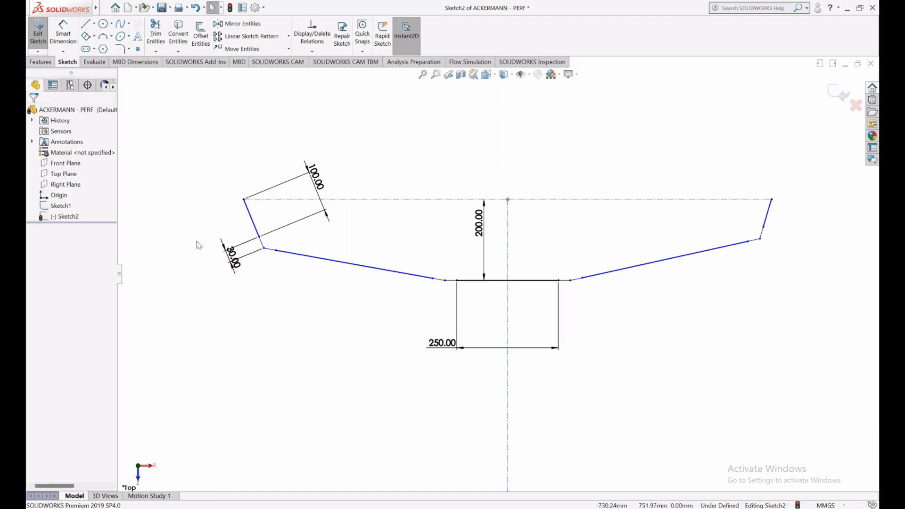
pyautogui.click(507, 280)
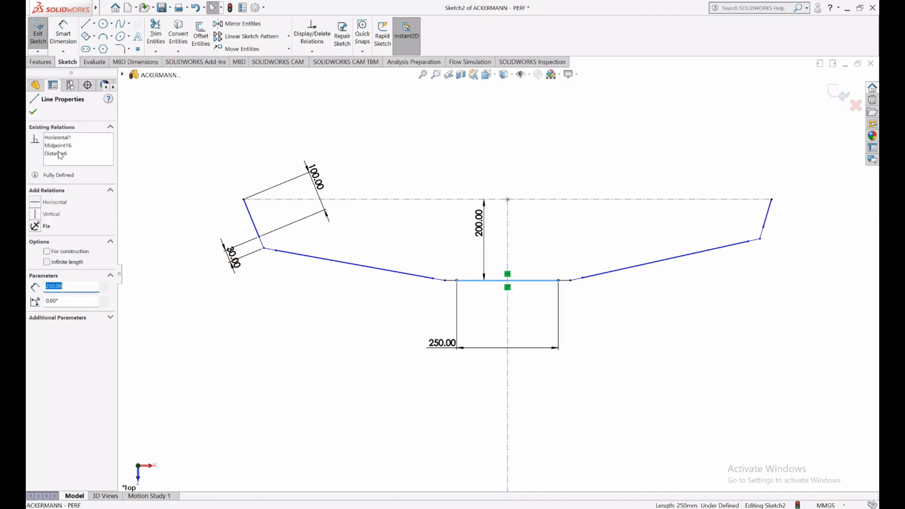
pyautogui.click(58, 145)
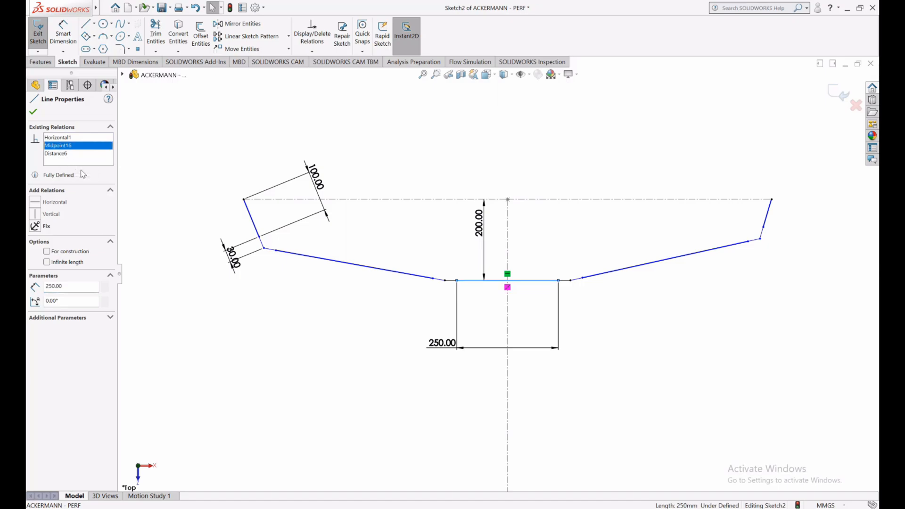
pyautogui.click(33, 112)
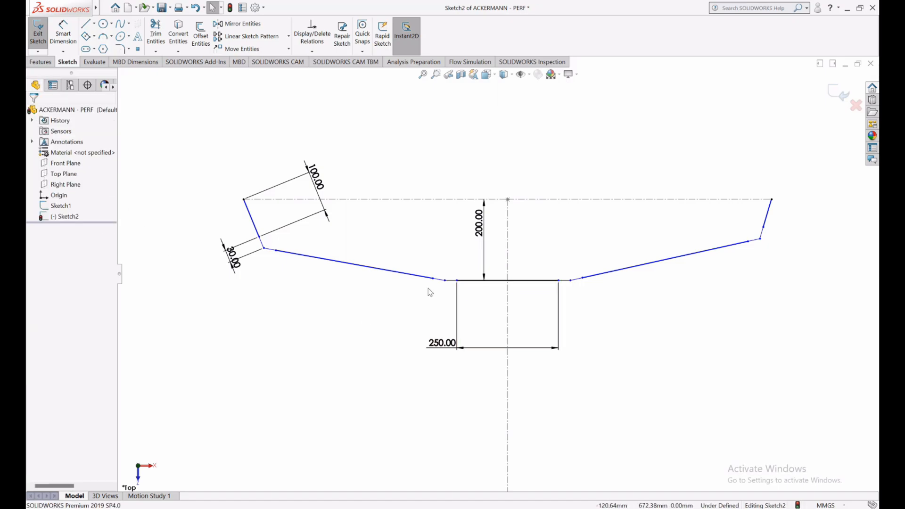
pyautogui.moveTo(267, 272)
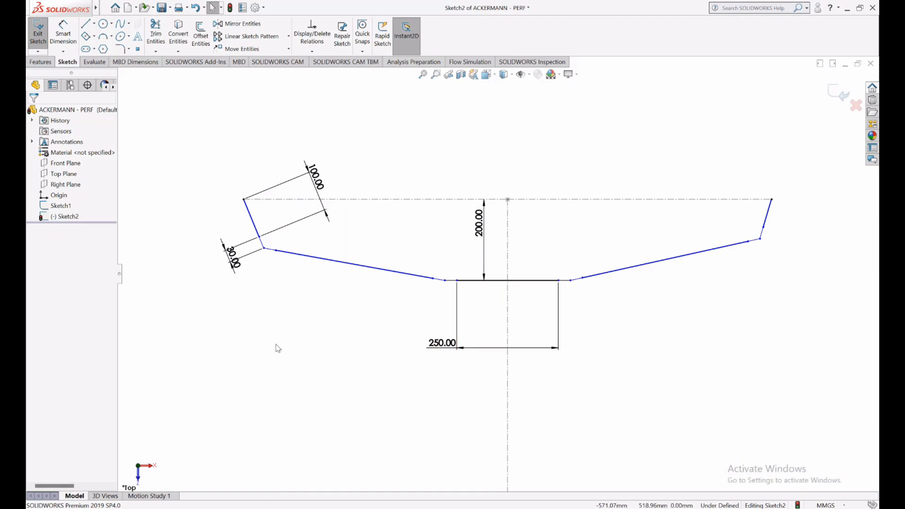
# - Make the right steering arm equal in length to the 100 left arm
pyautogui.click(253, 223)
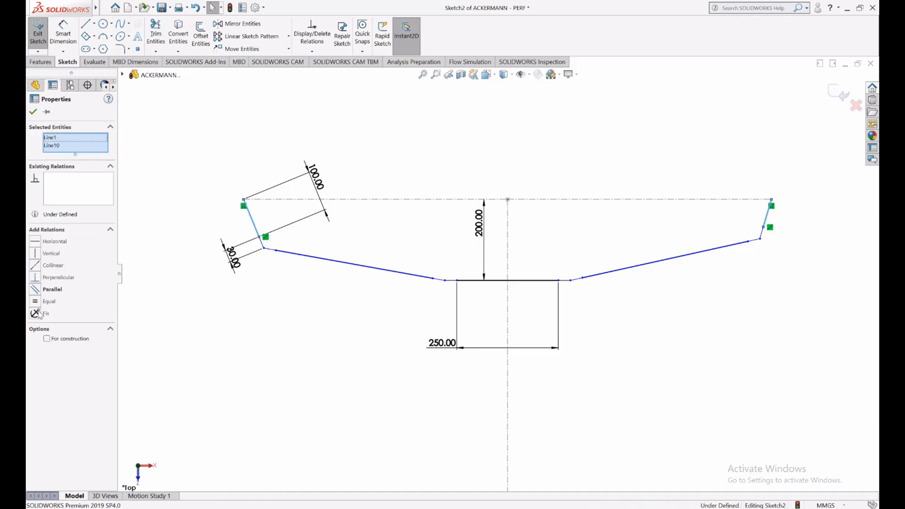
pyautogui.click(33, 112)
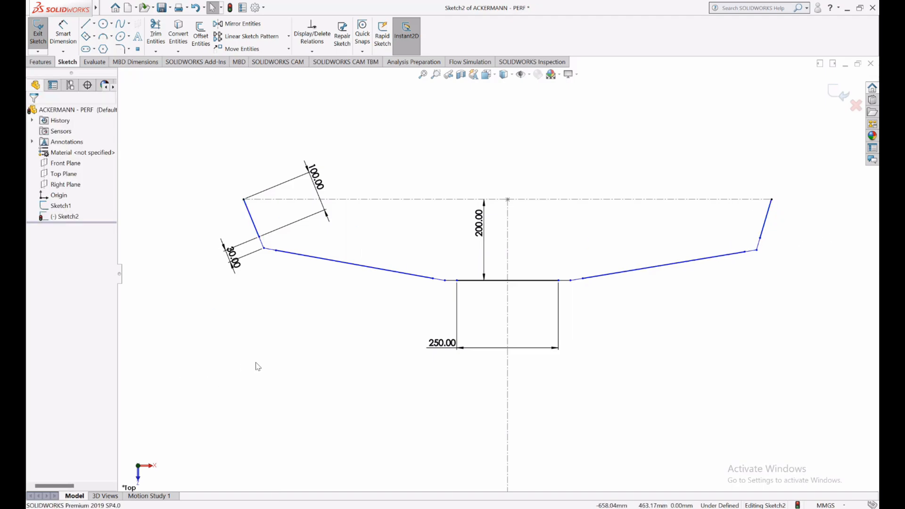
pyautogui.moveTo(63, 33)
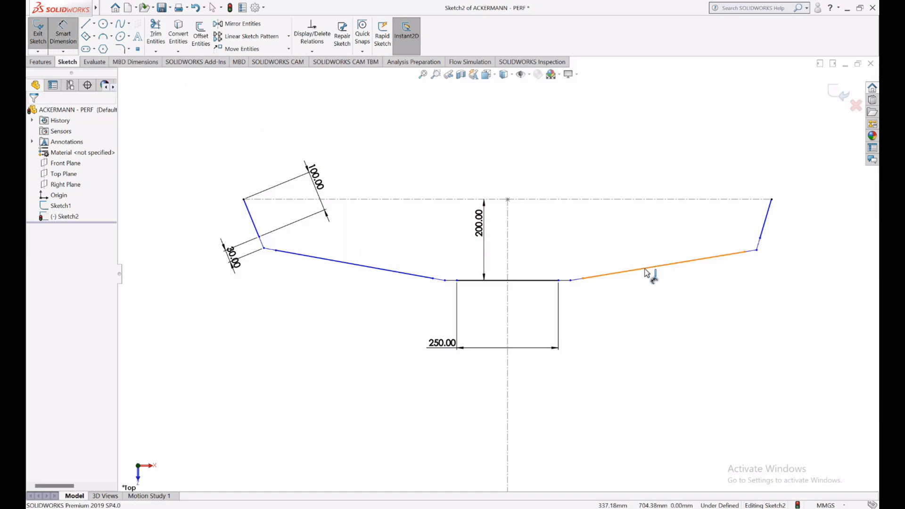
# - Dimension the right tie rod at 350
pyautogui.click(664, 271)
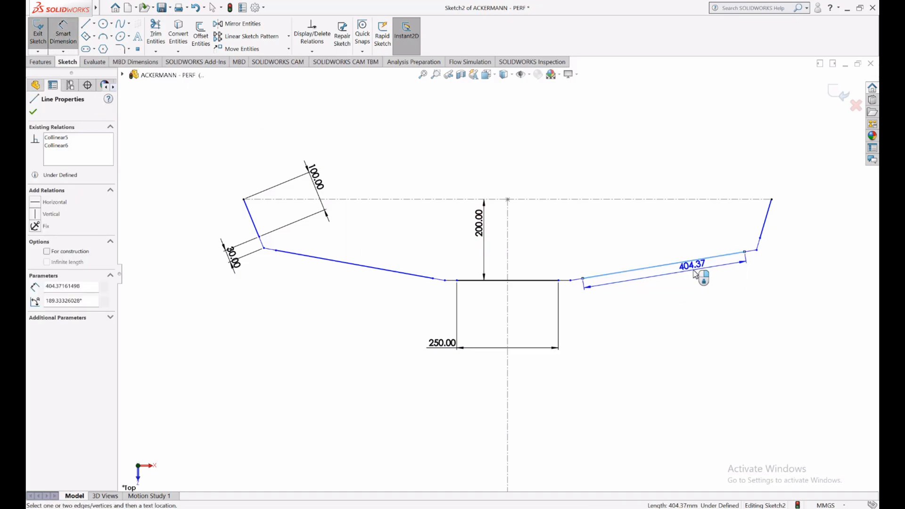
pyautogui.click(691, 266)
pyautogui.write('400')
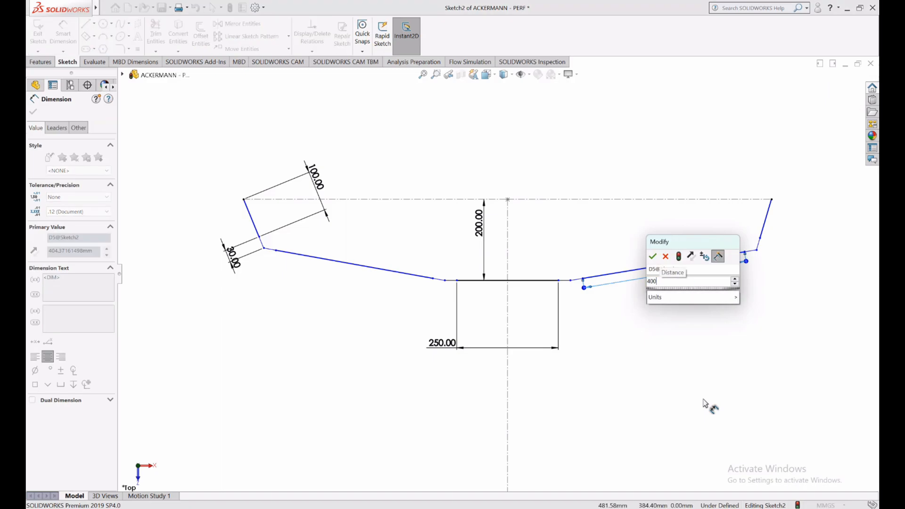
pyautogui.write('435')
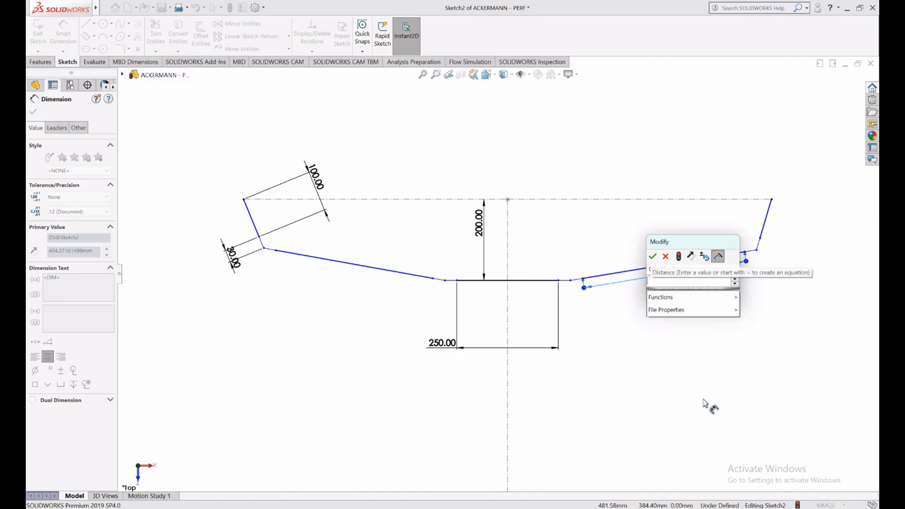
pyautogui.click(653, 257)
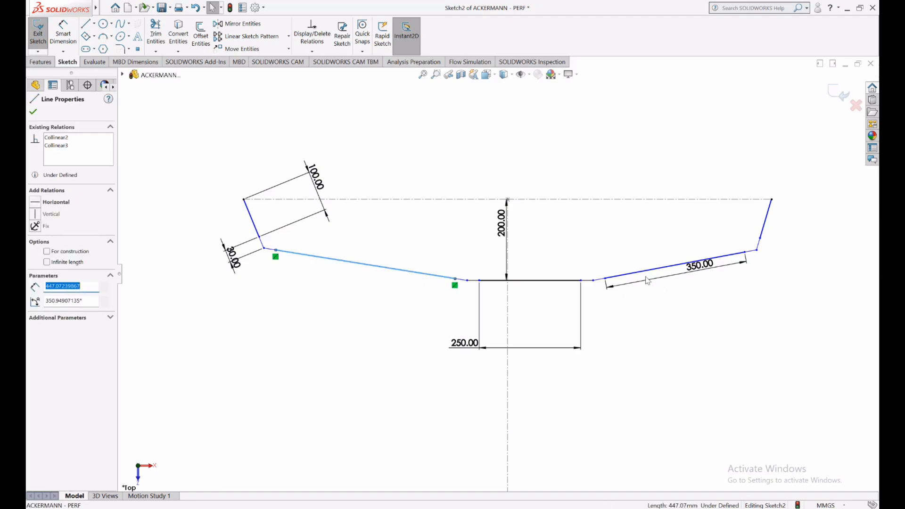
# - Make the left tie rod equal in length to the right one
pyautogui.click(663, 269)
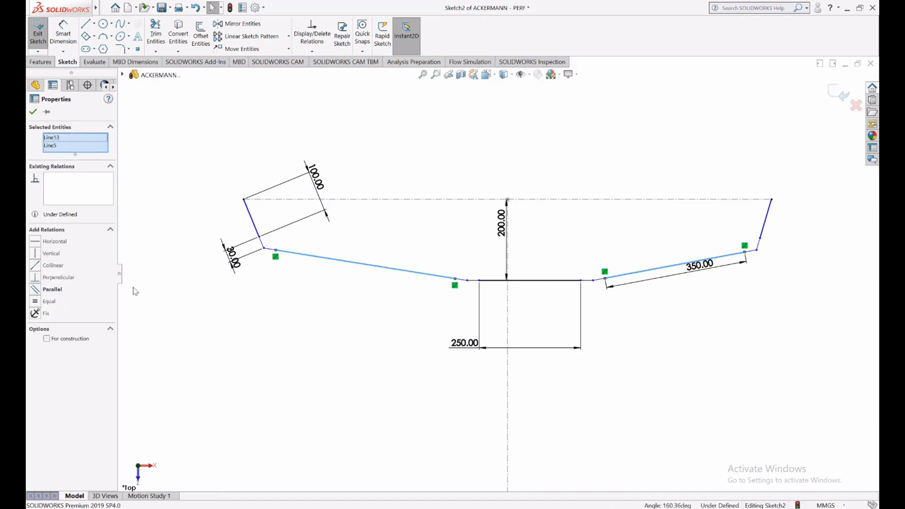
pyautogui.click(49, 301)
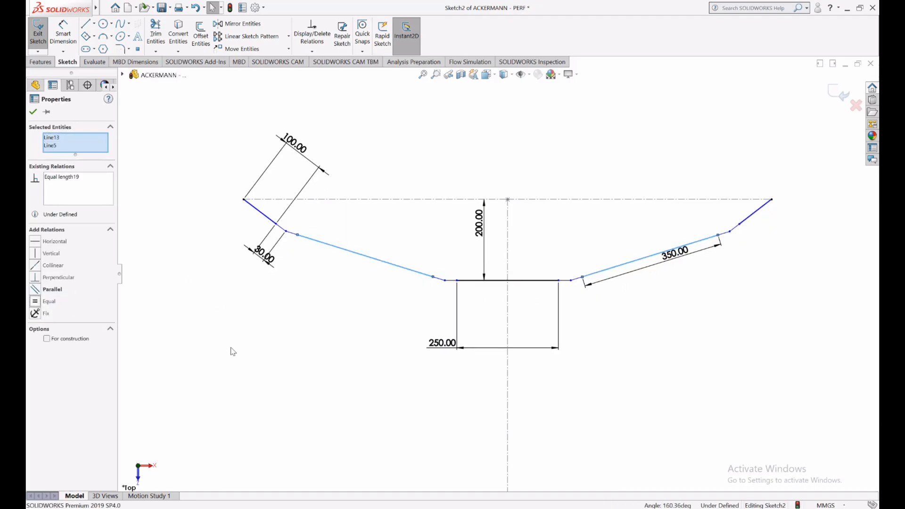
pyautogui.click(33, 111)
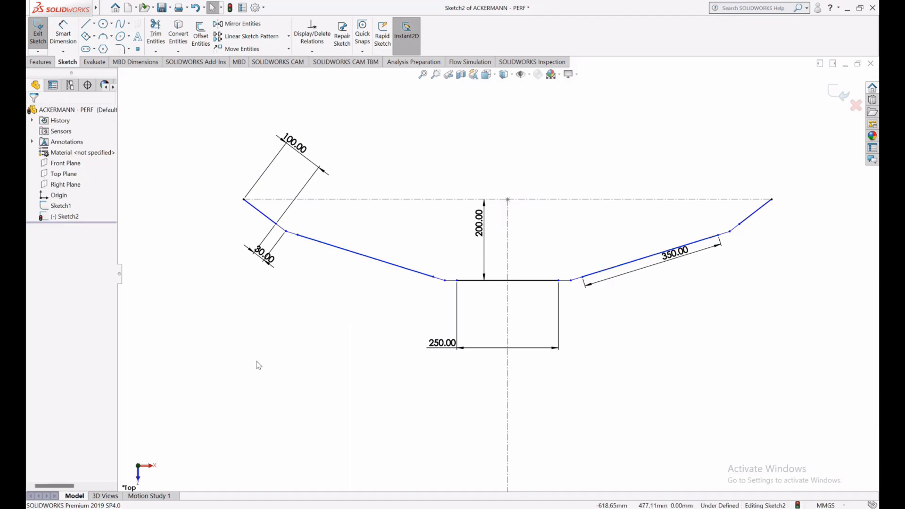
pyautogui.moveTo(258, 328)
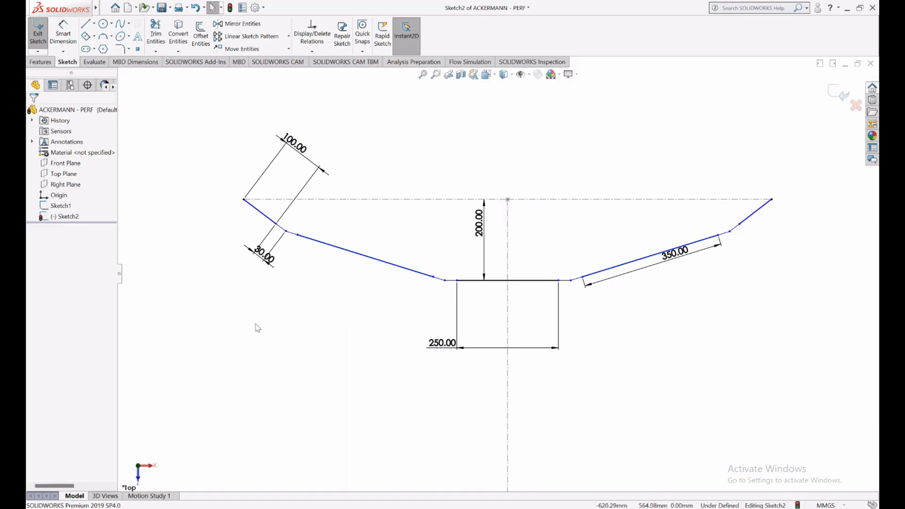
pyautogui.moveTo(261, 225)
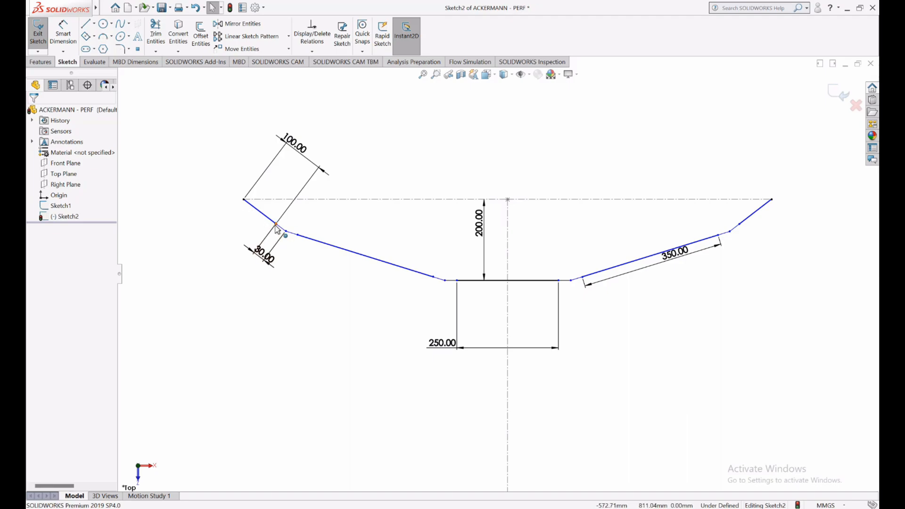
pyautogui.click(277, 225)
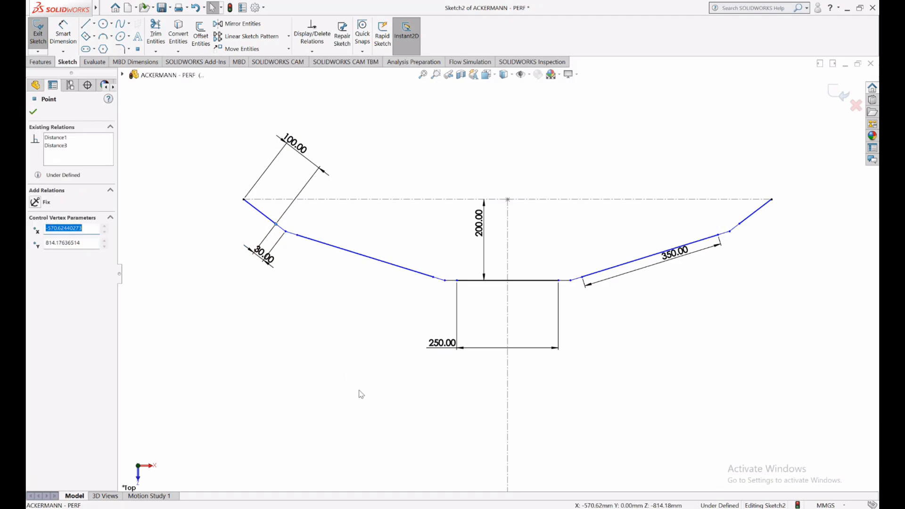
pyautogui.click(33, 111)
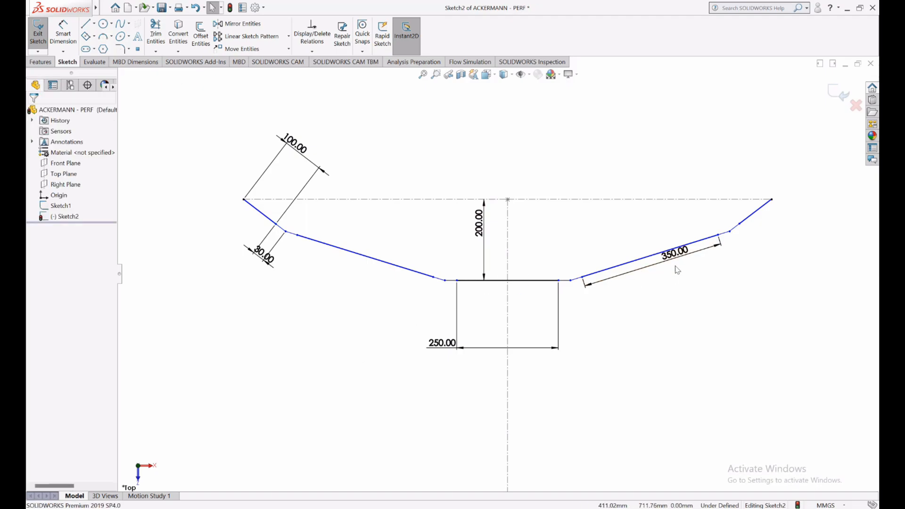
pyautogui.click(674, 252)
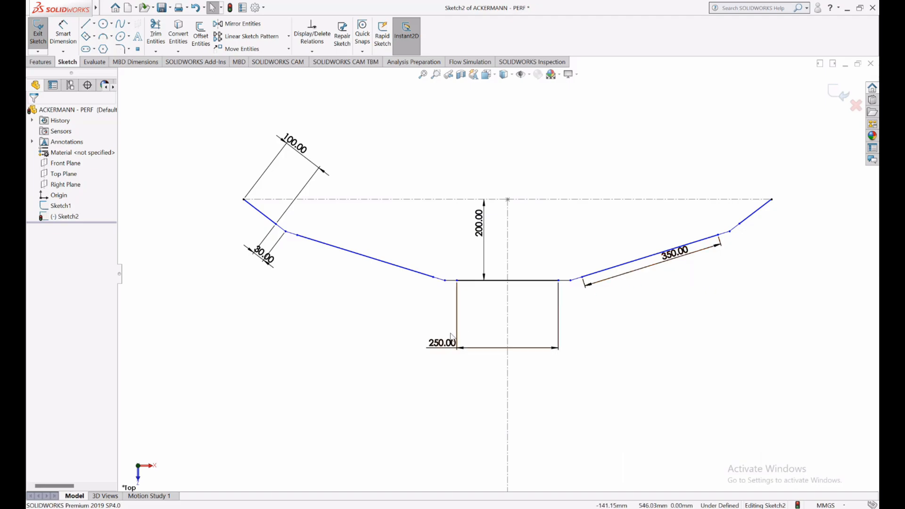
pyautogui.moveTo(675, 251)
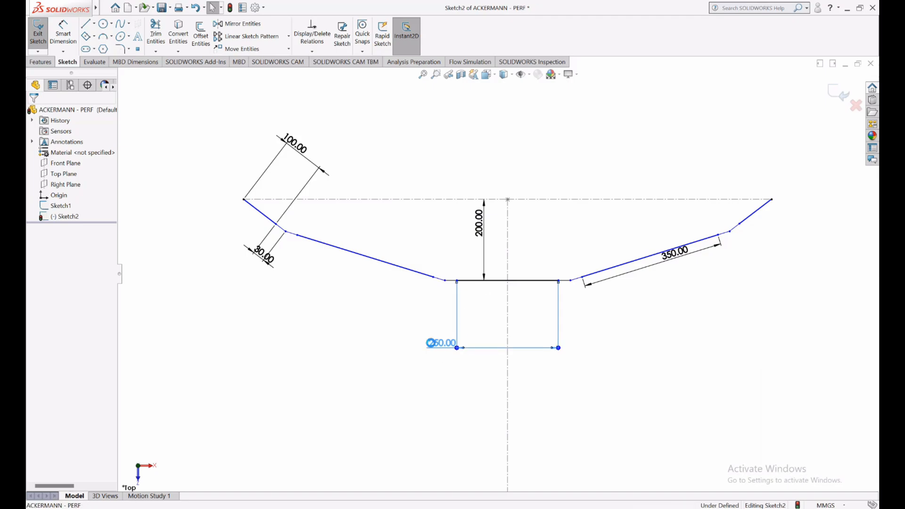
# - Set the centre segment to 350 and attach the point to the rectangle's top edge
pyautogui.click(443, 342)
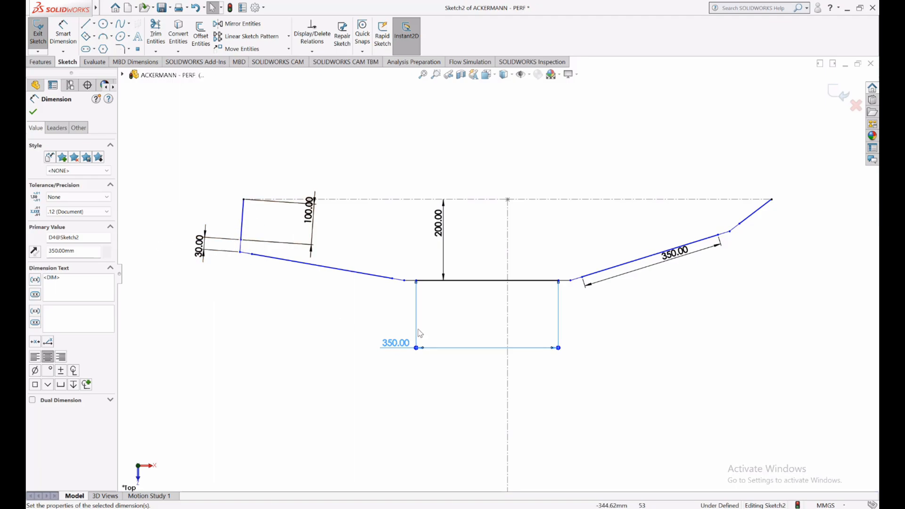
pyautogui.click(33, 112)
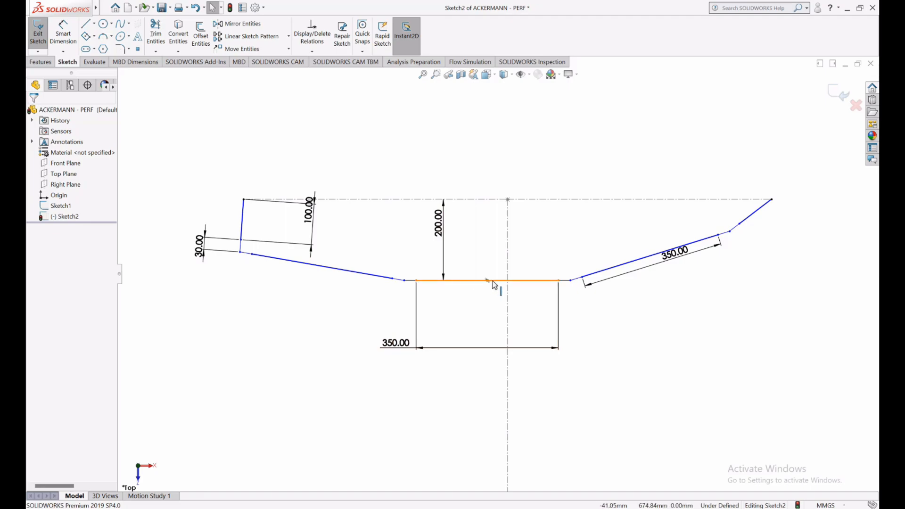
pyautogui.click(487, 286)
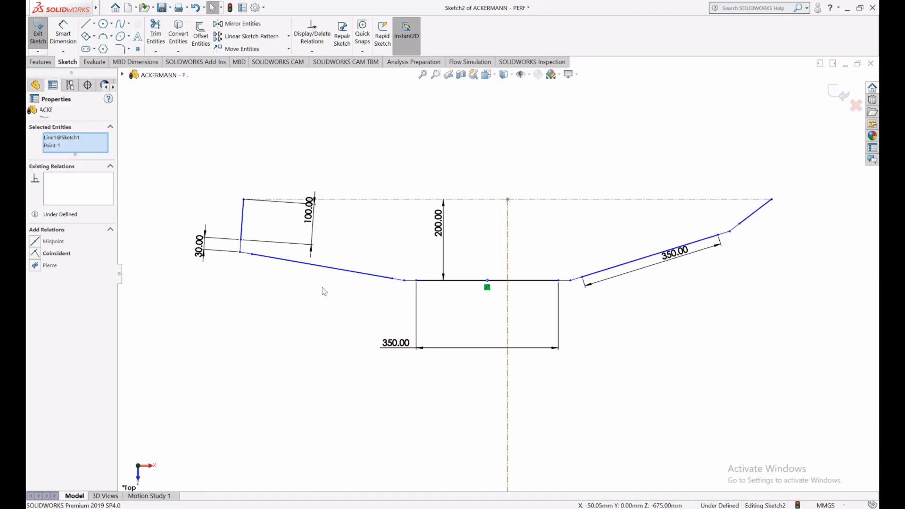
pyautogui.click(57, 253)
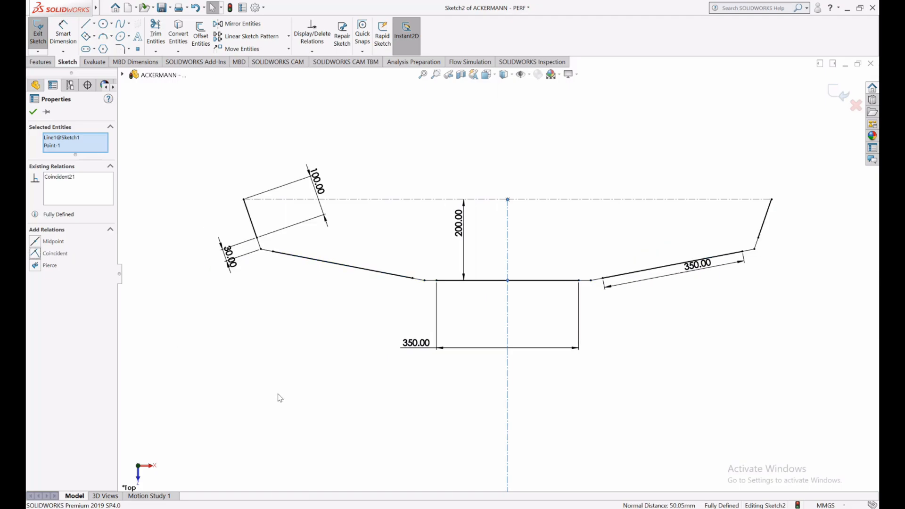
pyautogui.click(33, 111)
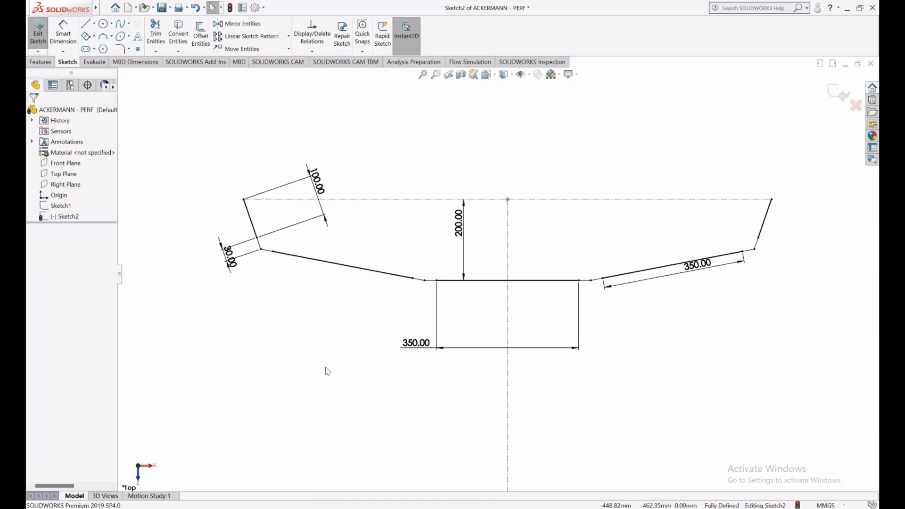
pyautogui.moveTo(346, 355)
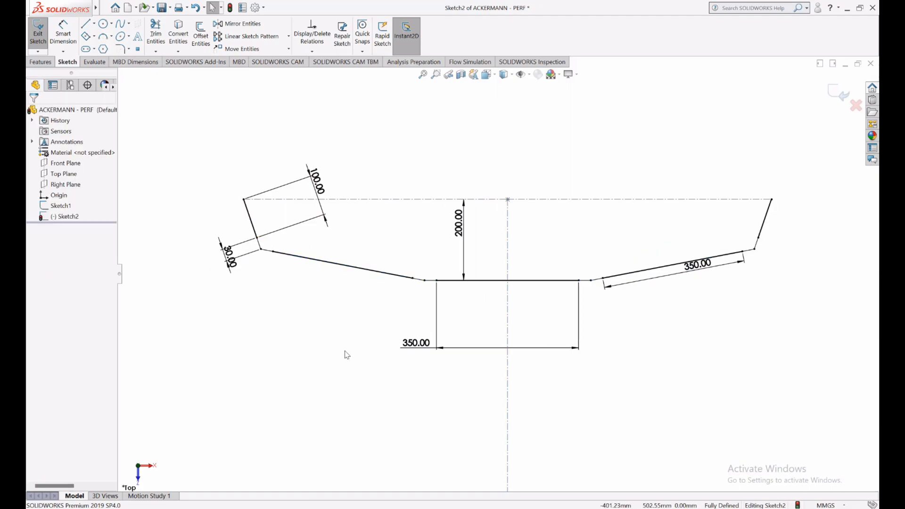
# - Remove the Midpoint relation from the central 350 mm line, leaving the sketch under defined
pyautogui.click(509, 281)
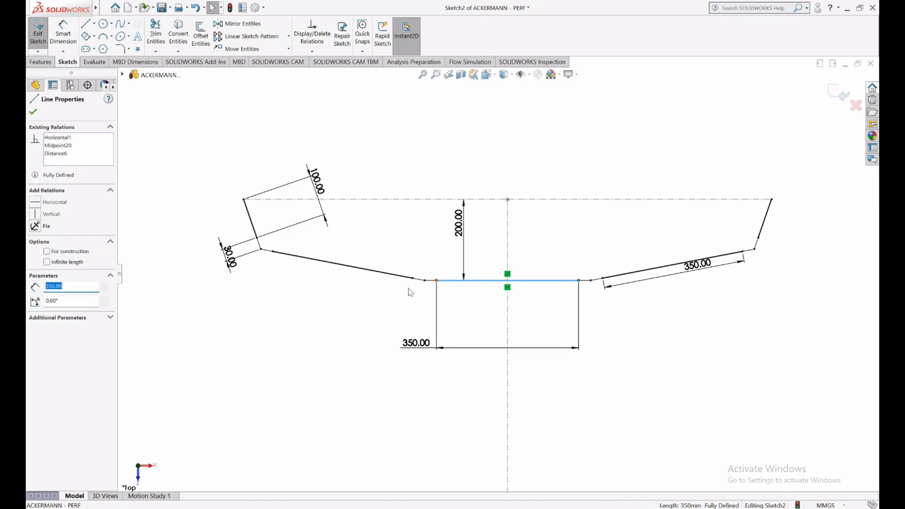
pyautogui.click(57, 145)
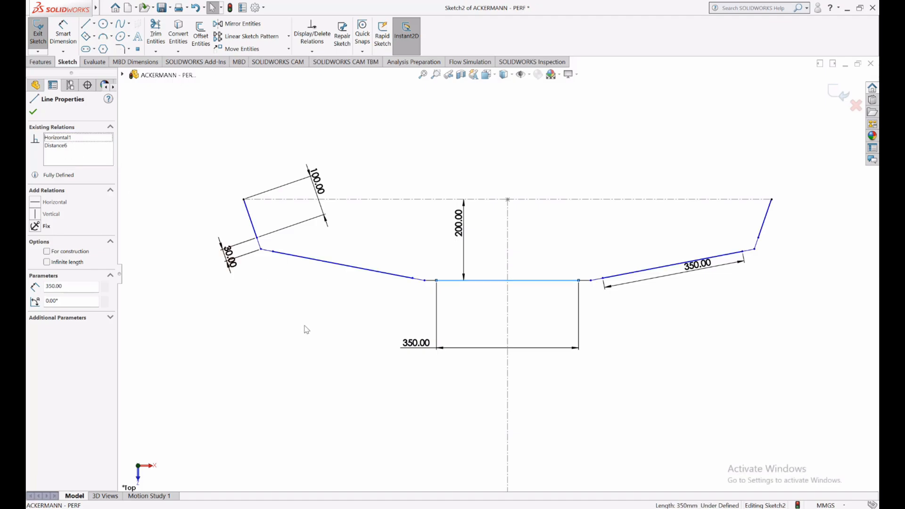
pyautogui.click(34, 111)
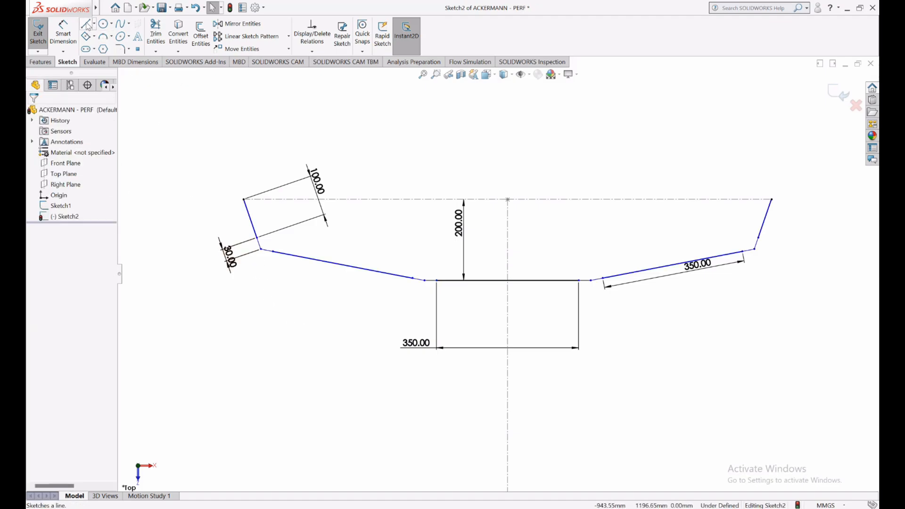
# - Draw an arm line left from the upper-left joint and dimension it 105° to the 100 mm link
pyautogui.click(85, 23)
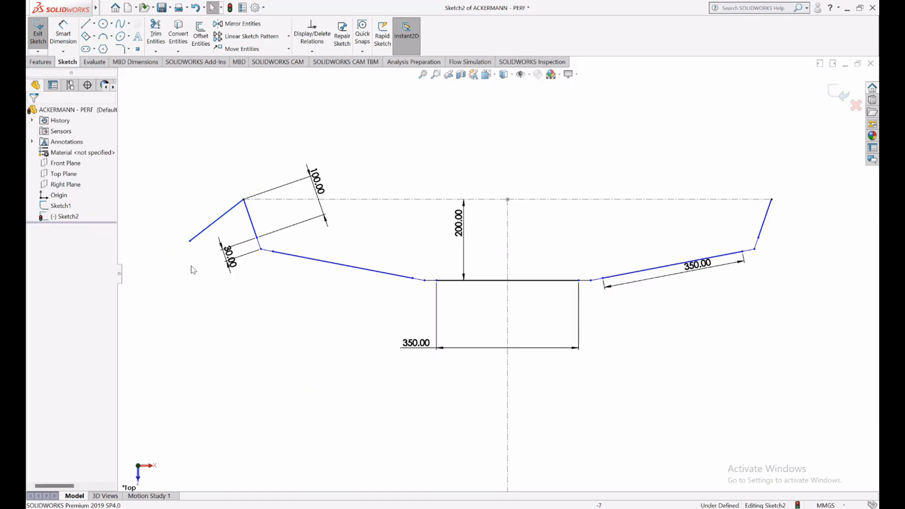
pyautogui.moveTo(63, 35)
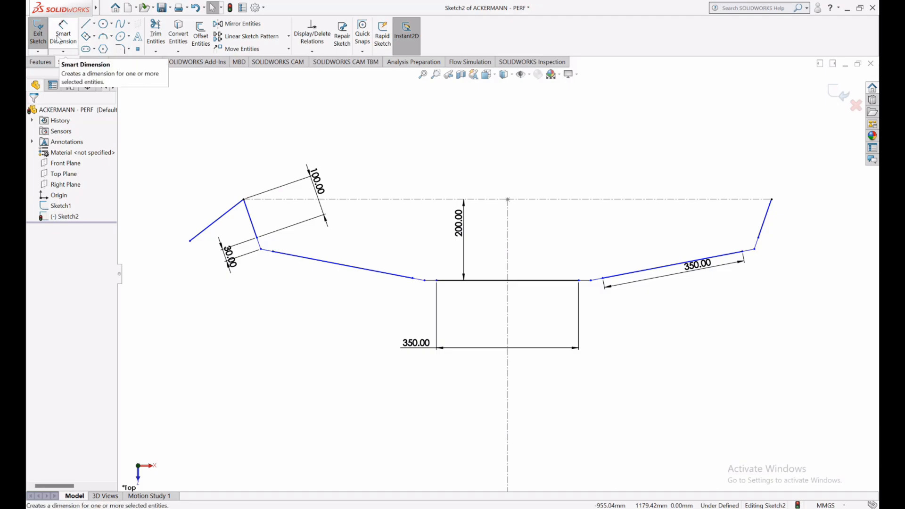
pyautogui.click(218, 220)
pyautogui.write('105')
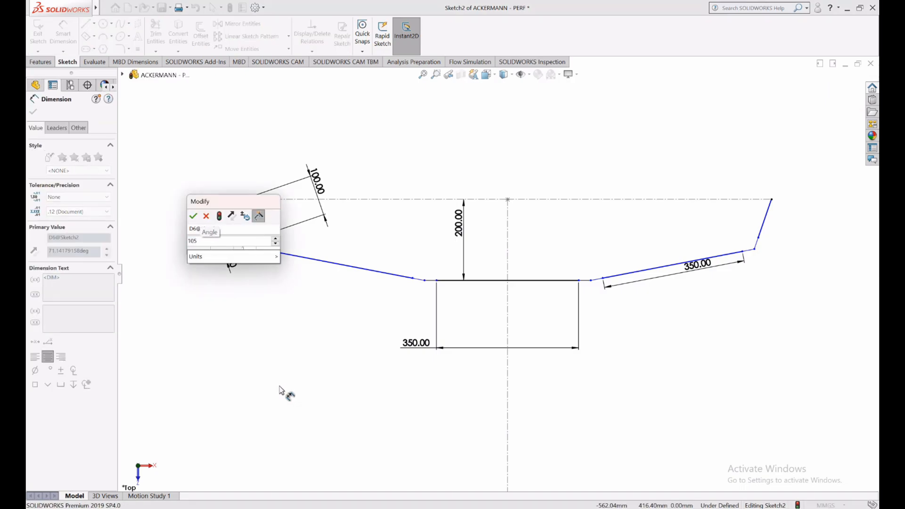
pyautogui.click(193, 215)
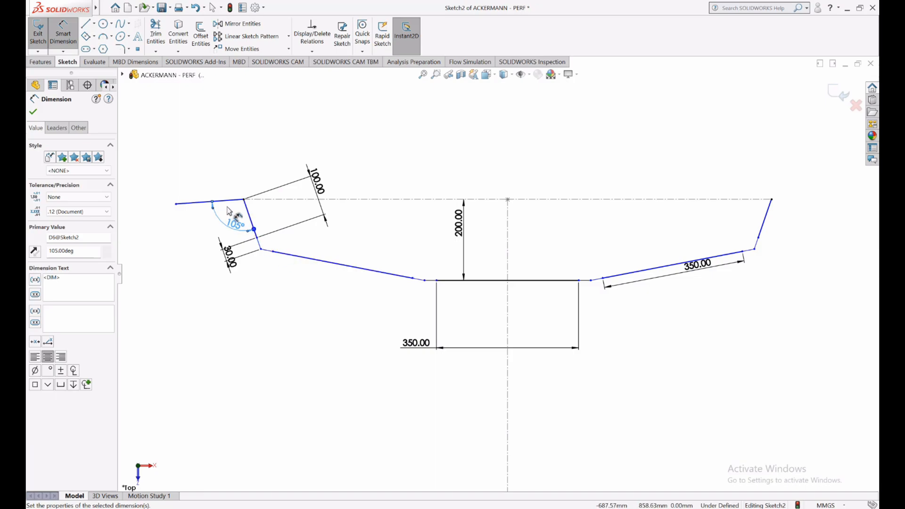
pyautogui.moveTo(248, 226)
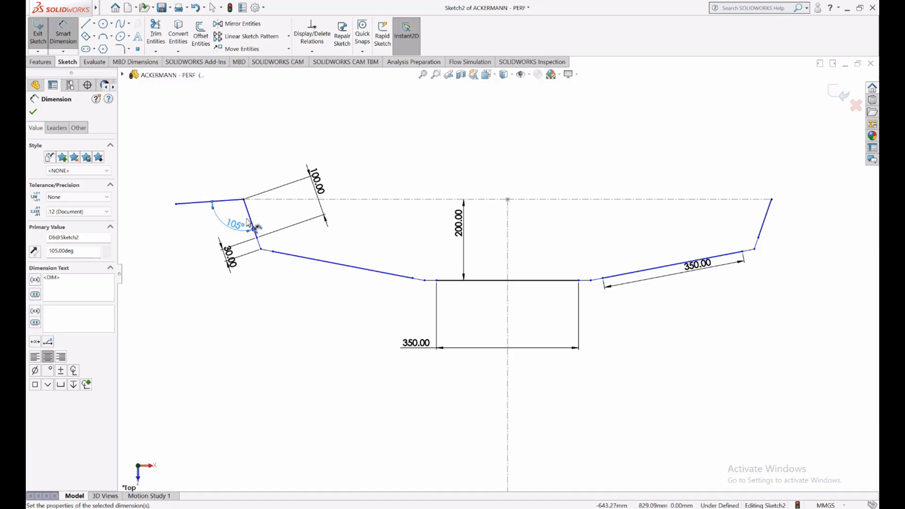
pyautogui.click(33, 112)
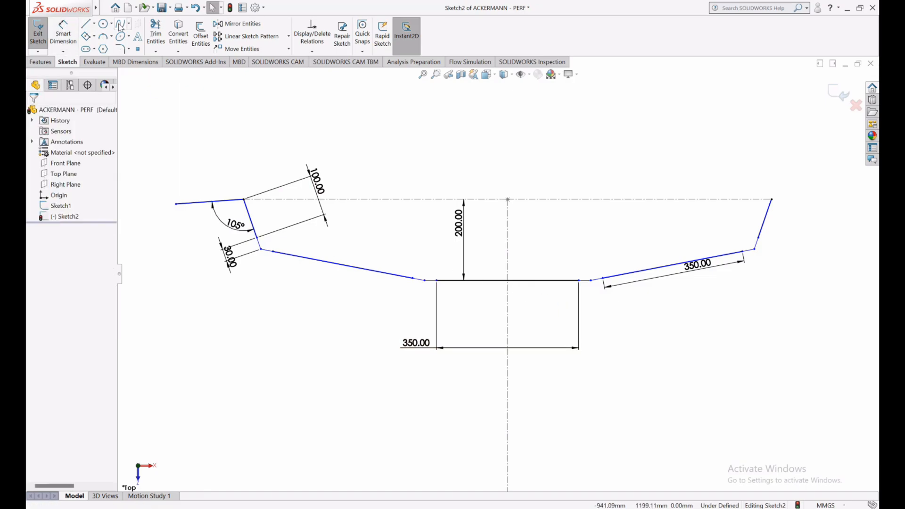
pyautogui.moveTo(199, 215)
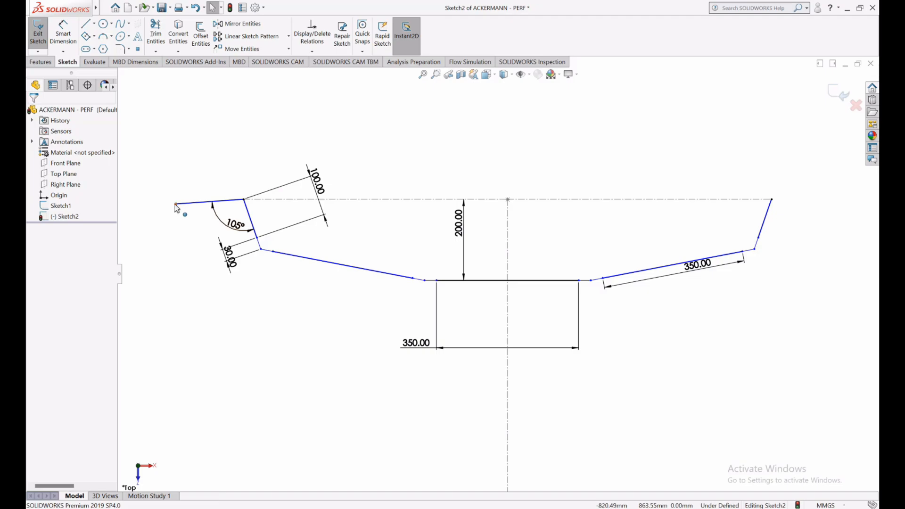
pyautogui.click(210, 201)
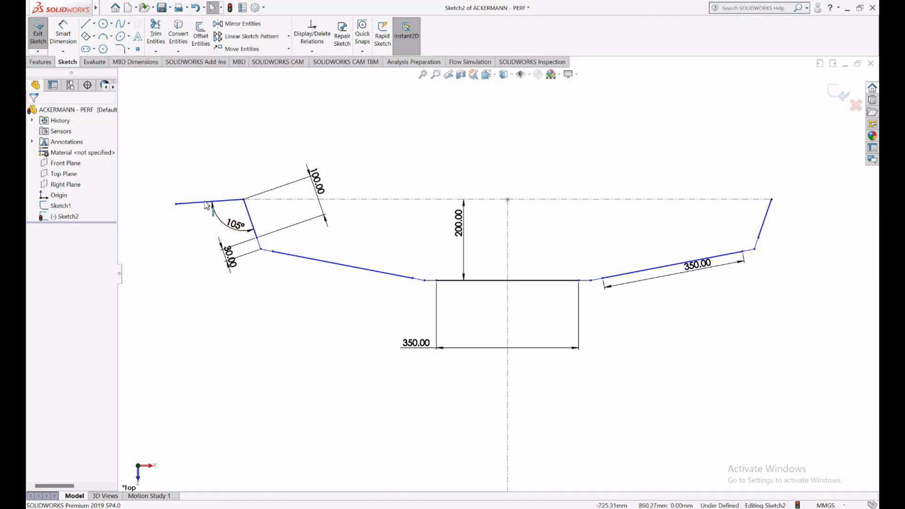
pyautogui.click(93, 62)
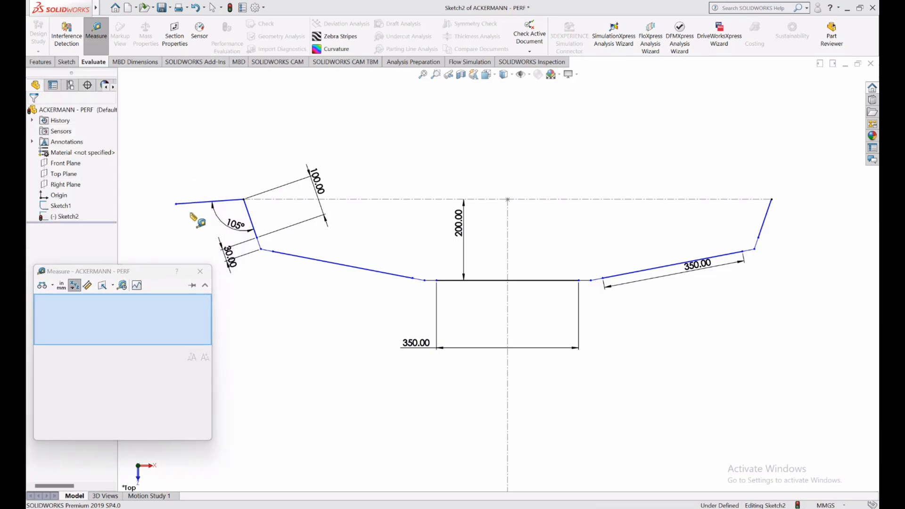
pyautogui.moveTo(202, 210)
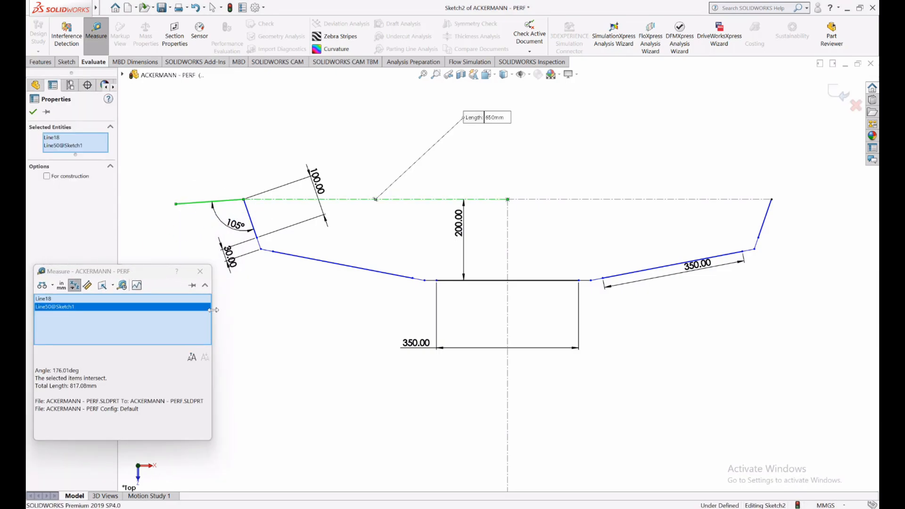
pyautogui.moveTo(151, 274)
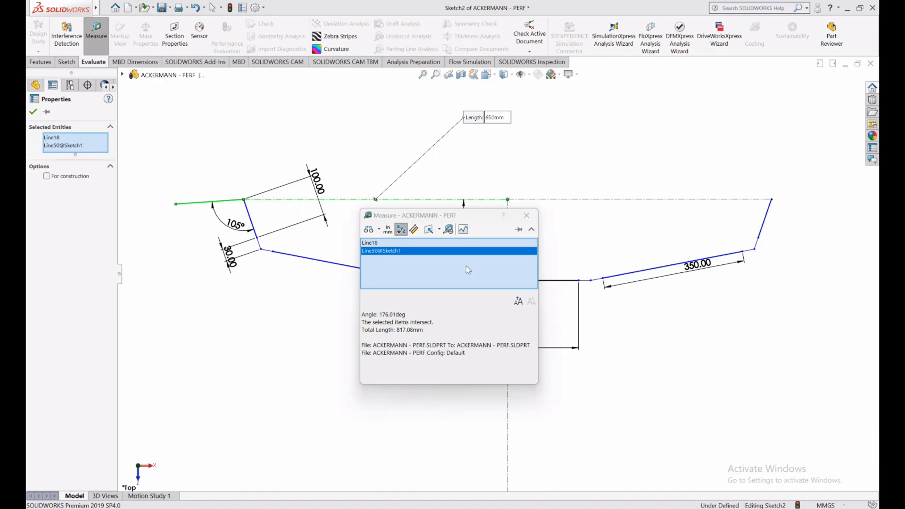
pyautogui.click(527, 215)
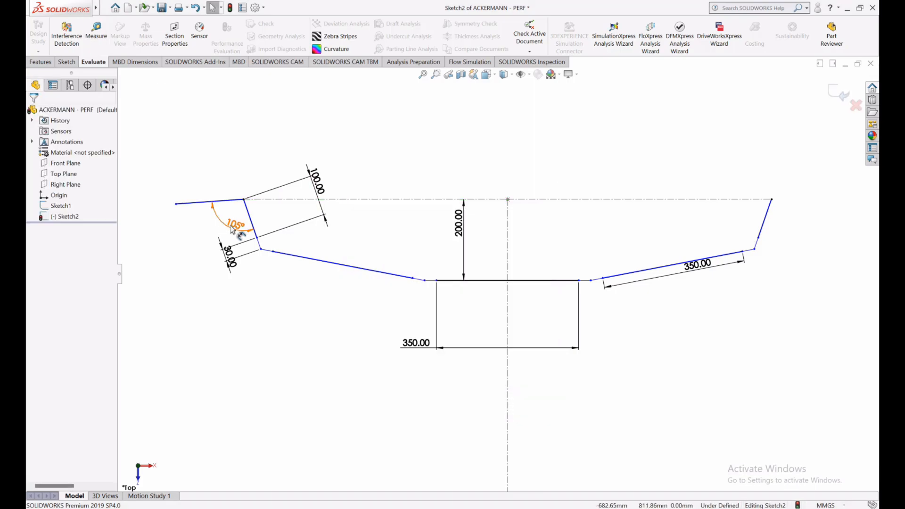
# - Change the link angle dimension from 105° to 109°
pyautogui.doubleClick(233, 224)
pyautogui.write('109')
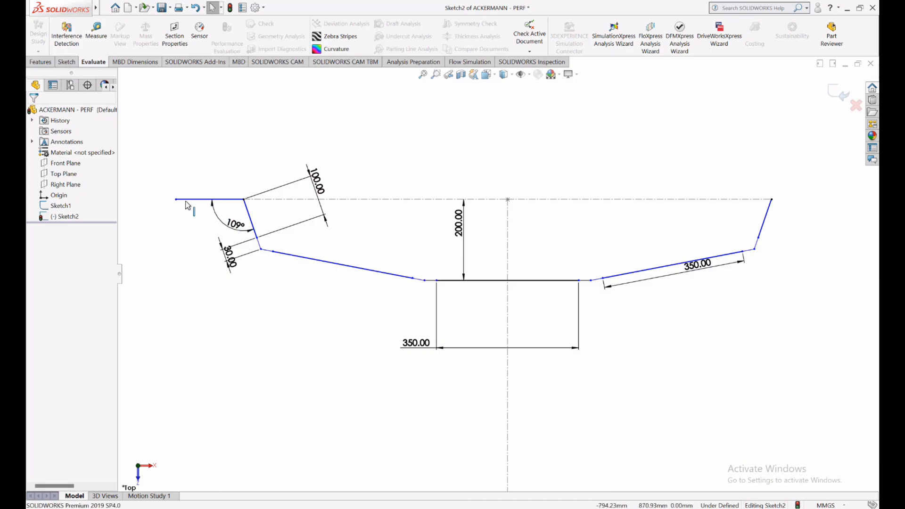
pyautogui.click(207, 200)
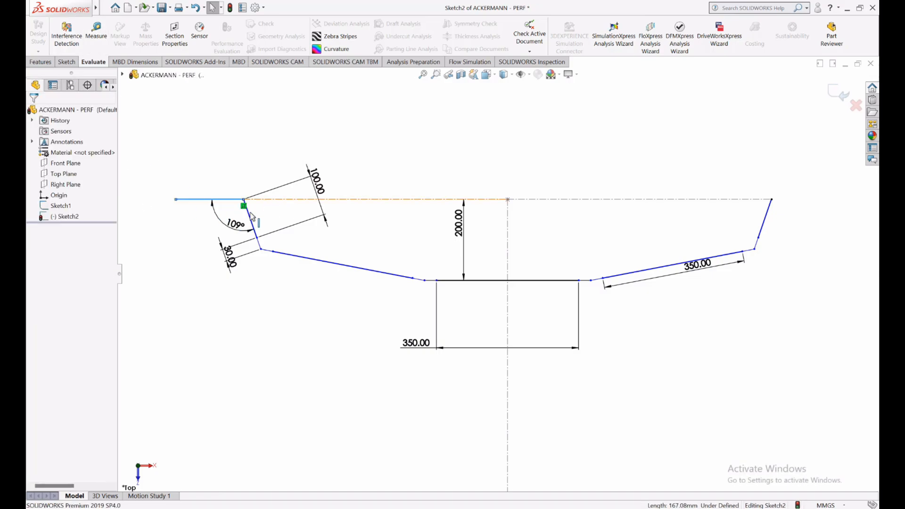
pyautogui.click(193, 286)
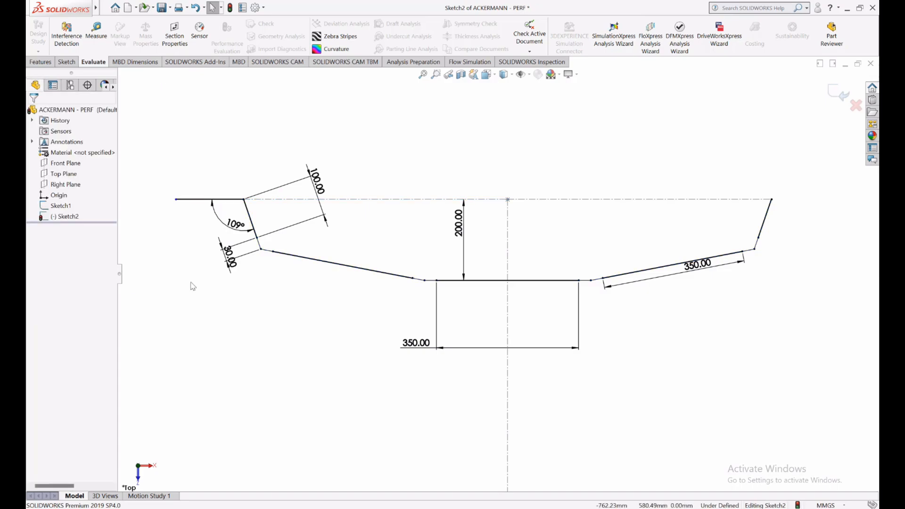
pyautogui.click(198, 198)
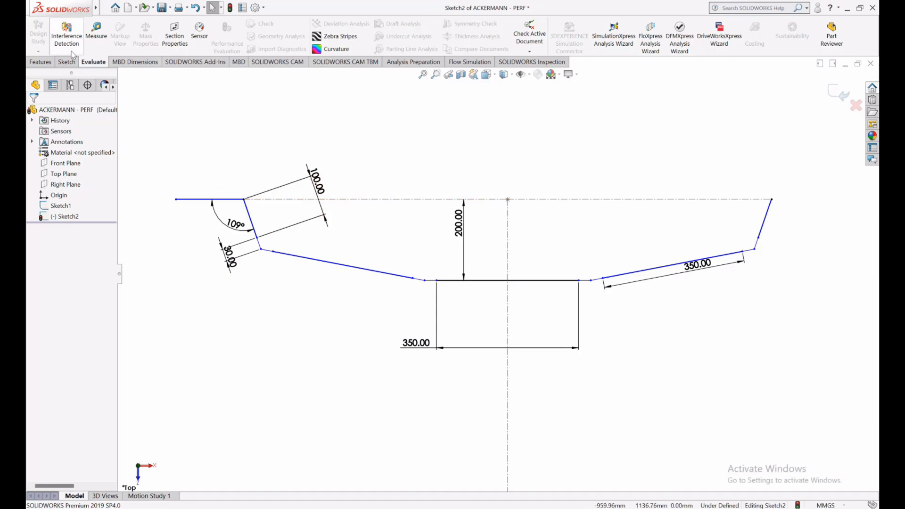
pyautogui.click(66, 62)
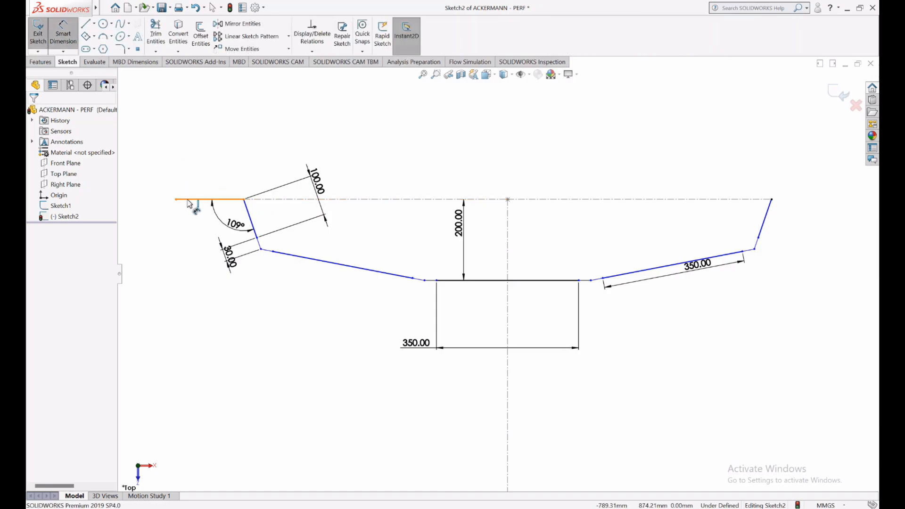
# - Dimension the left arm line to 100 mm and make it horizontal, fully defining the sketch
pyautogui.click(210, 200)
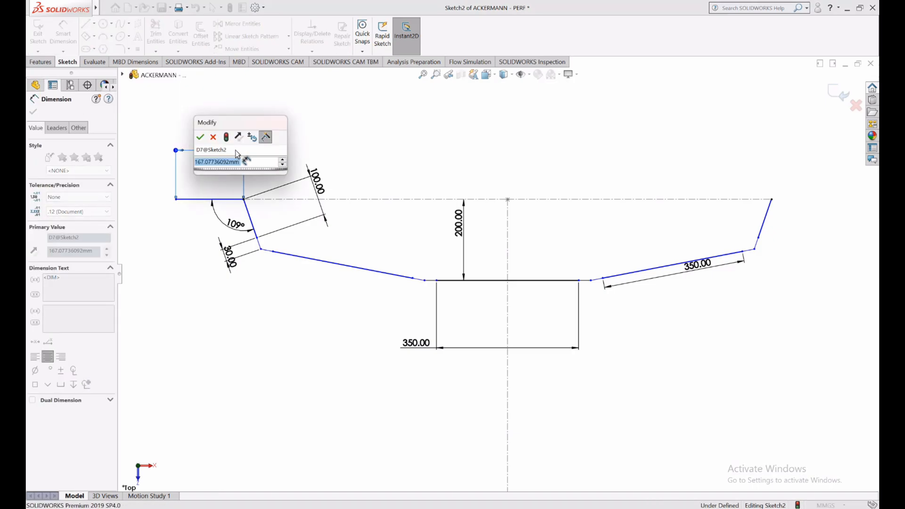
pyautogui.click(200, 137)
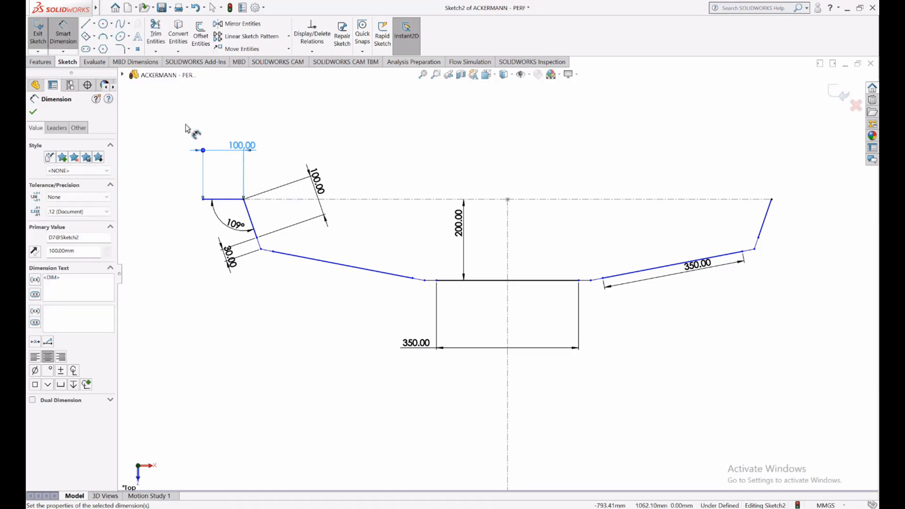
pyautogui.click(223, 198)
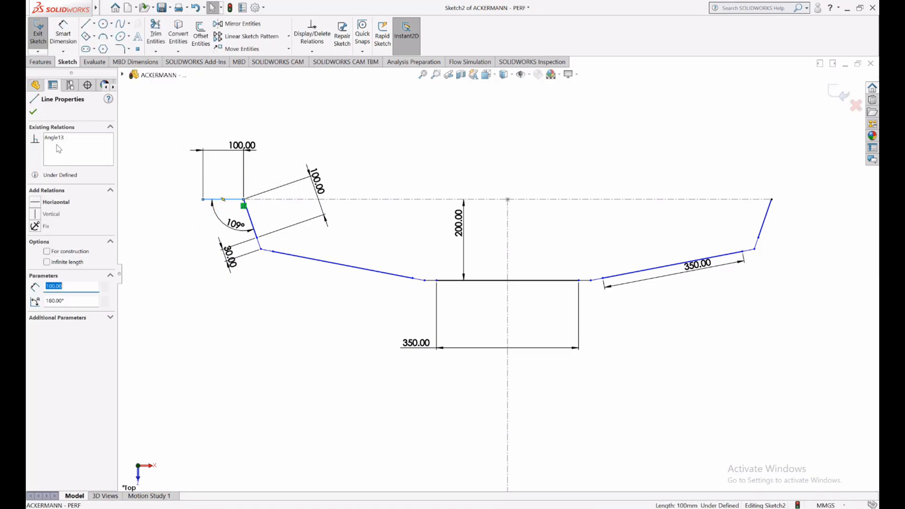
pyautogui.click(56, 202)
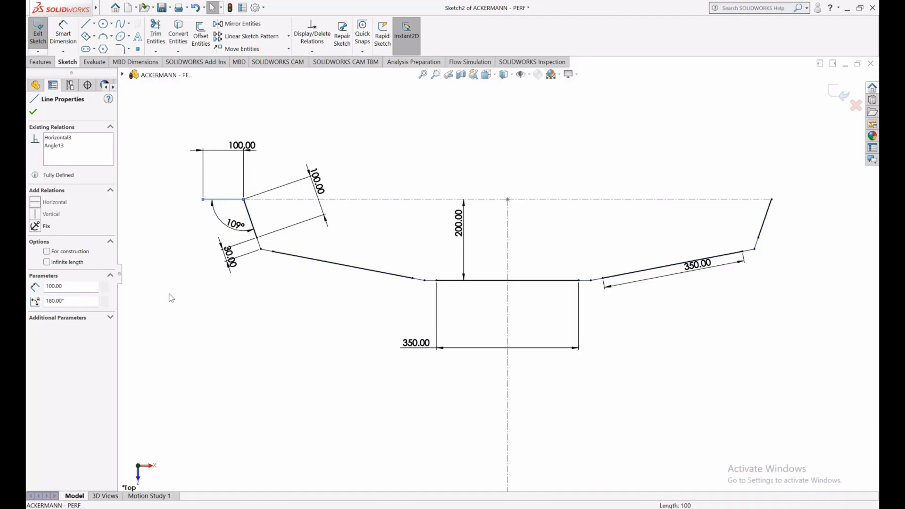
pyautogui.click(33, 113)
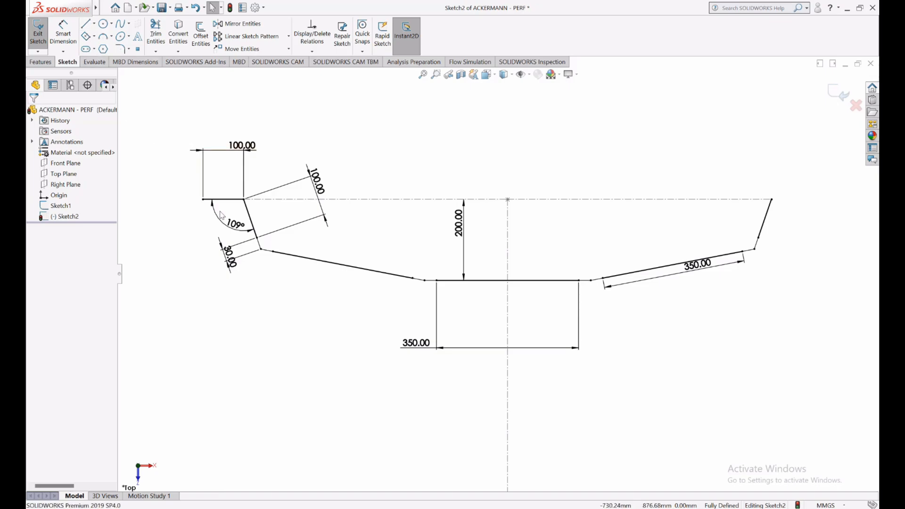
# - Drag the left arm's outer endpoint slightly downward, tilting the left linkage off horizontal
pyautogui.click(223, 200)
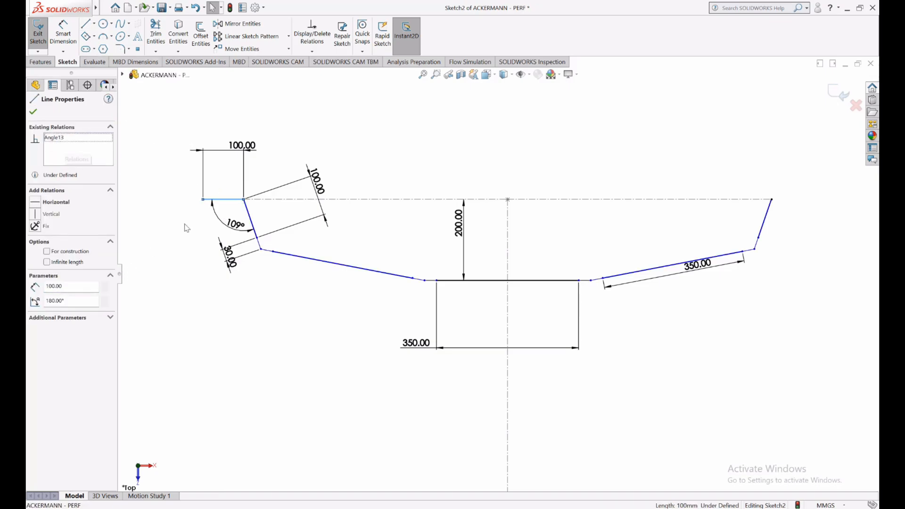
pyautogui.click(33, 113)
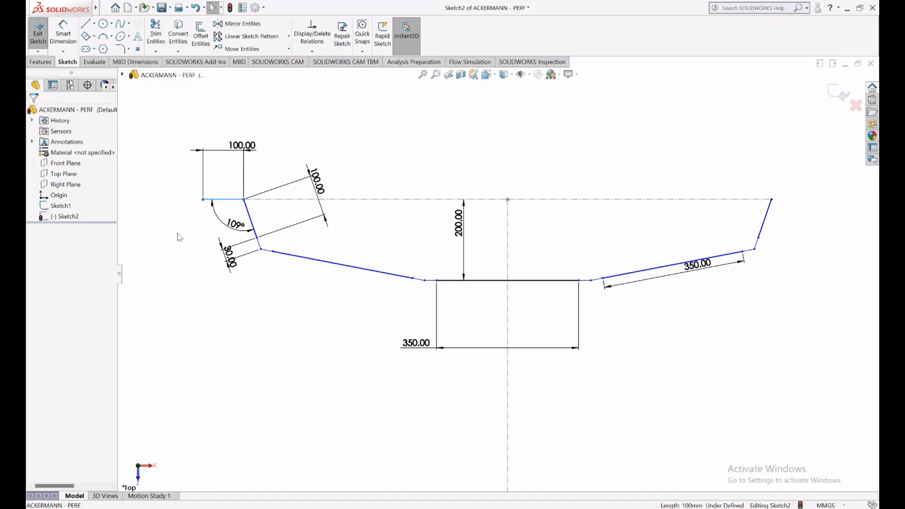
pyautogui.click(202, 199)
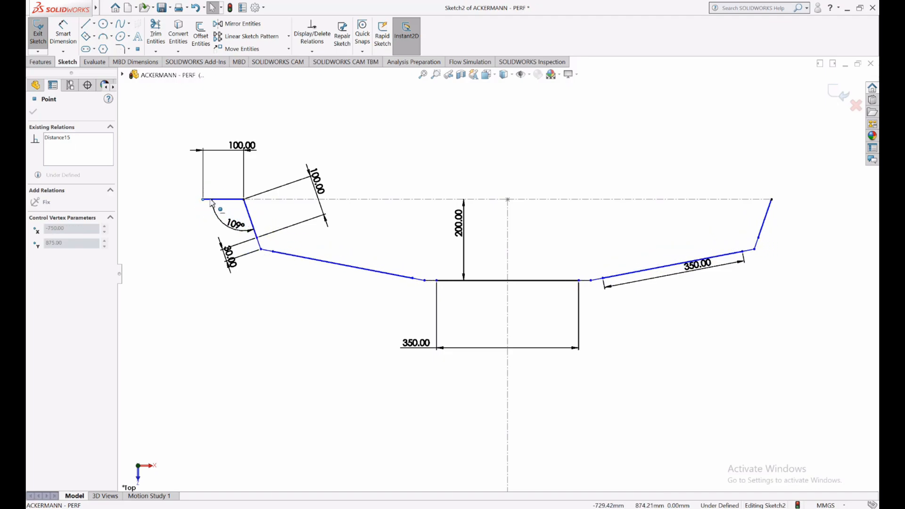
pyautogui.moveTo(208, 199); pyautogui.dragTo(207, 218)
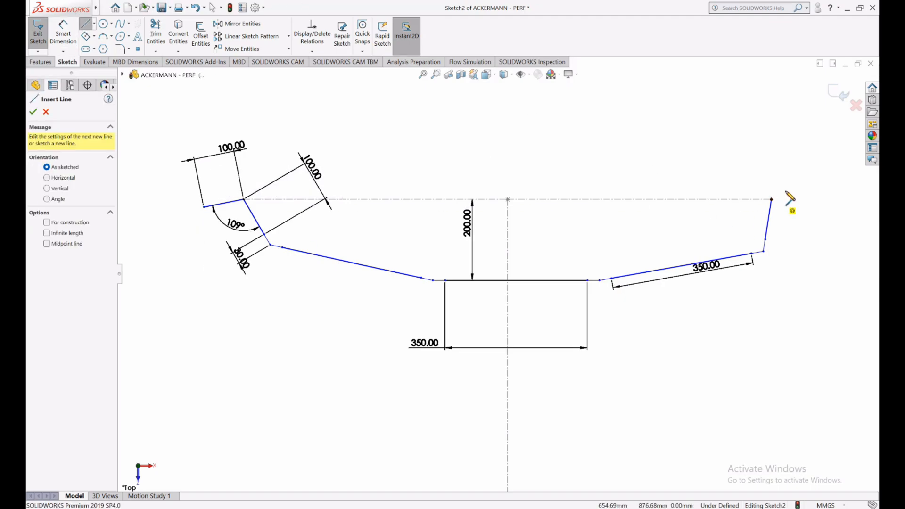
# - Draw a short arm from the right spindle top and dimension it 100 mm
pyautogui.click(772, 199)
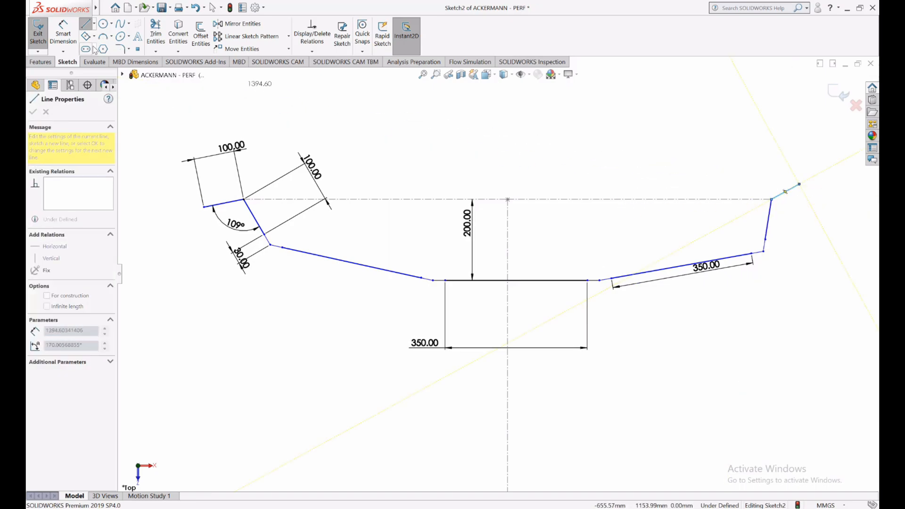
pyautogui.click(32, 113)
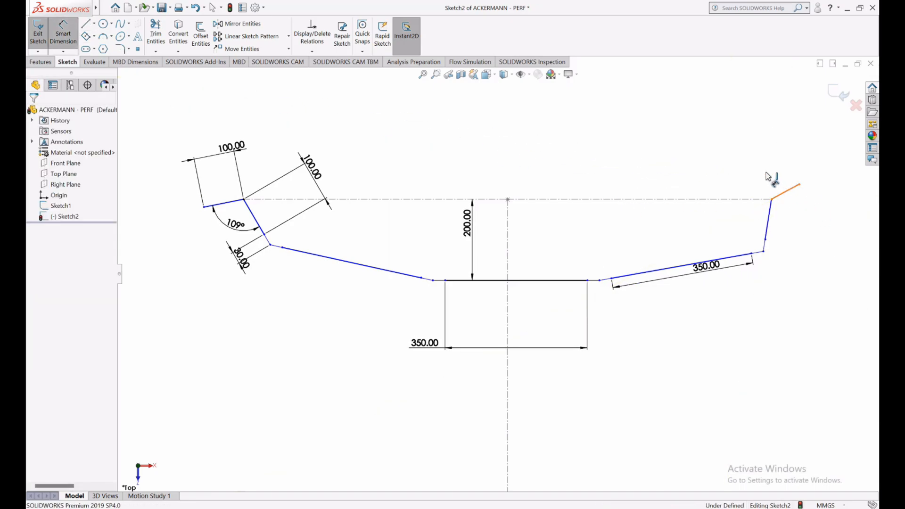
pyautogui.click(776, 199)
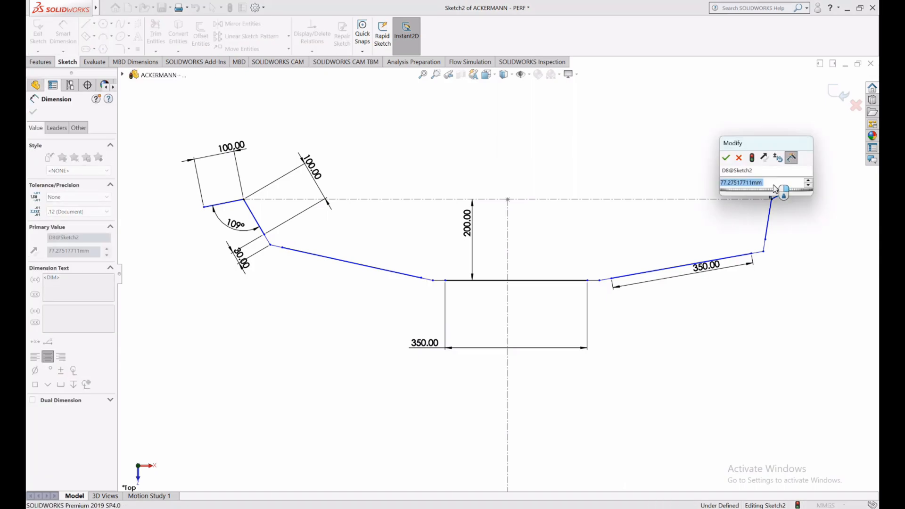
pyautogui.click(726, 158)
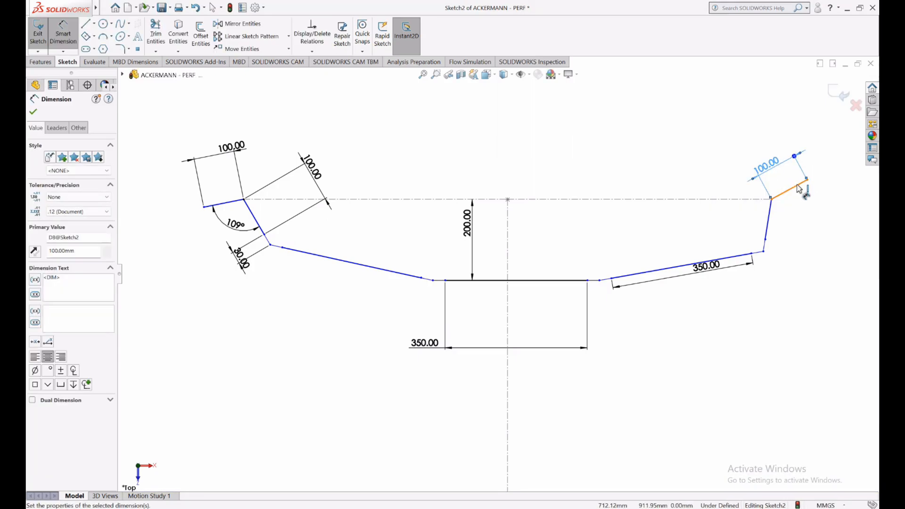
# - Set the right arm at 109° to its spindle, matching the left side
pyautogui.click(791, 188)
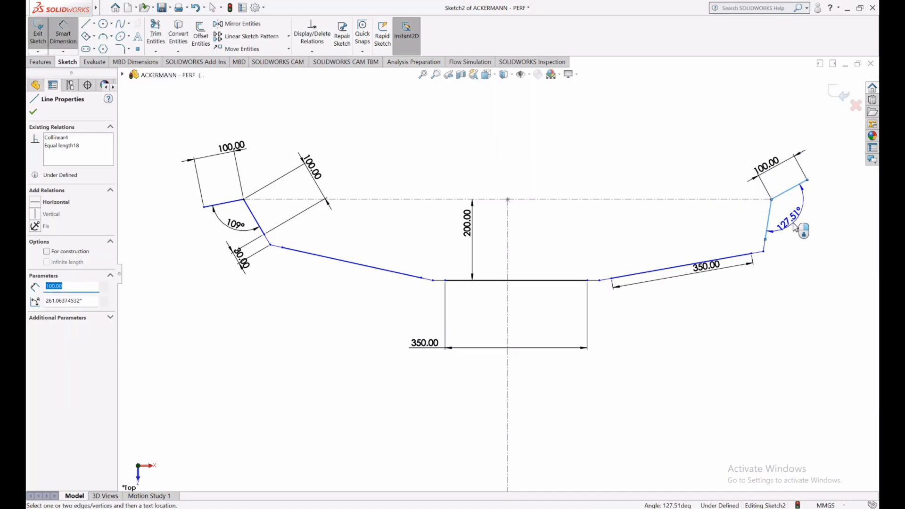
pyautogui.click(788, 217)
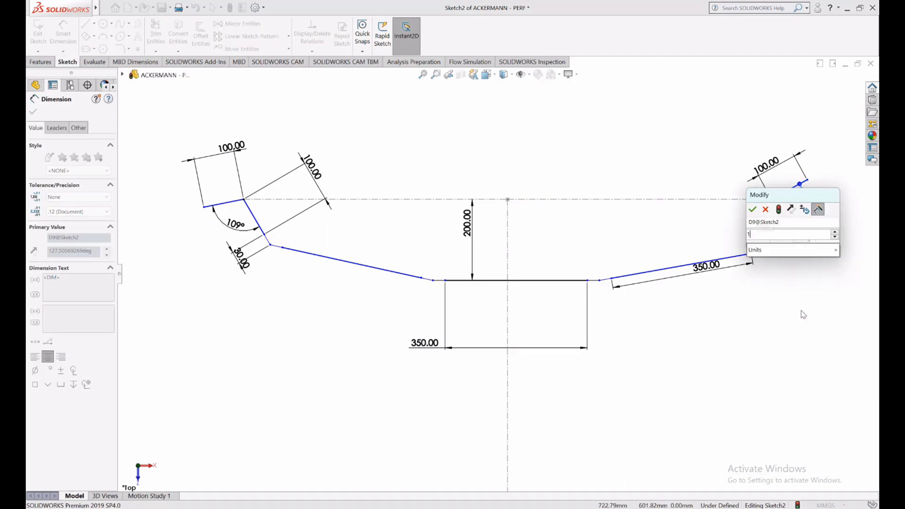
pyautogui.click(752, 210)
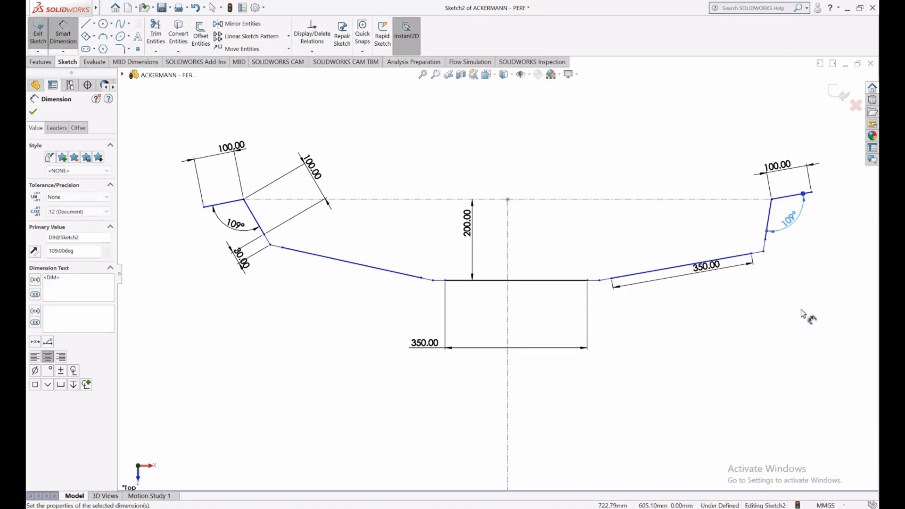
pyautogui.click(33, 112)
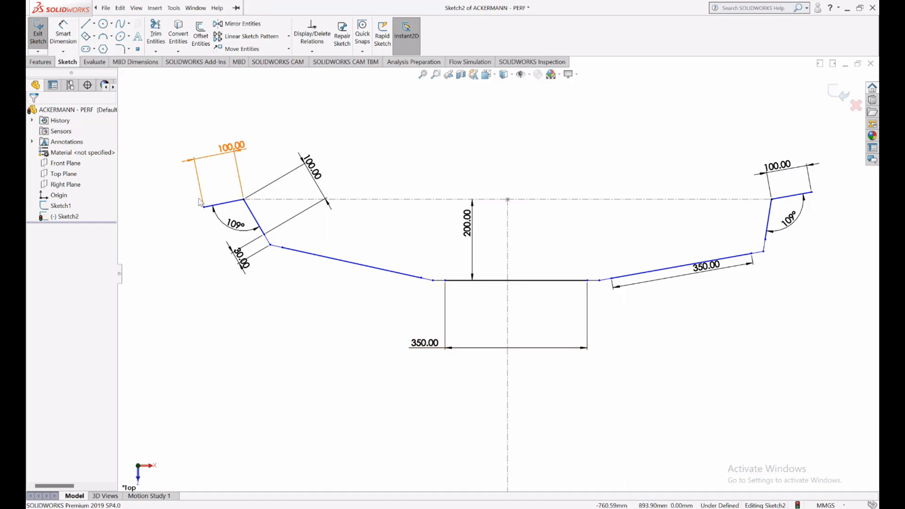
pyautogui.click(204, 202)
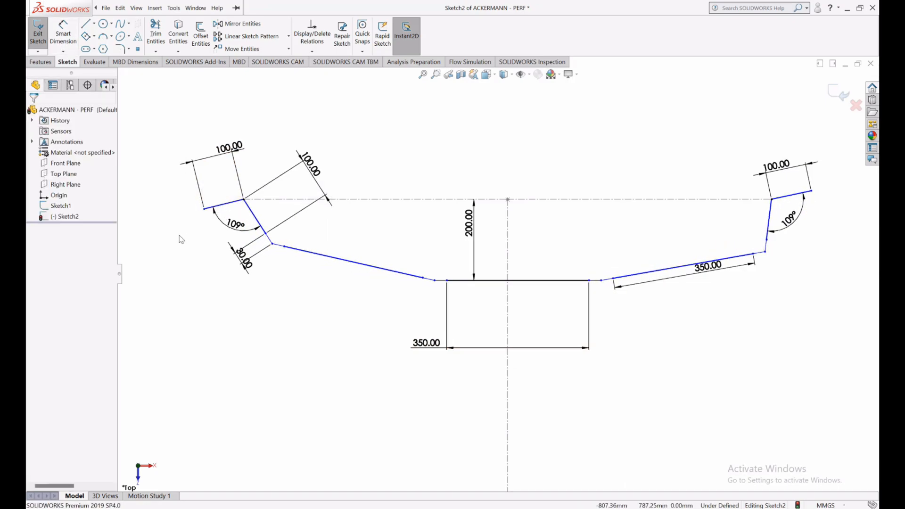
pyautogui.moveTo(186, 262)
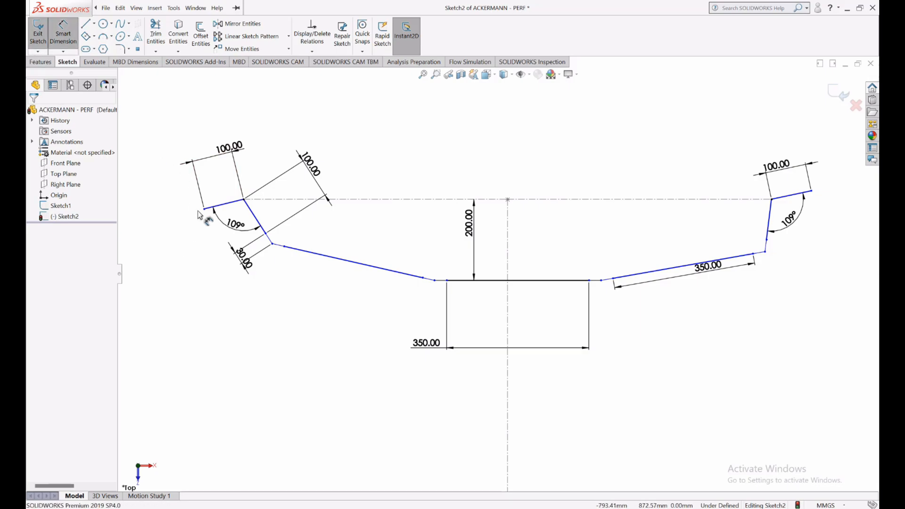
# - Dimension the left steering control line at 90° to the vertical centreline, fully defining the sketch
pyautogui.click(225, 201)
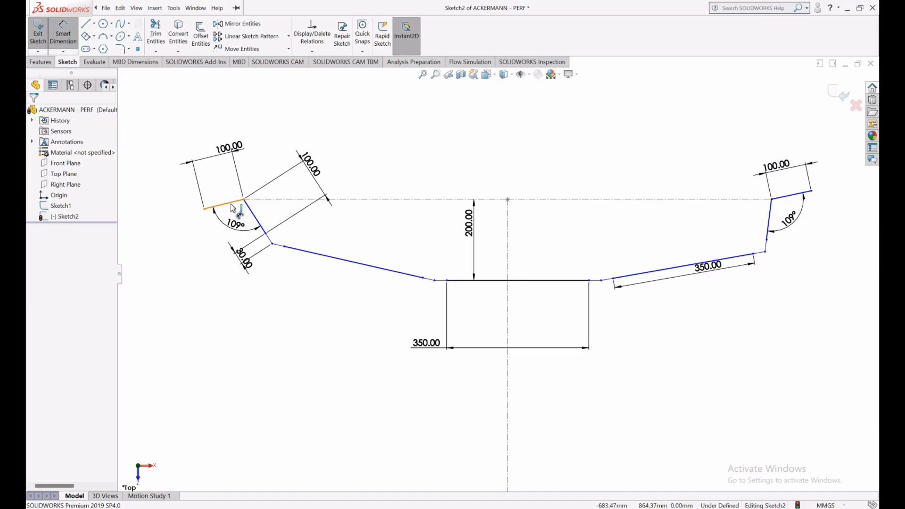
pyautogui.click(220, 208)
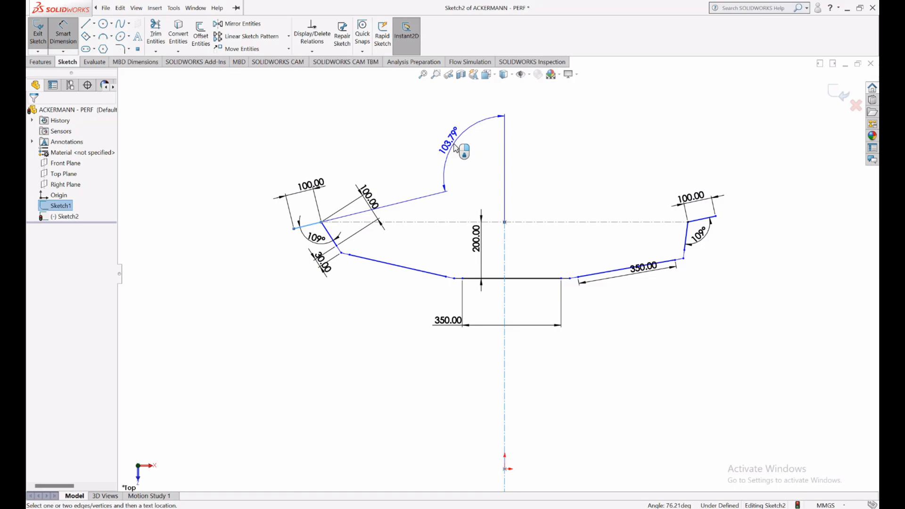
pyautogui.click(456, 144)
pyautogui.write('90')
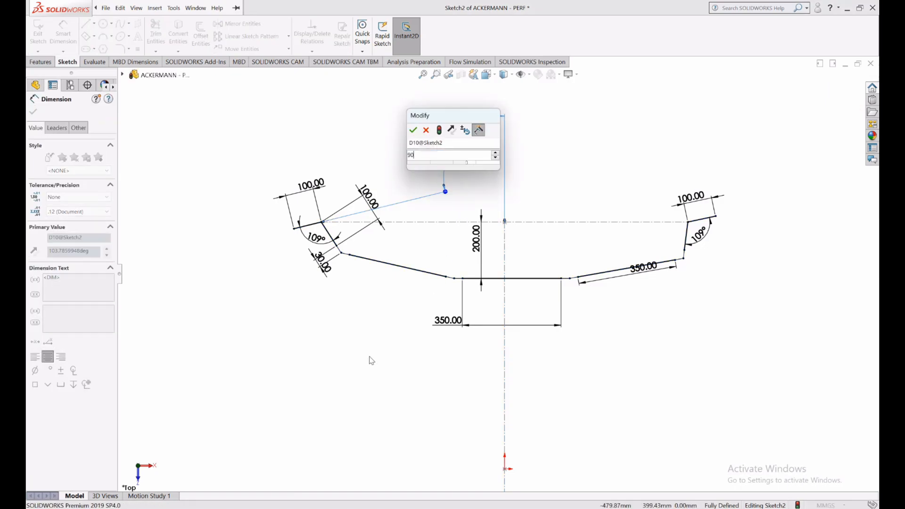
pyautogui.click(413, 130)
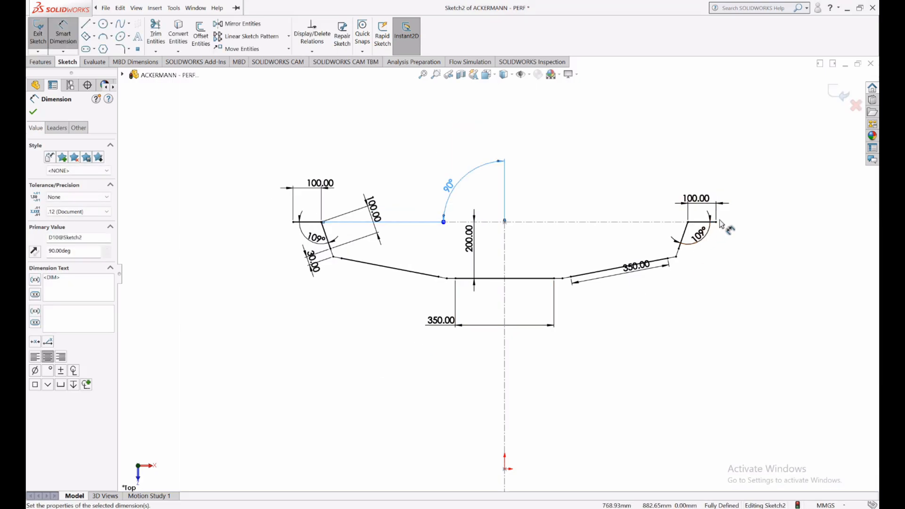
pyautogui.click(33, 112)
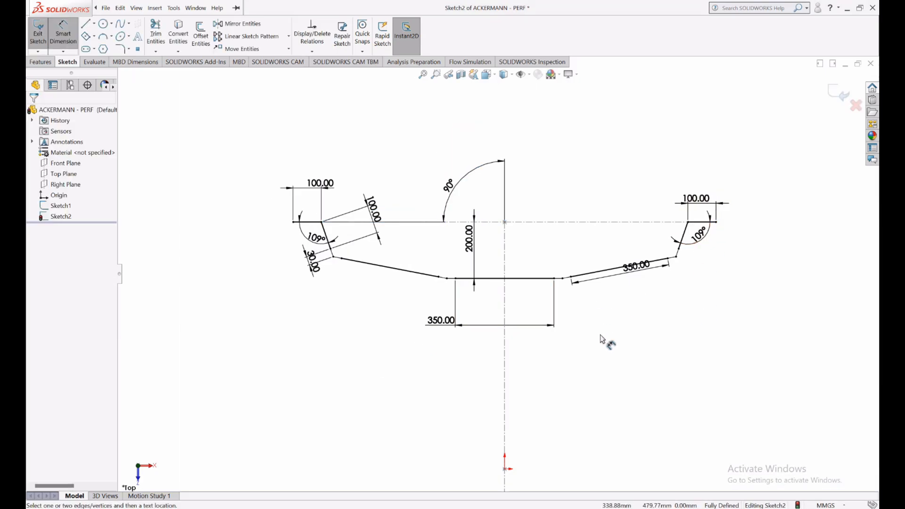
pyautogui.moveTo(602, 339)
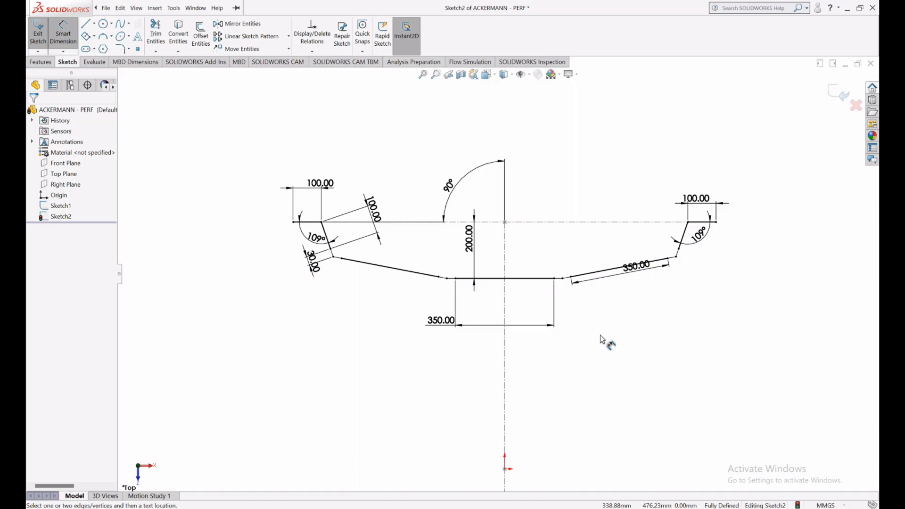
pyautogui.moveTo(603, 340)
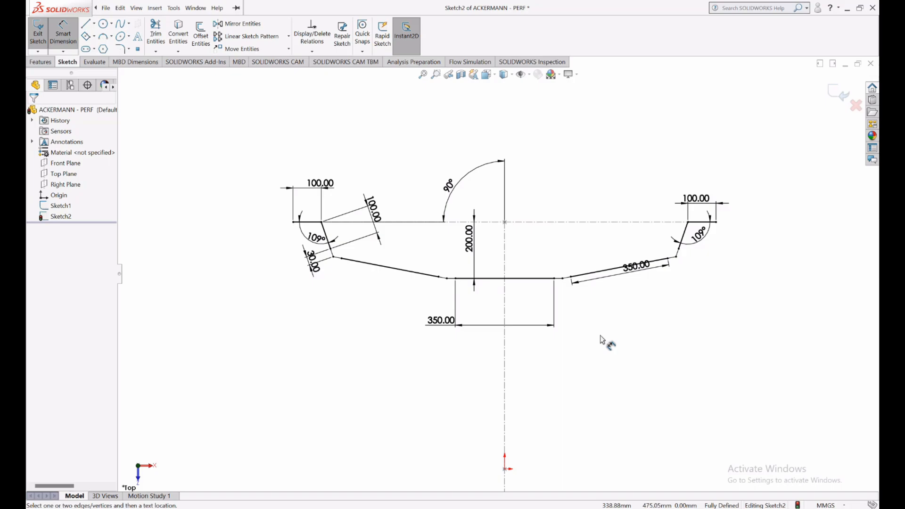
pyautogui.moveTo(221, 124)
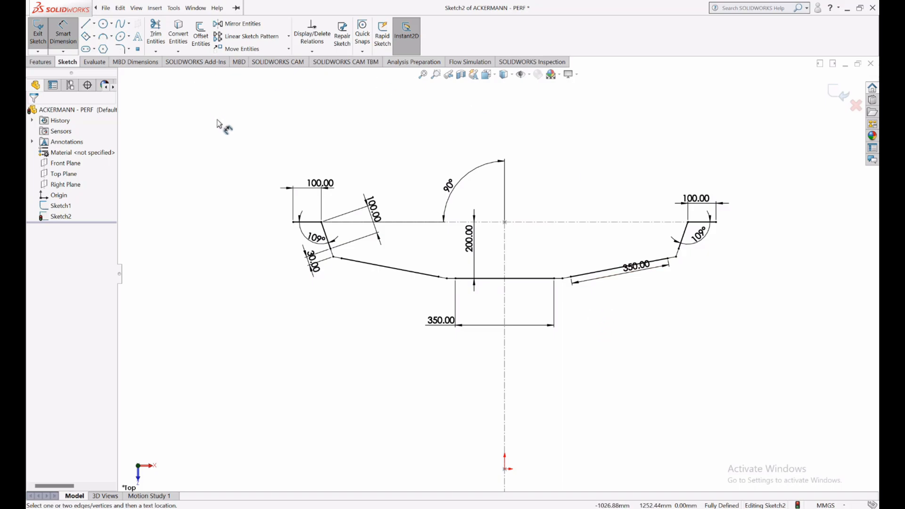
# - Change the steering angle to 120°, swinging the linkages, and toggle dimension visibility off and back on
pyautogui.click(452, 186)
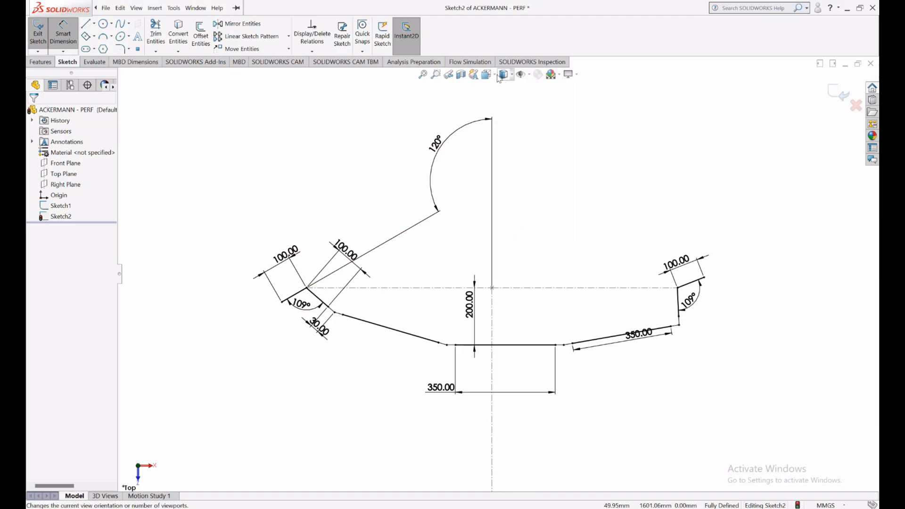
pyautogui.click(522, 74)
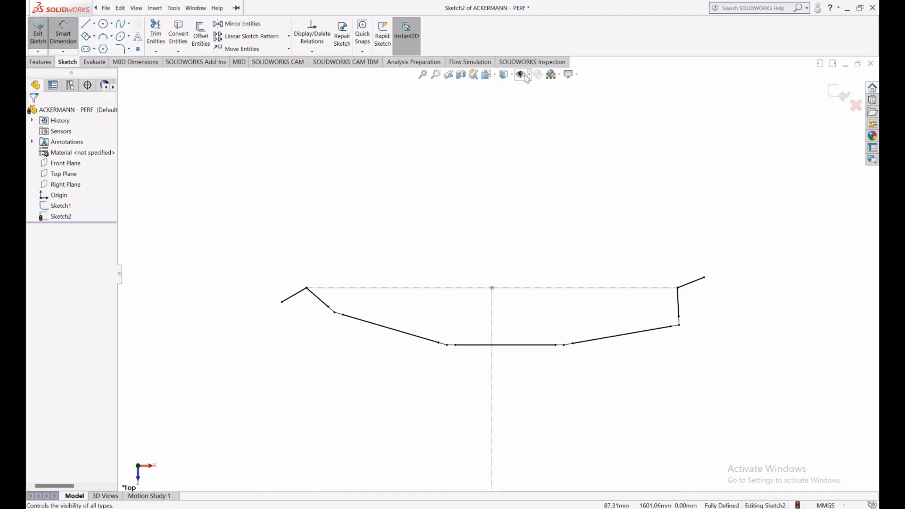
pyautogui.click(522, 74)
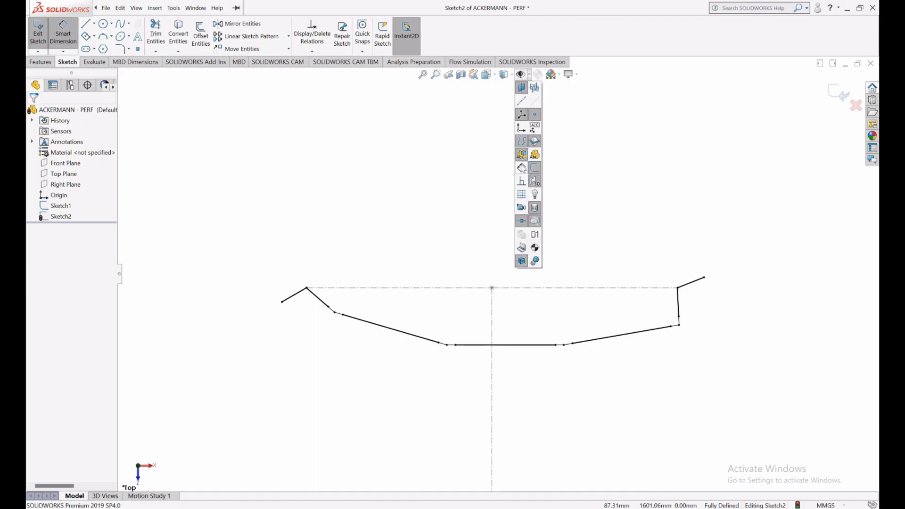
pyautogui.click(63, 35)
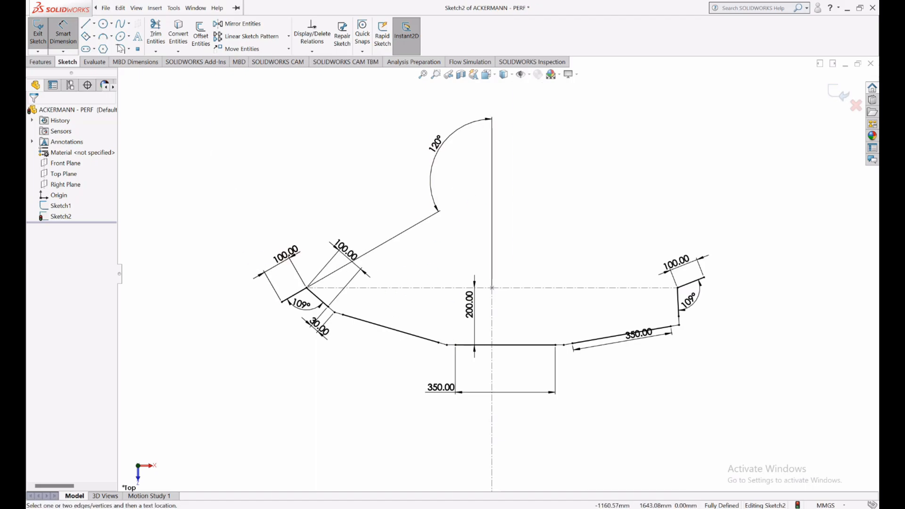
# - Place a centred rectangle for the left tire on the left spindle
pyautogui.click(86, 36)
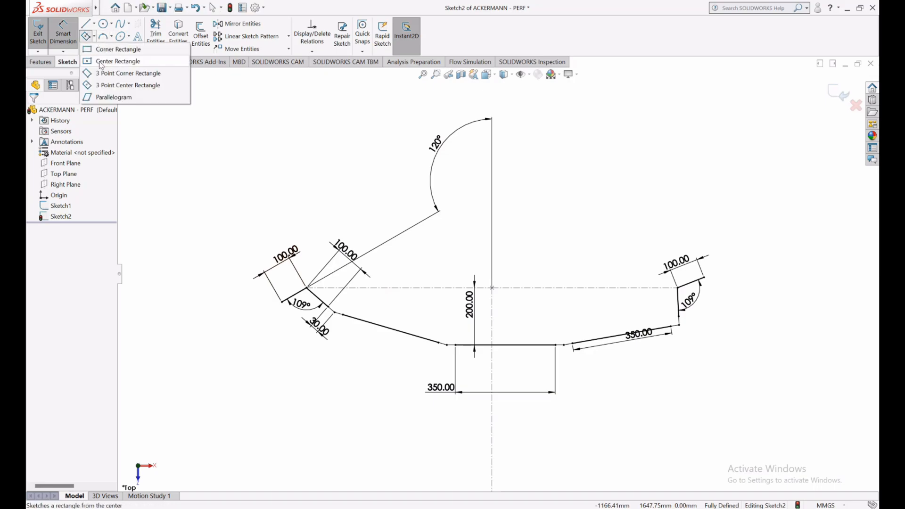
pyautogui.click(118, 62)
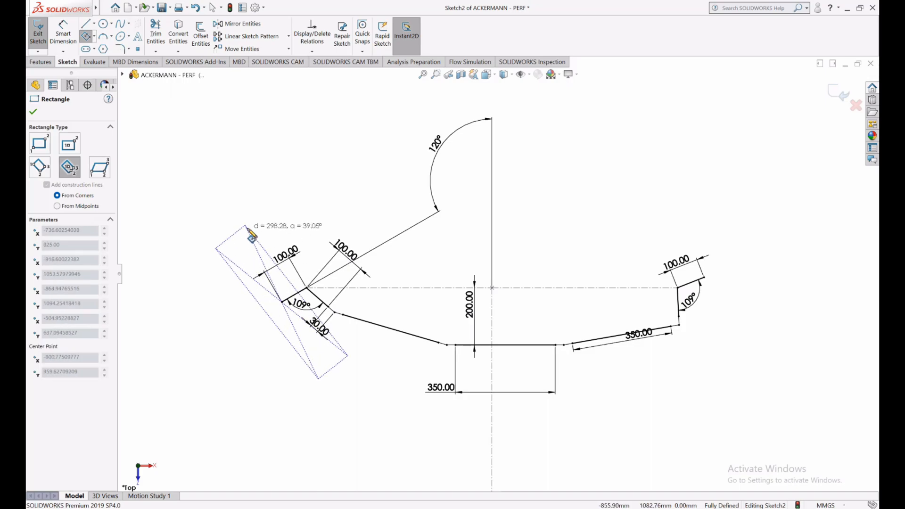
pyautogui.click(33, 113)
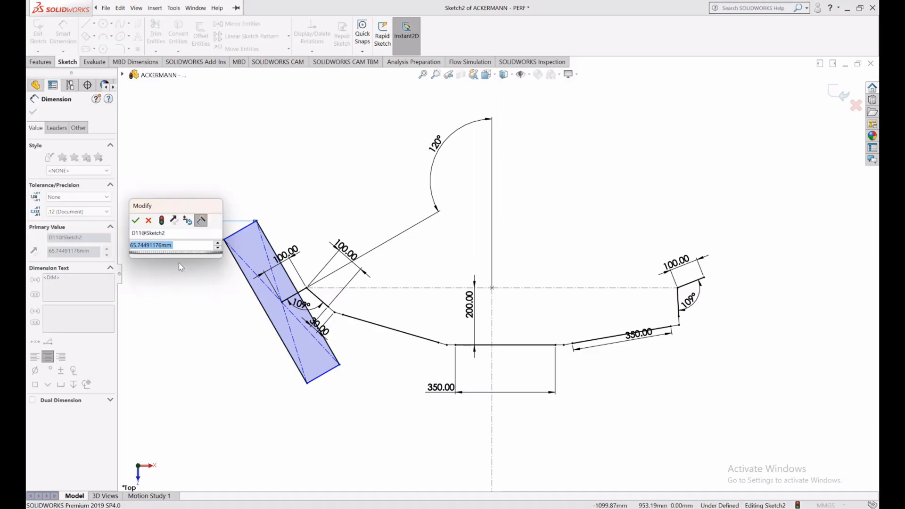
pyautogui.click(136, 220)
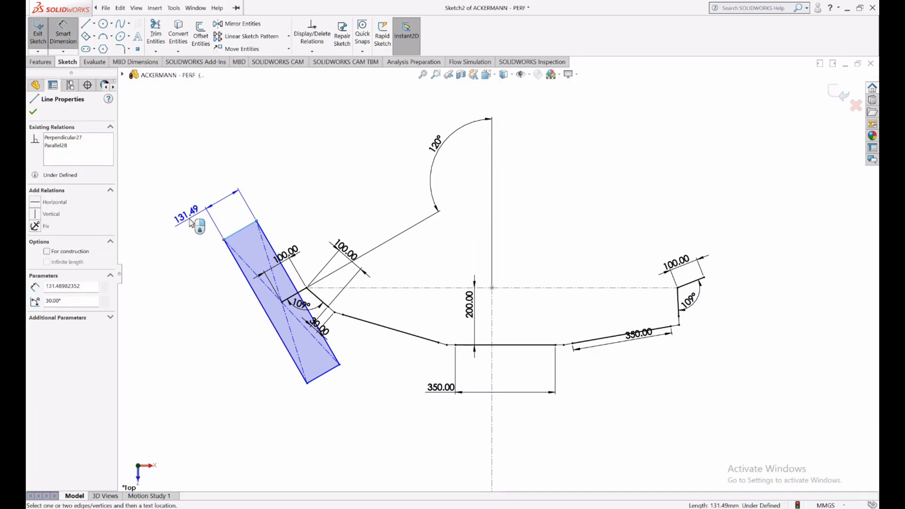
# - Size the left tire rectangle to 120 wide by 500 long
pyautogui.click(199, 226)
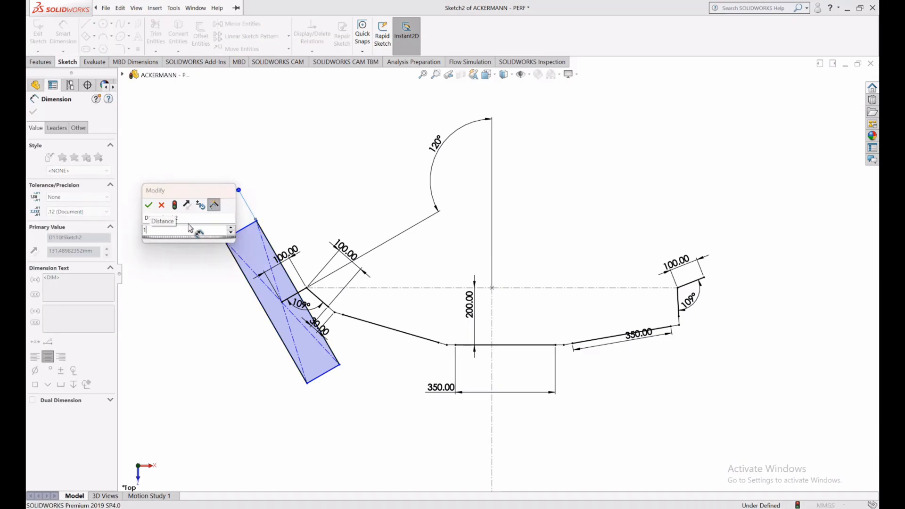
pyautogui.click(148, 205)
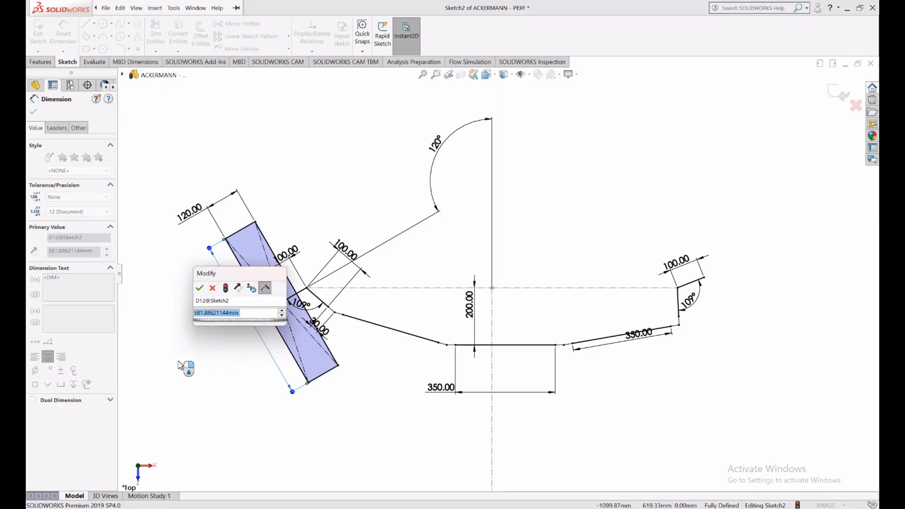
pyautogui.click(200, 287)
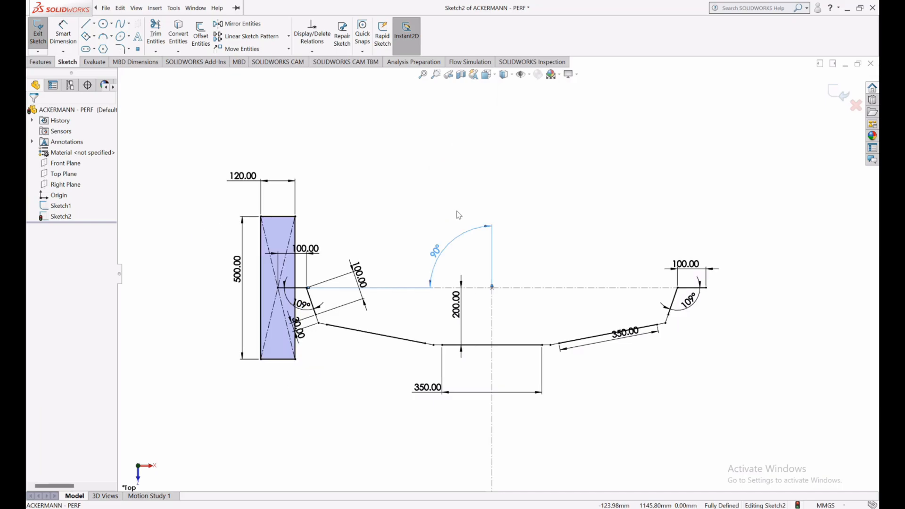
pyautogui.moveTo(454, 229)
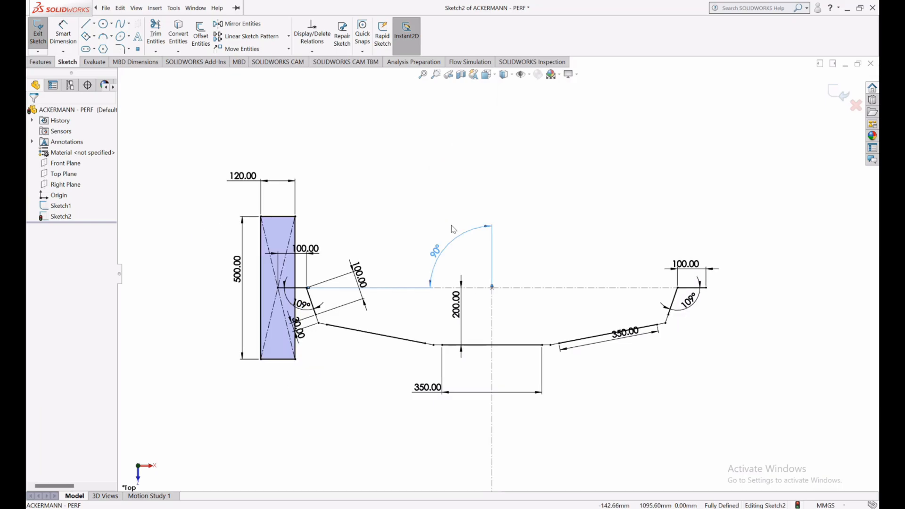
# - Set steering to 135°, make the right tire parallel to its spindle arm and size it 120 × 500
pyautogui.click(327, 200)
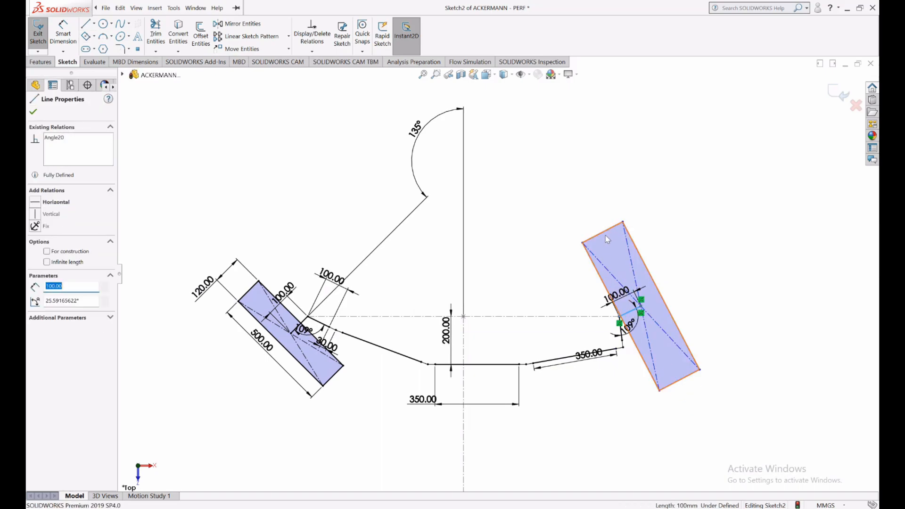
pyautogui.click(582, 243)
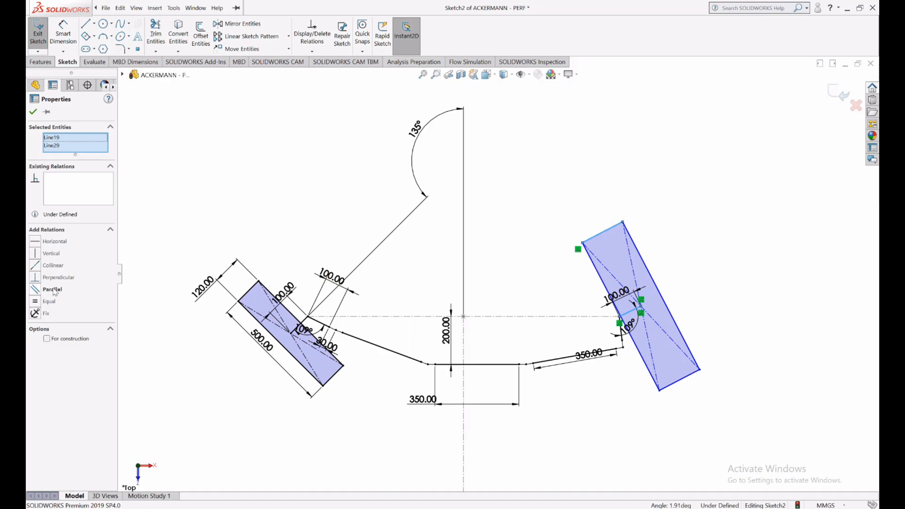
pyautogui.click(51, 289)
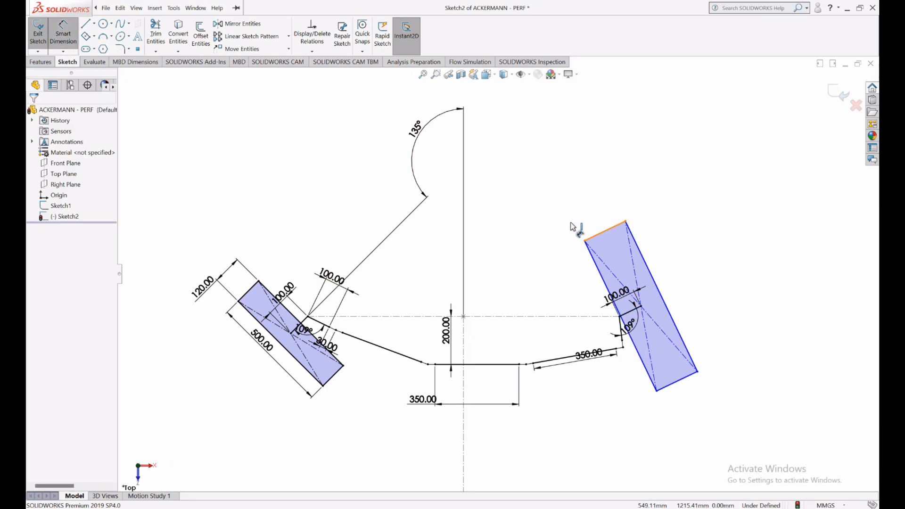
pyautogui.click(604, 226)
pyautogui.write('500')
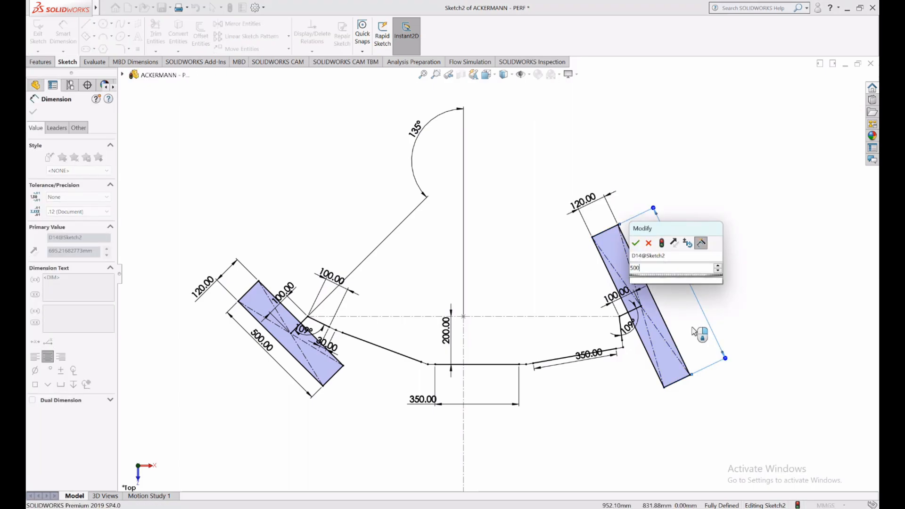
pyautogui.click(636, 244)
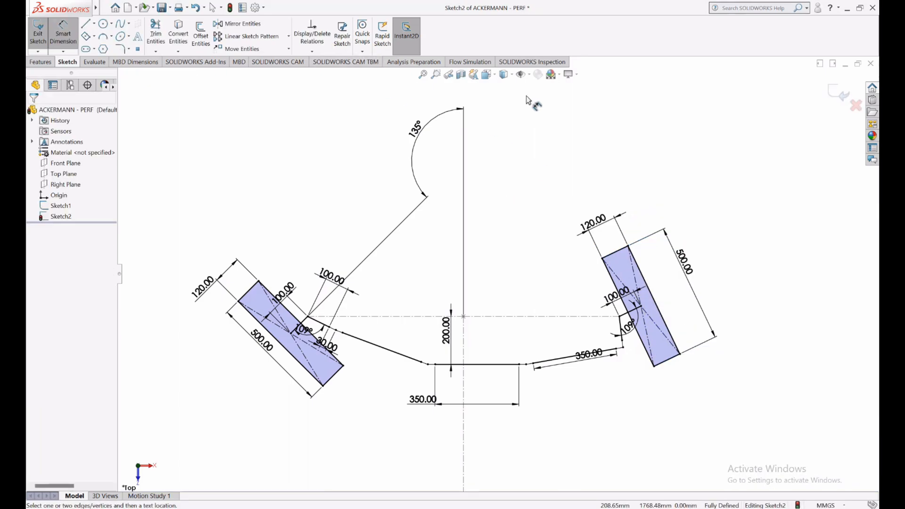
pyautogui.moveTo(427, 152)
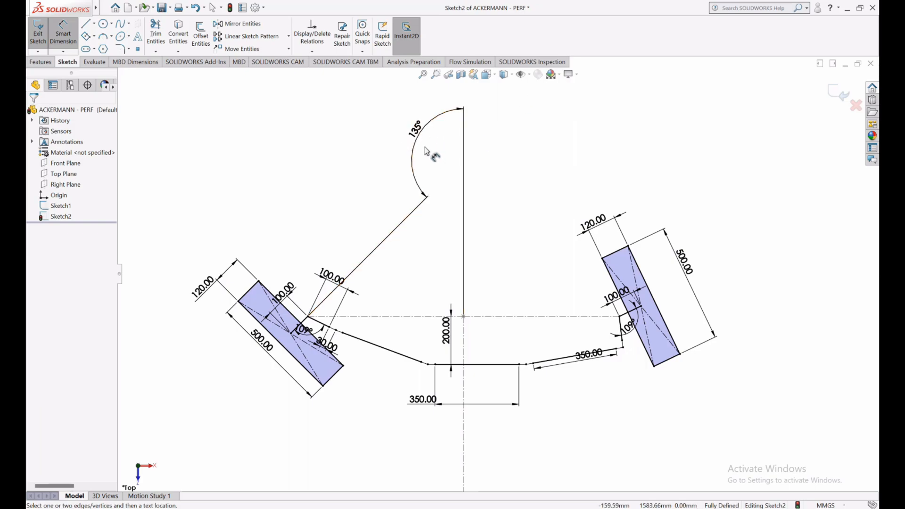
# - Start an angular dimension (154.41°) between the right spindle arm and the horizontal centreline
pyautogui.click(416, 156)
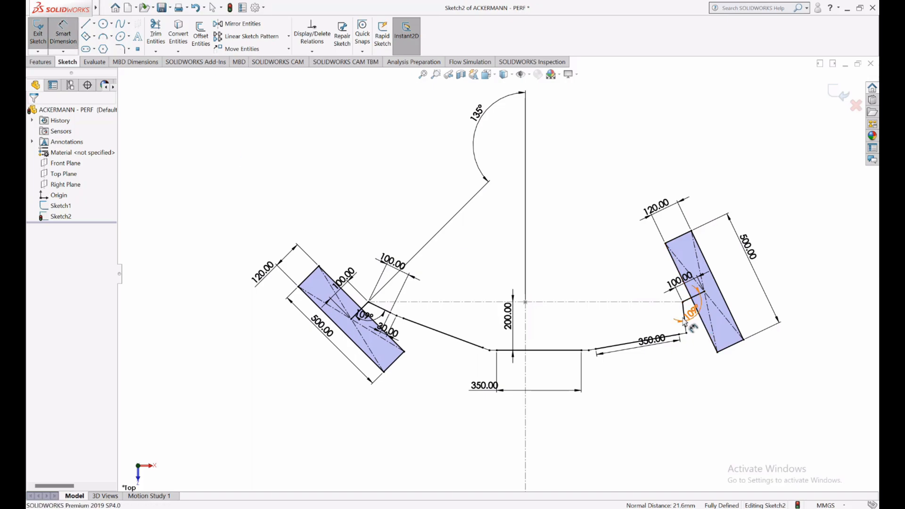
pyautogui.click(60, 206)
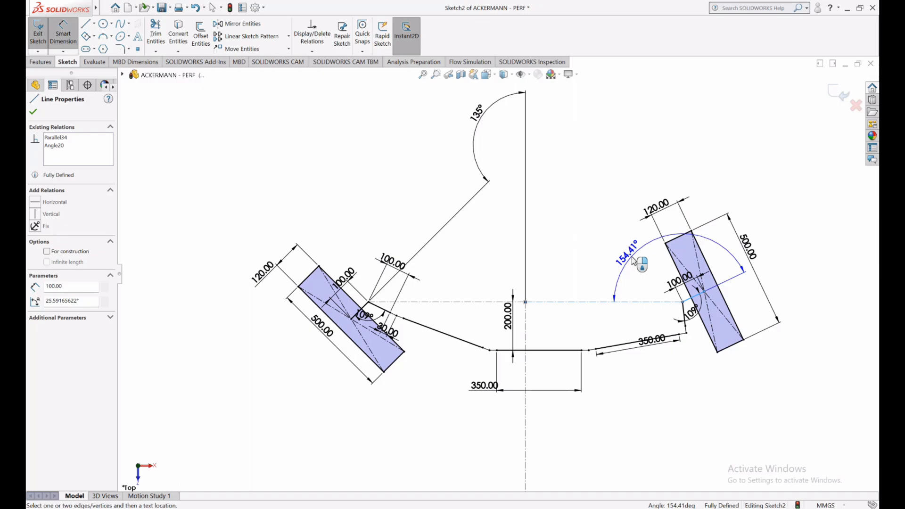
pyautogui.moveTo(642, 263)
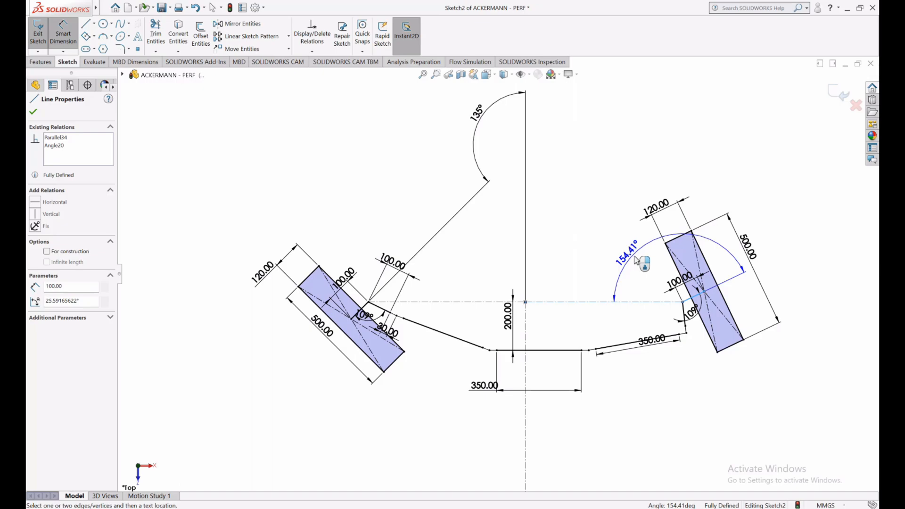
# - Accept the right wheel angle as a driven dimension, restoring the 90° steering angle
pyautogui.click(644, 263)
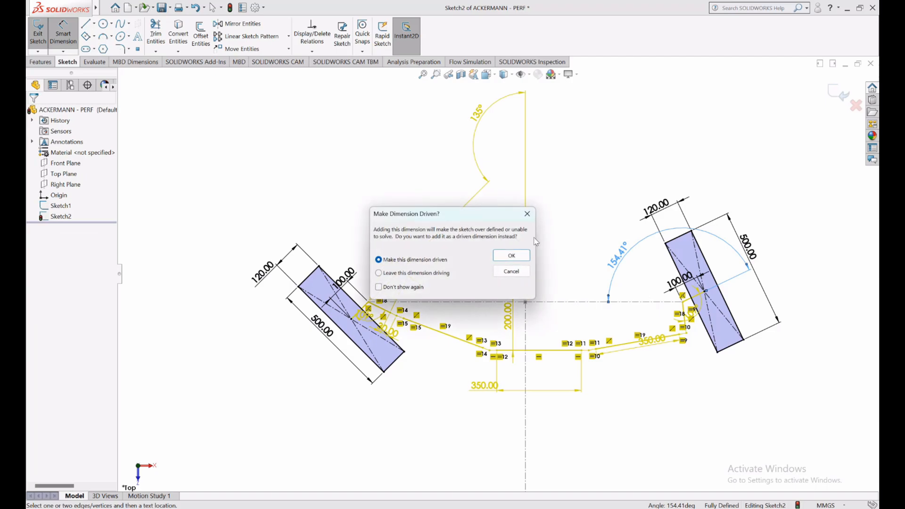
pyautogui.click(510, 255)
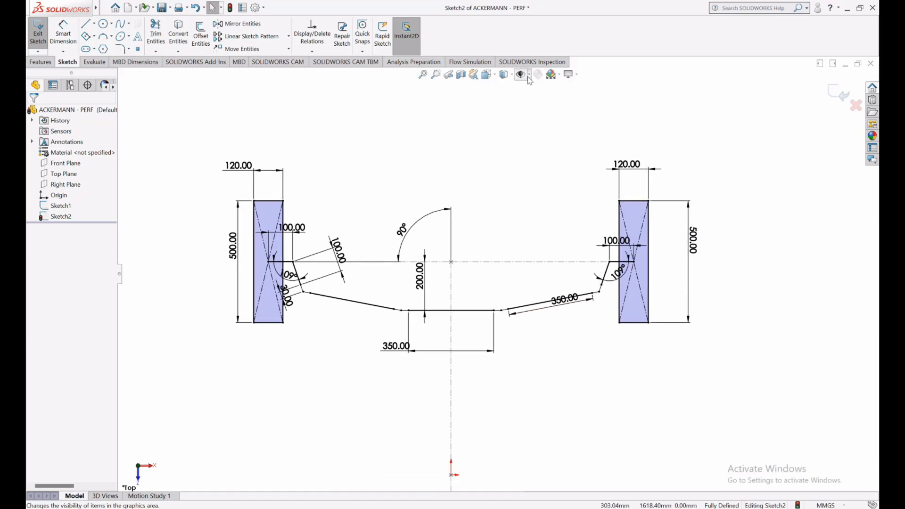
# - Hide the sketch dimensions and inspect the left tire edges and tie-rod end point
pyautogui.click(521, 74)
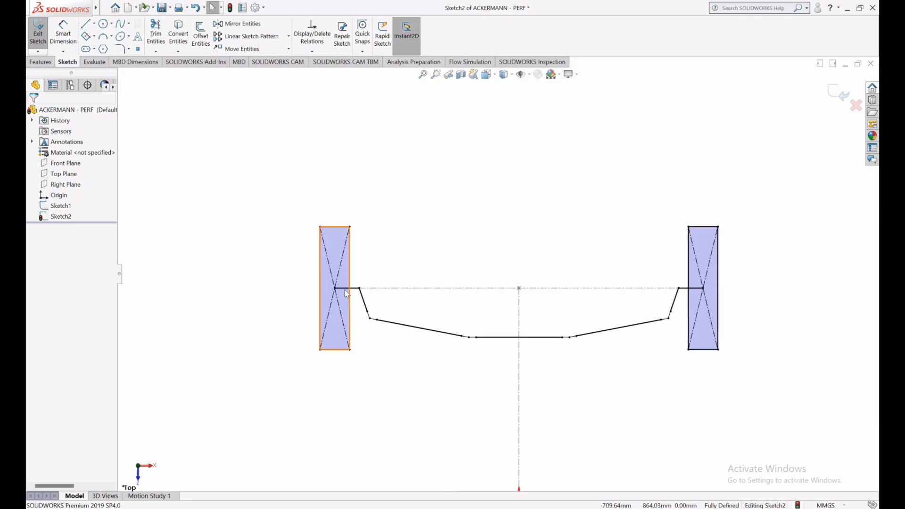
pyautogui.click(361, 294)
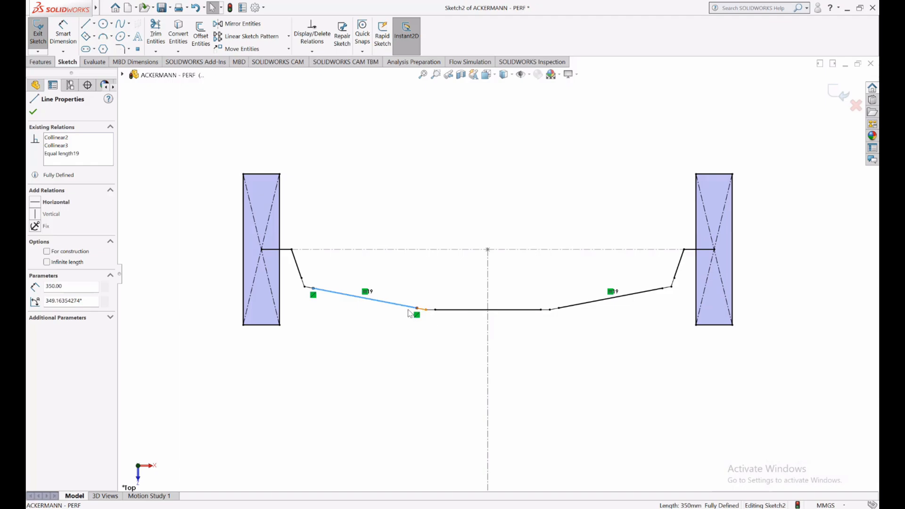
pyautogui.moveTo(306, 291)
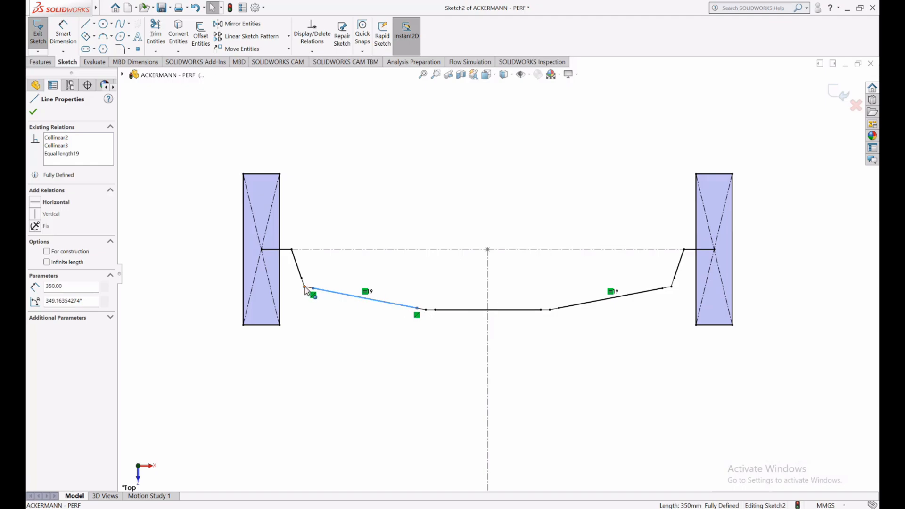
pyautogui.click(33, 99)
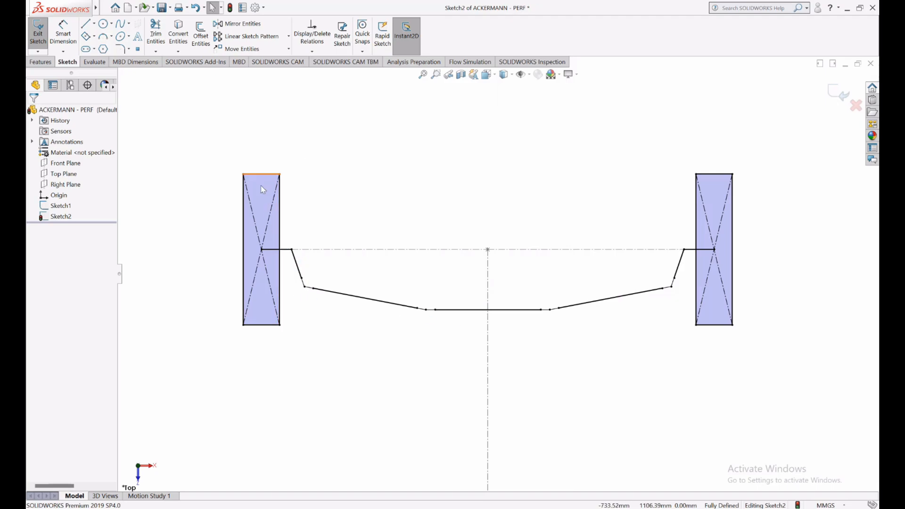
pyautogui.click(565, 249)
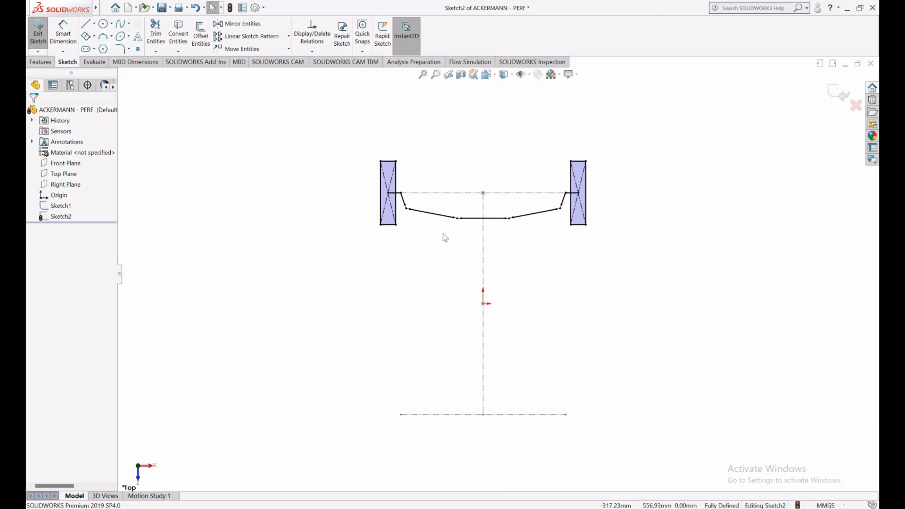
pyautogui.moveTo(521, 245)
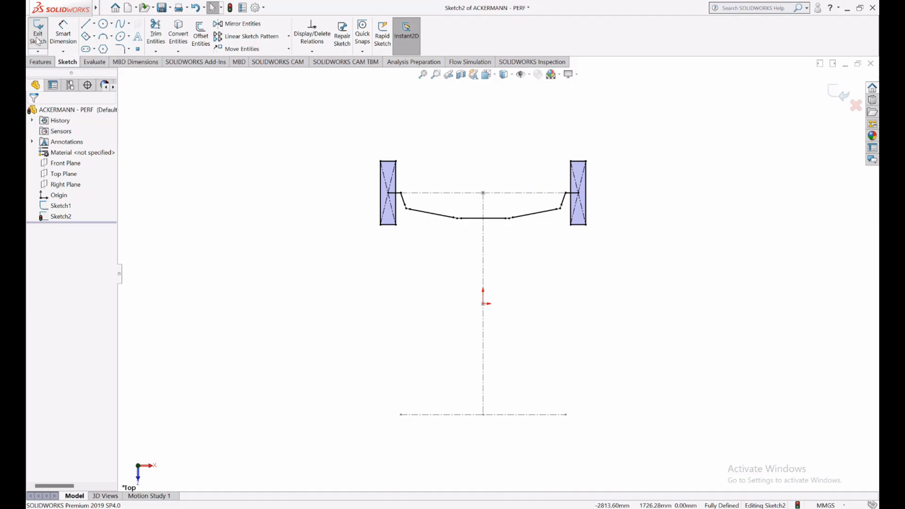
pyautogui.moveTo(175, 167)
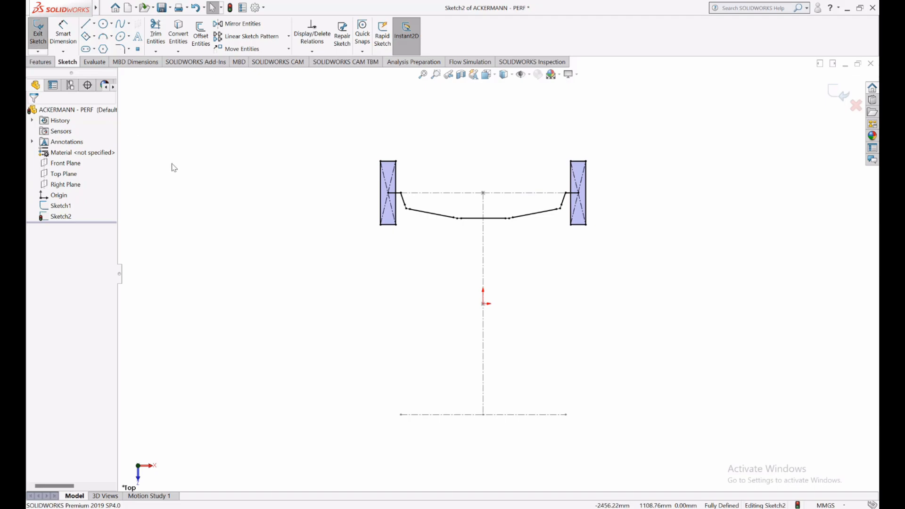